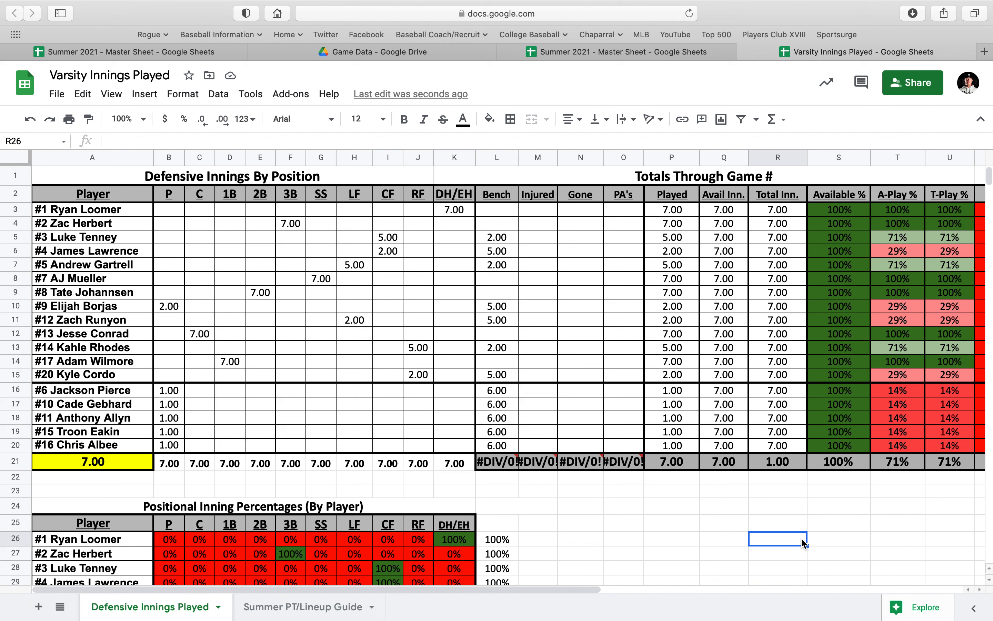
pyautogui.moveTo(582, 528)
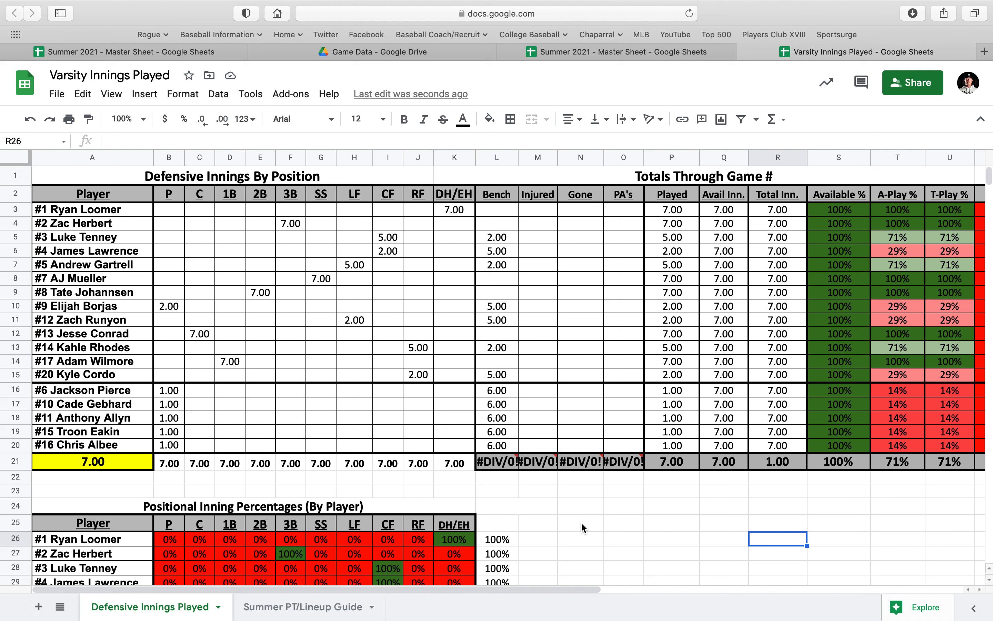
pyautogui.moveTo(636, 453)
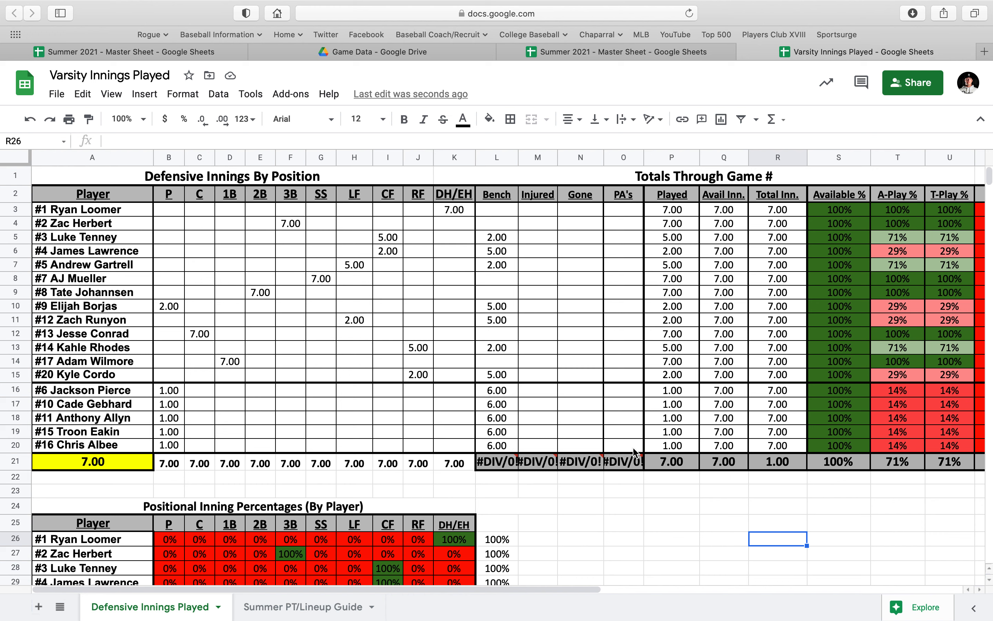
# - Change the totals heading to 'Totals Through Game #2' and set the A21 innings total to 14
pyautogui.click(696, 176)
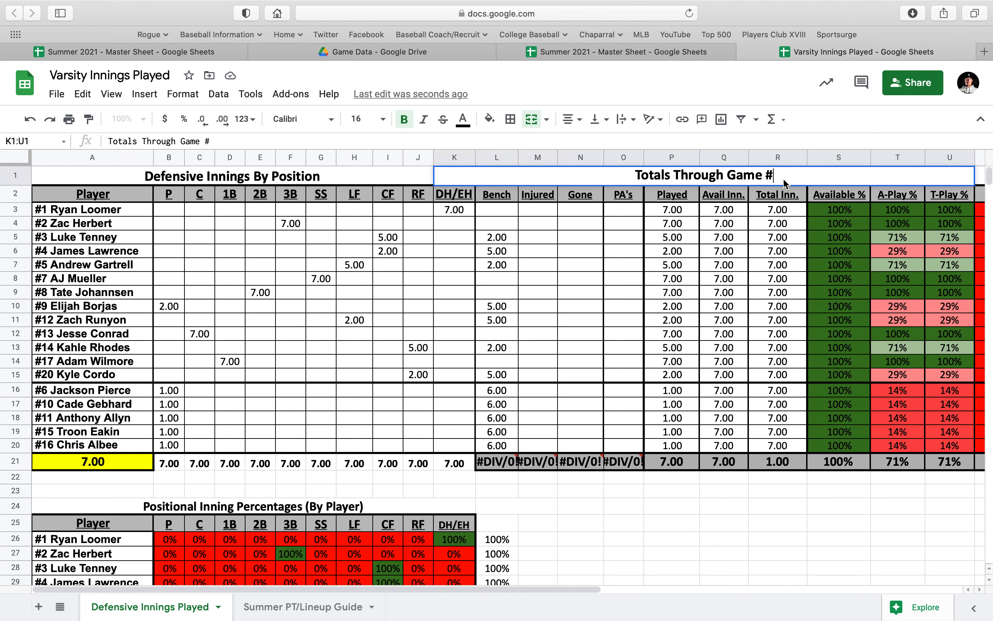
pyautogui.write('2')
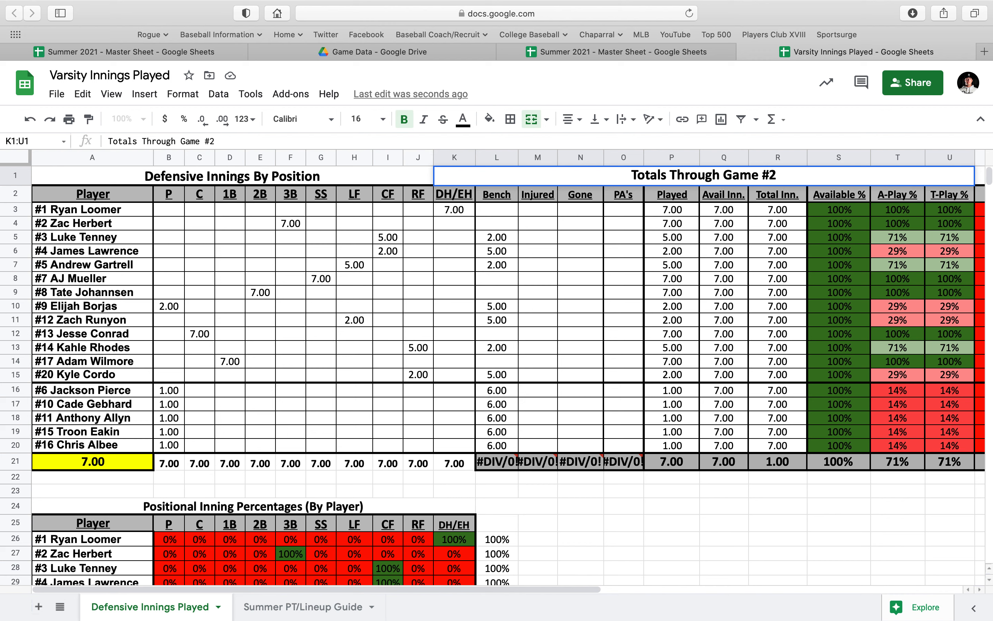
pyautogui.click(724, 506)
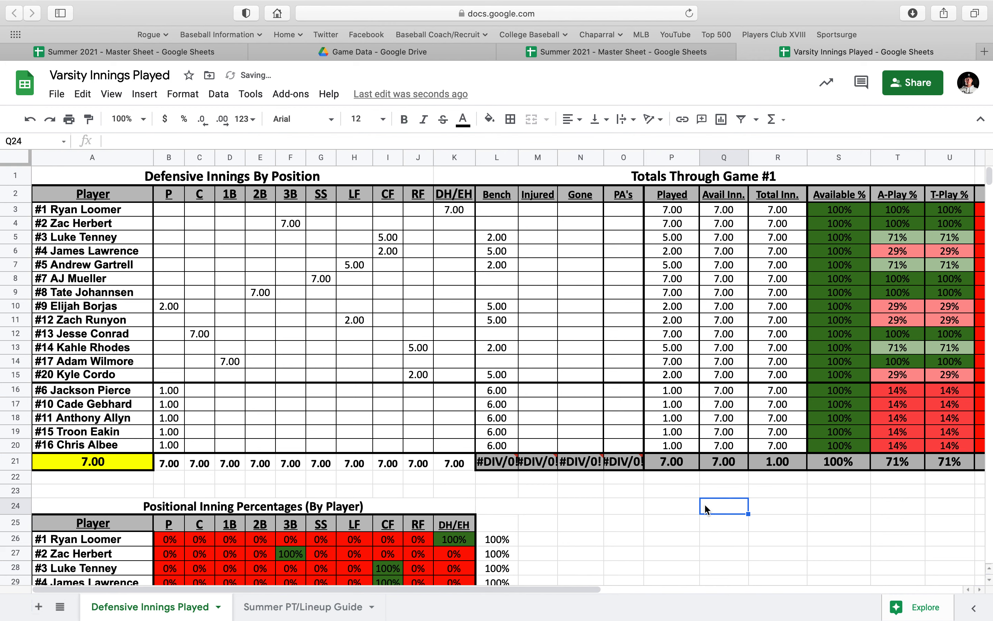
pyautogui.click(697, 176)
pyautogui.write('2')
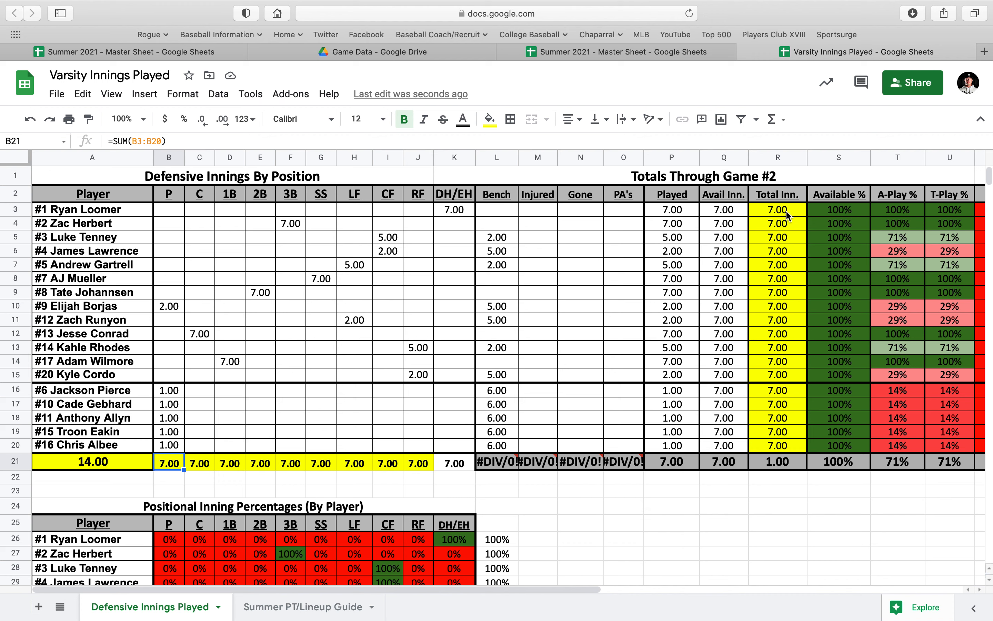
pyautogui.moveTo(124, 468)
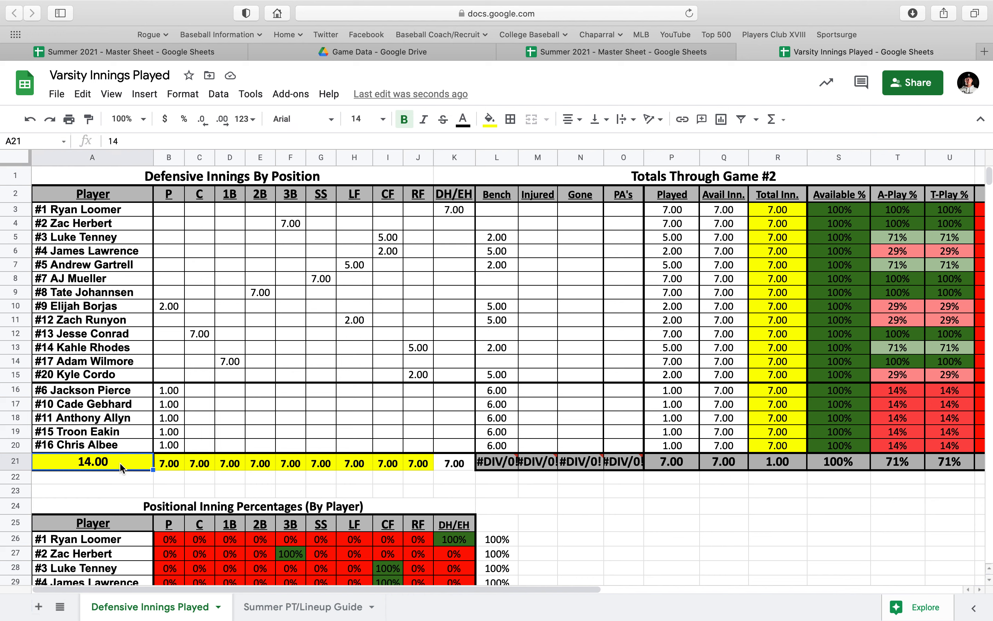
pyautogui.write('7')
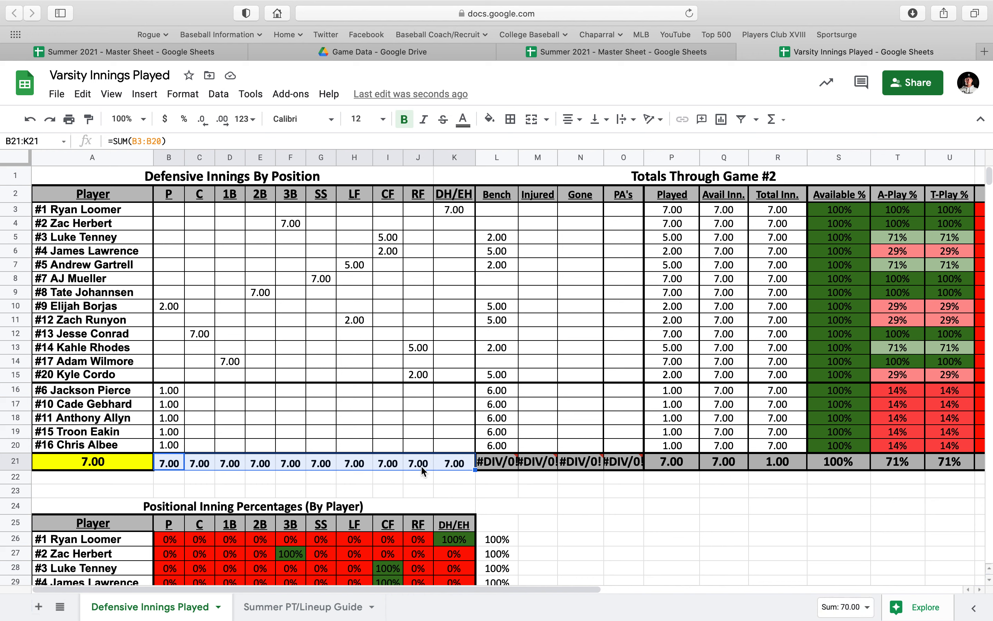
pyautogui.click(92, 461)
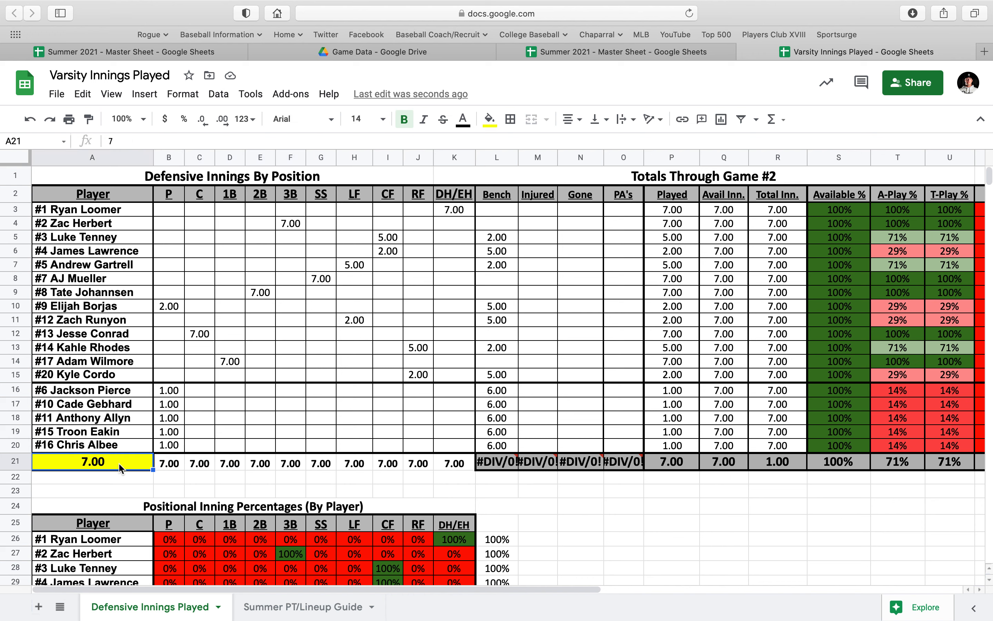
pyautogui.moveTo(707, 297)
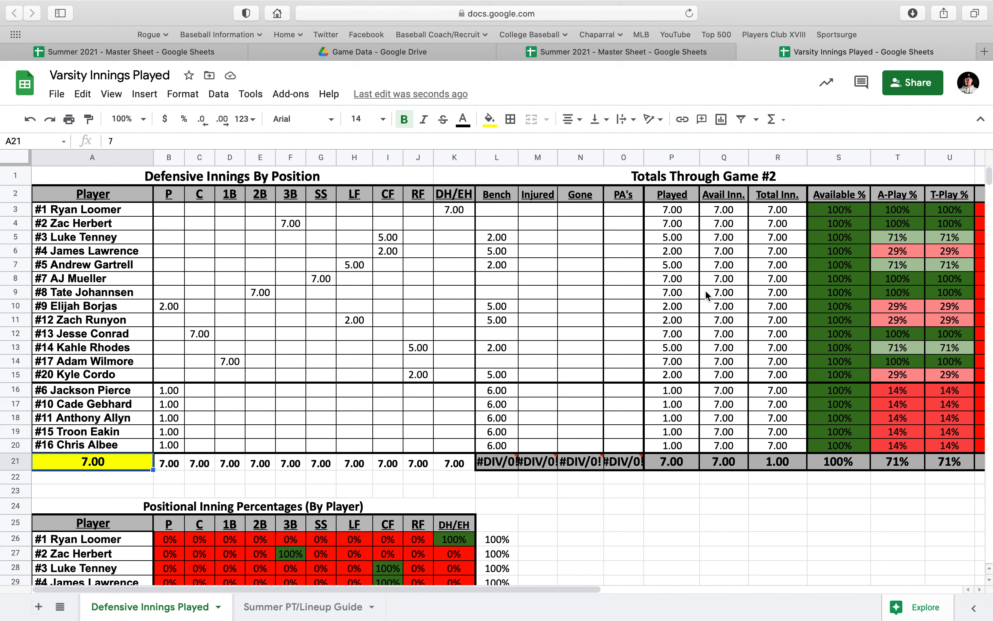
pyautogui.moveTo(122, 472)
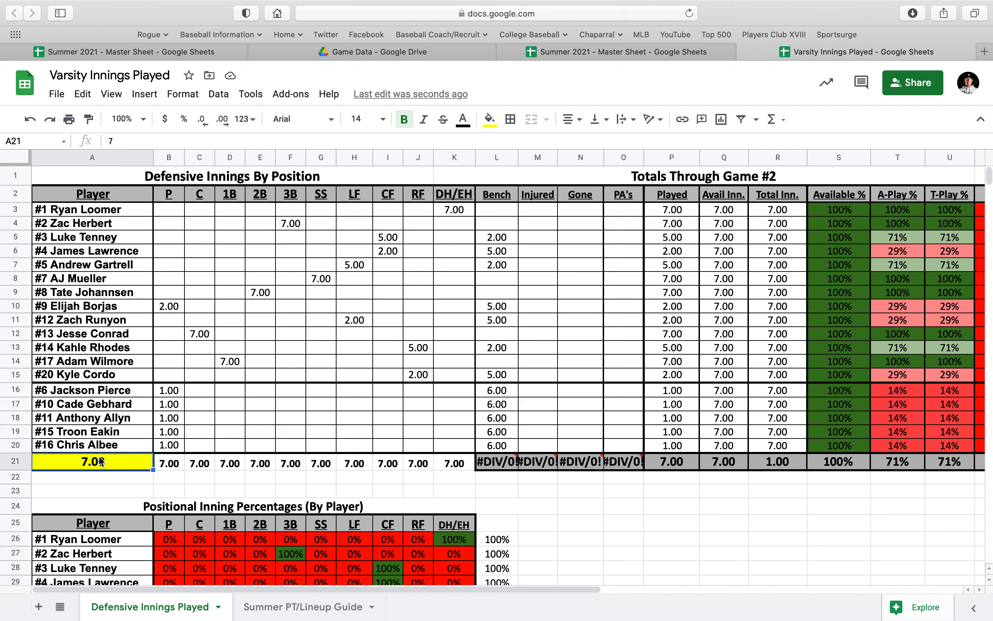
pyautogui.moveTo(257, 475)
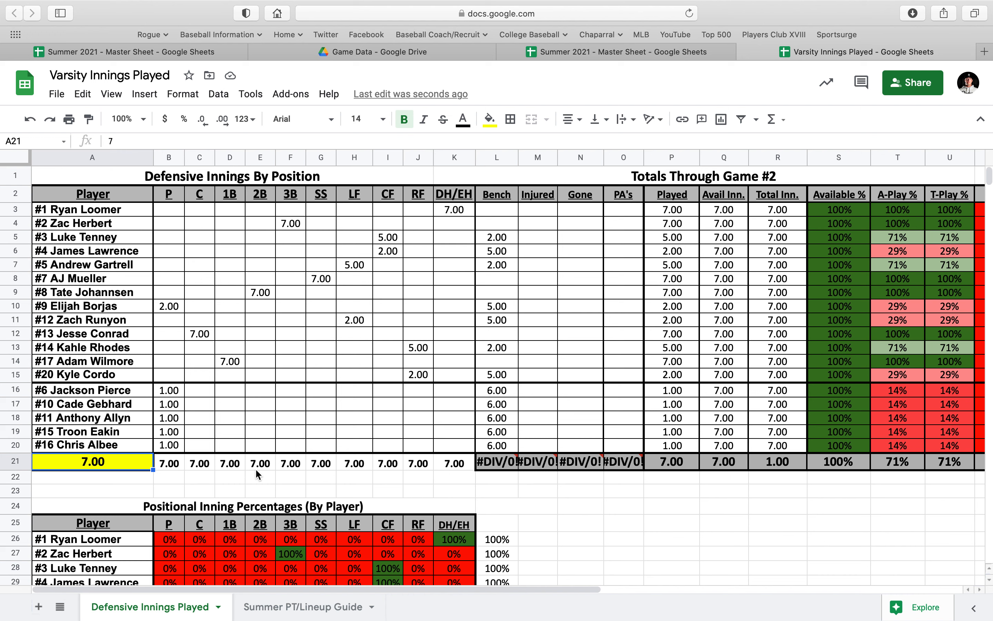
pyautogui.write('14')
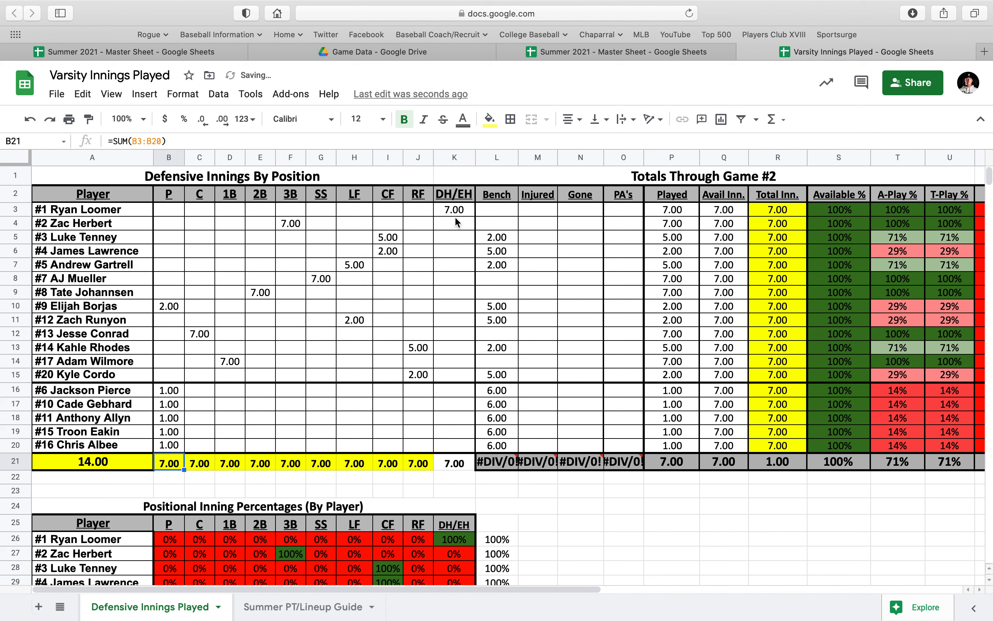
pyautogui.moveTo(477, 221)
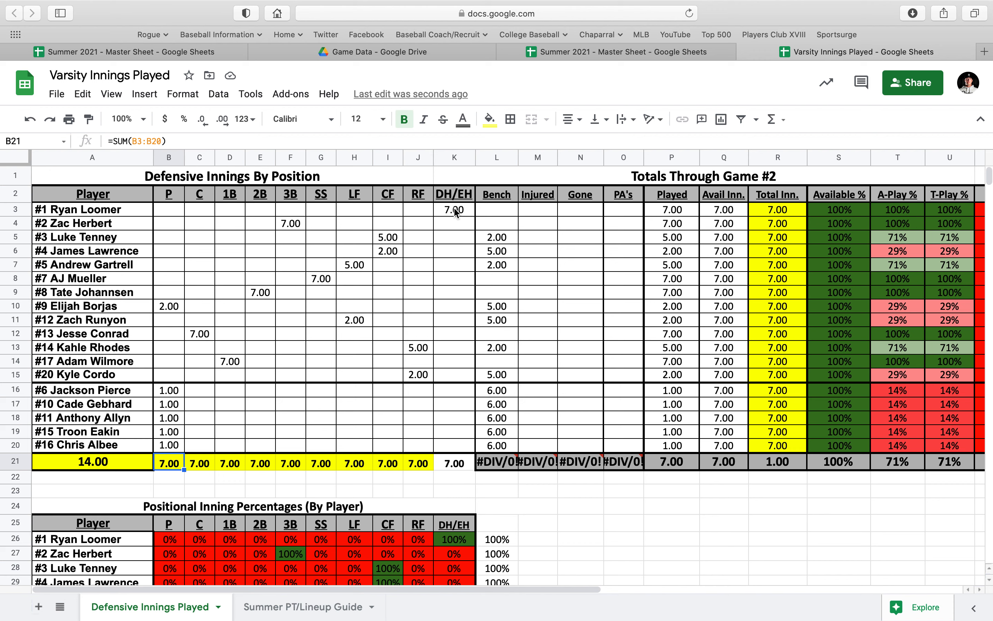
pyautogui.click(453, 209)
pyautogui.write('14')
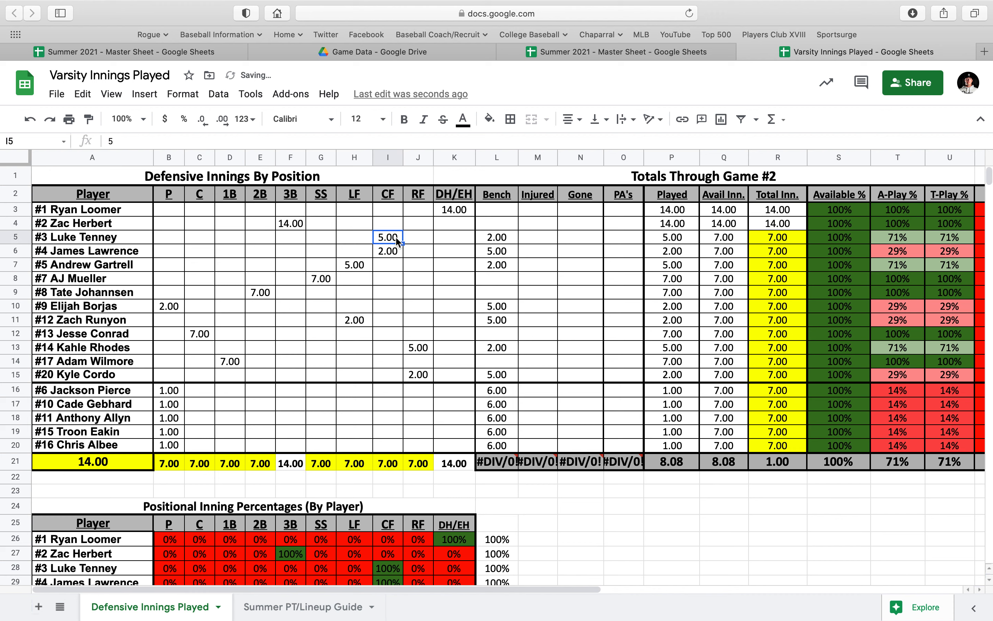
pyautogui.write('10.00')
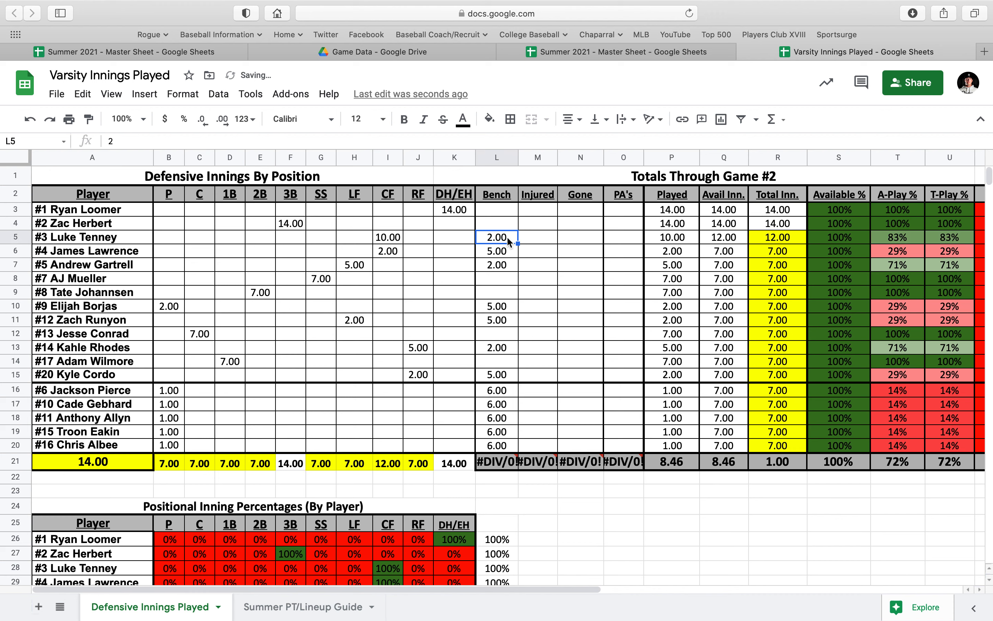
pyautogui.write('4')
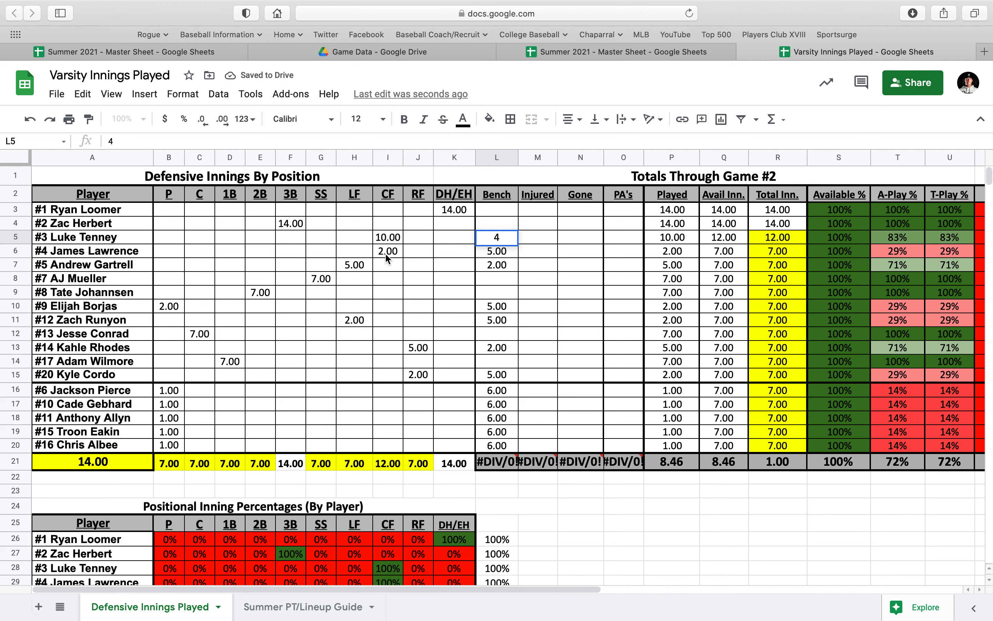
pyautogui.write('1')
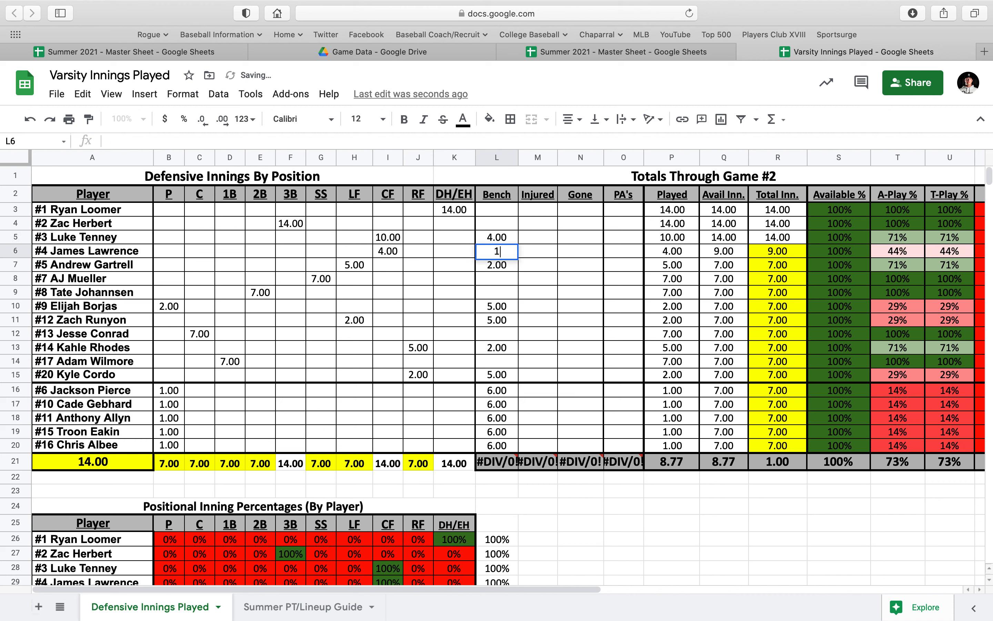
pyautogui.write('10.00')
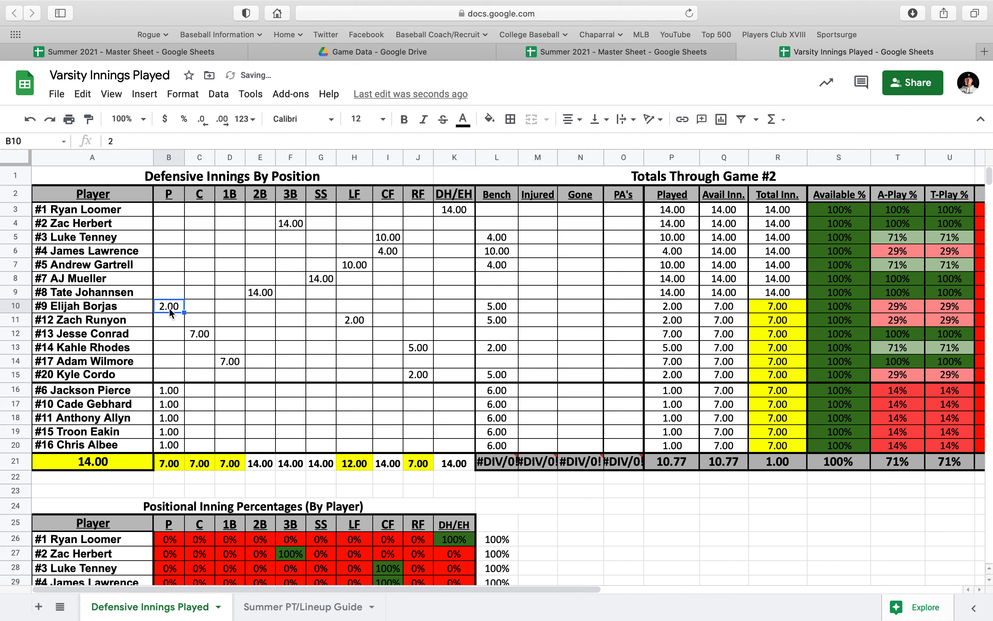
# - Continue down the roster with position and bench values 10, 4, 4, 13 and 2
pyautogui.write('10')
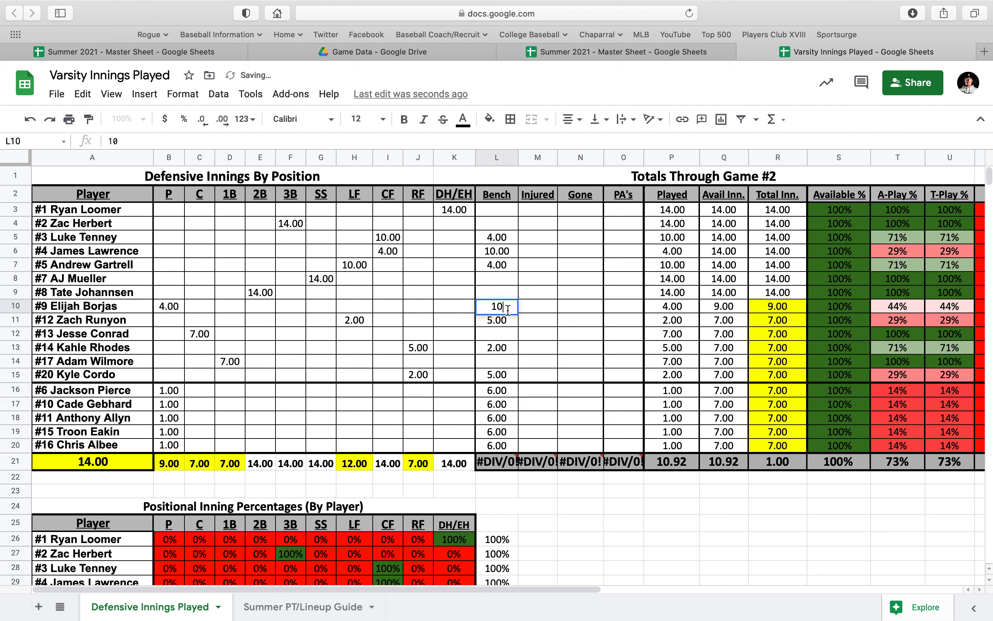
pyautogui.write('4')
pyautogui.click(497, 348)
pyautogui.write('2')
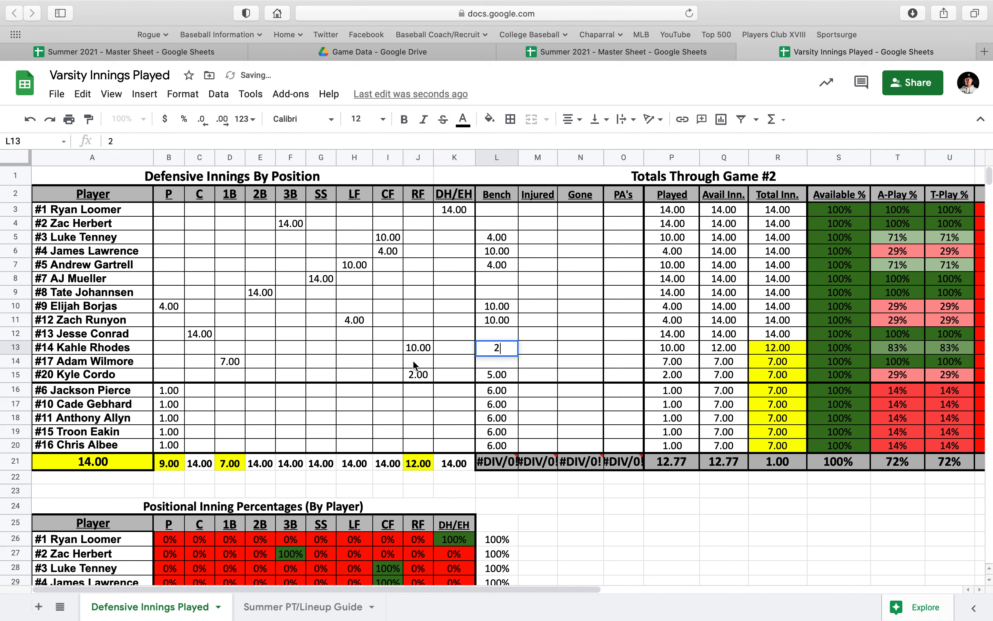
pyautogui.write('4.00')
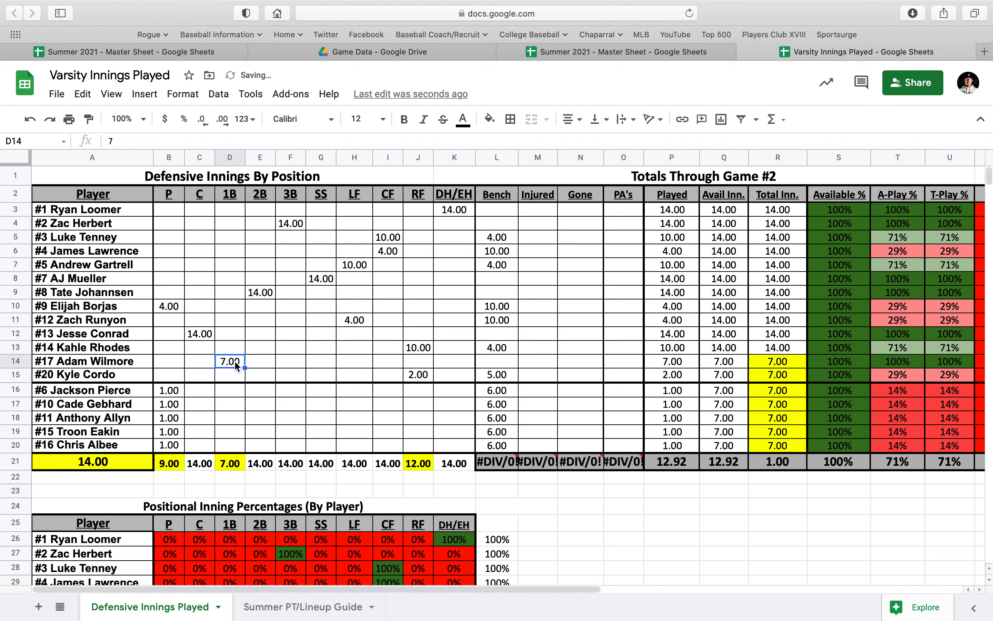
pyautogui.write('13')
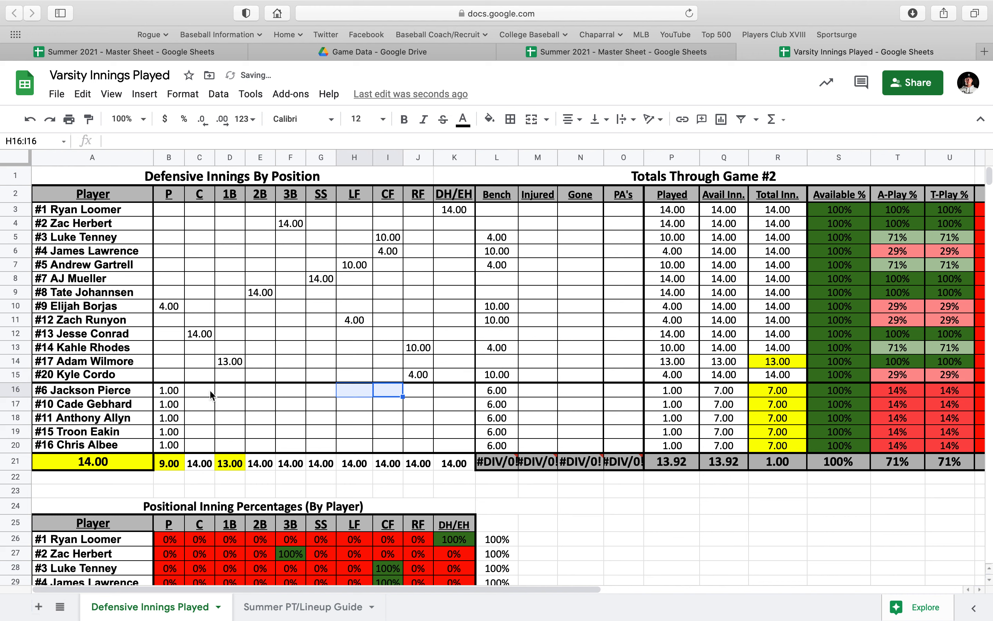
pyautogui.write('2')
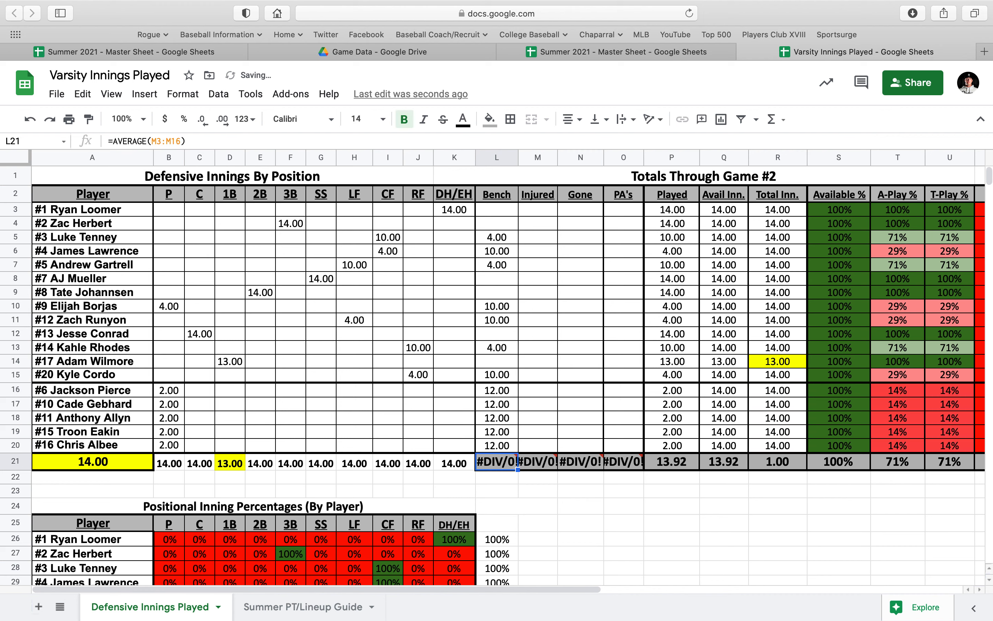
pyautogui.moveTo(293, 391)
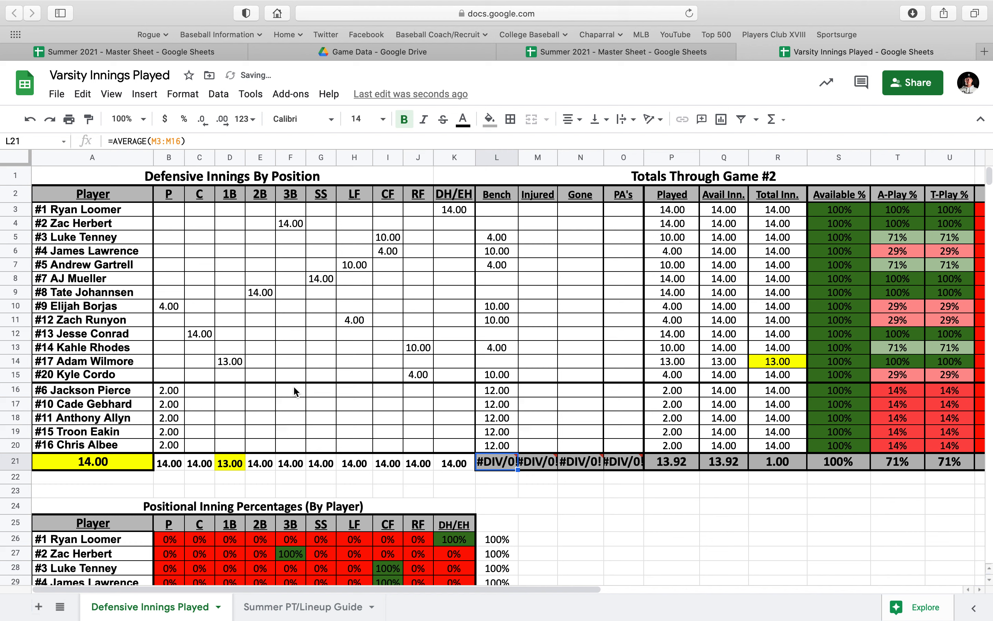
pyautogui.click(229, 360)
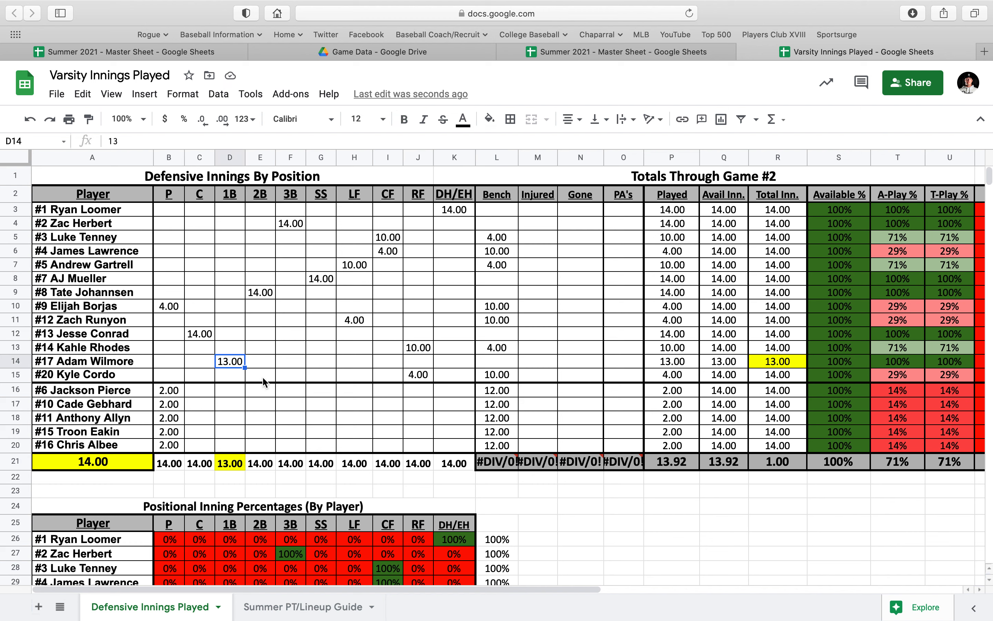
pyautogui.write('14')
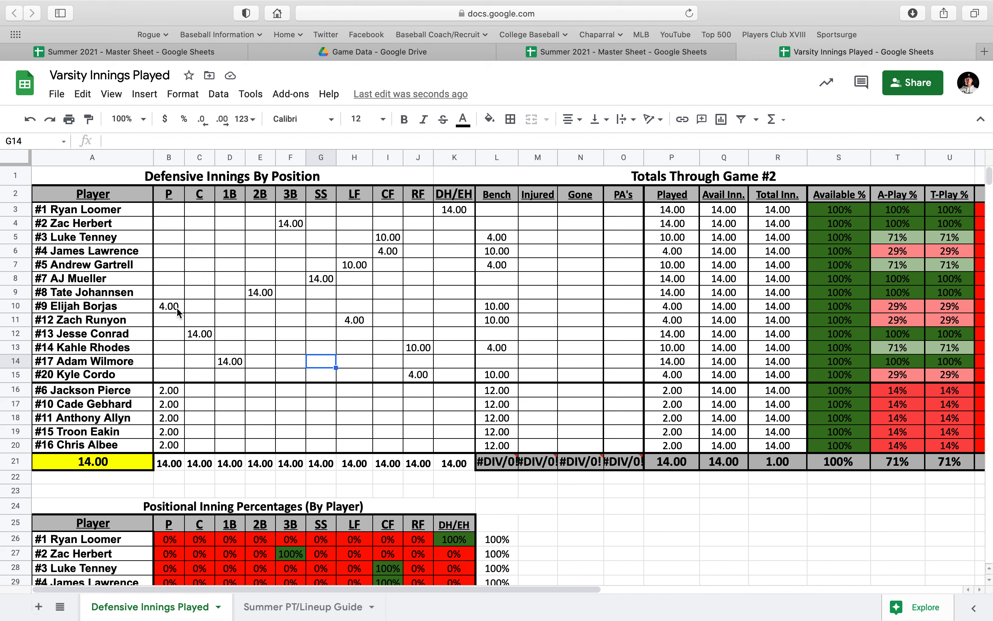
pyautogui.moveTo(388, 336)
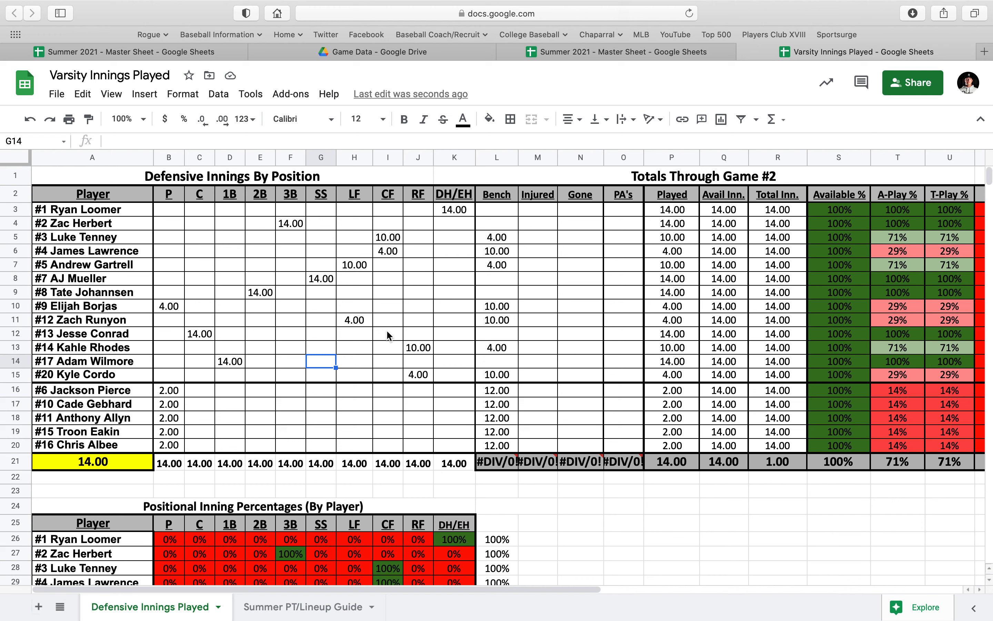
pyautogui.moveTo(159, 353)
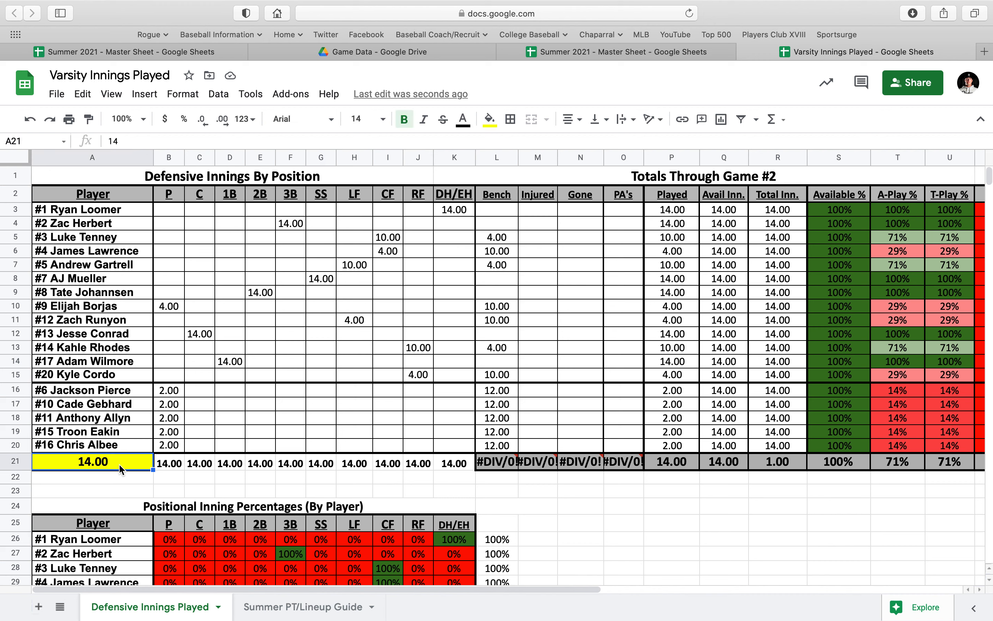
pyautogui.write('13.67')
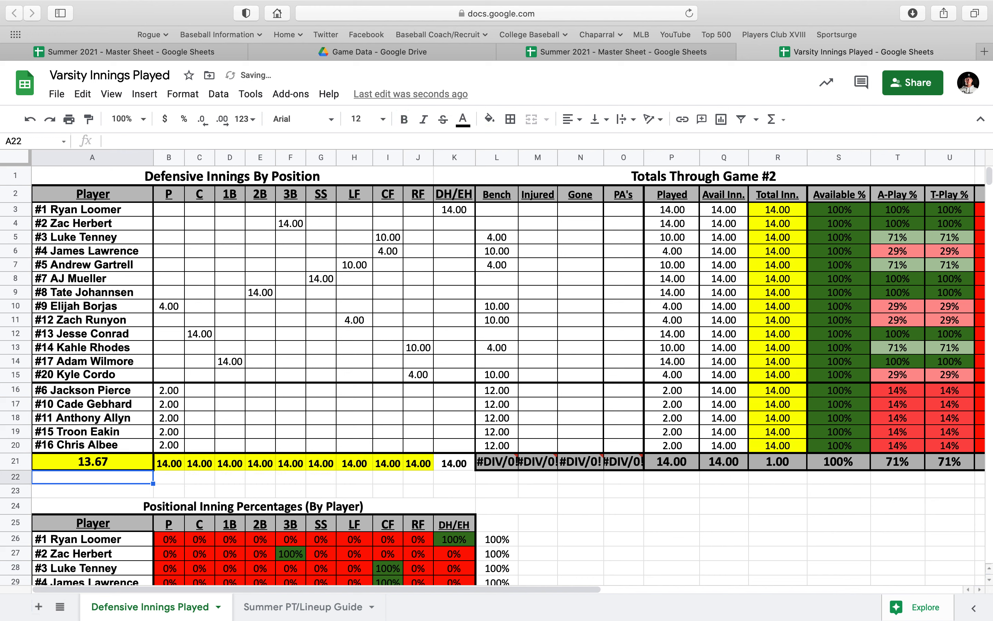
pyautogui.write('13/')
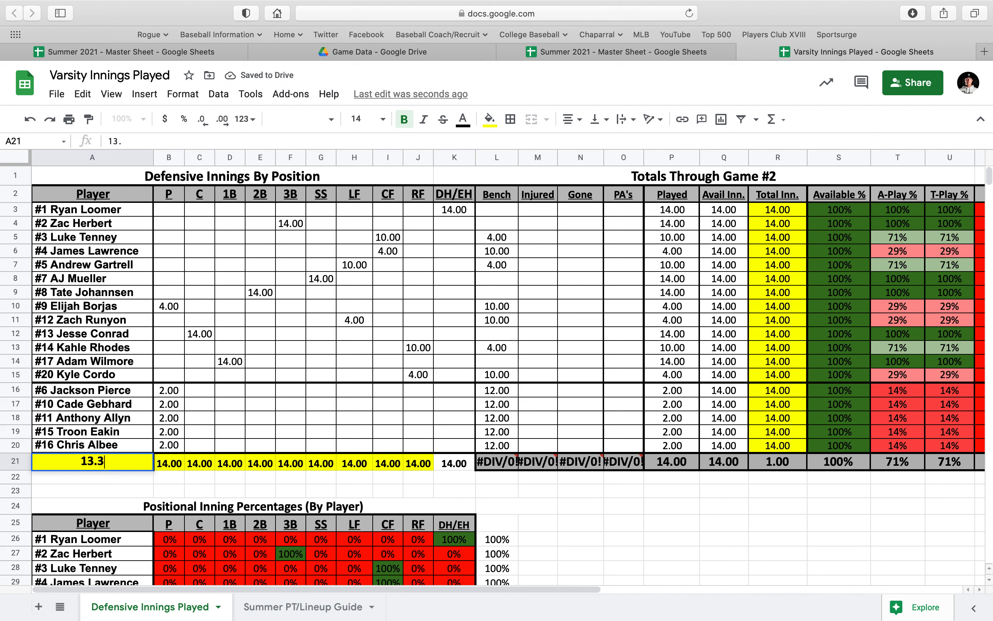
pyautogui.click(167, 462)
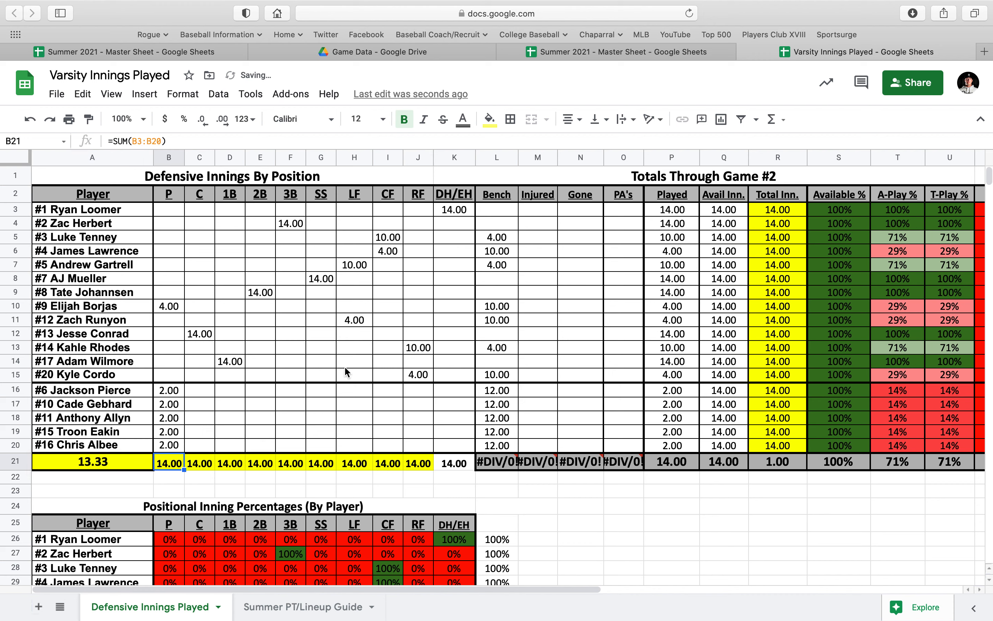
pyautogui.moveTo(458, 444)
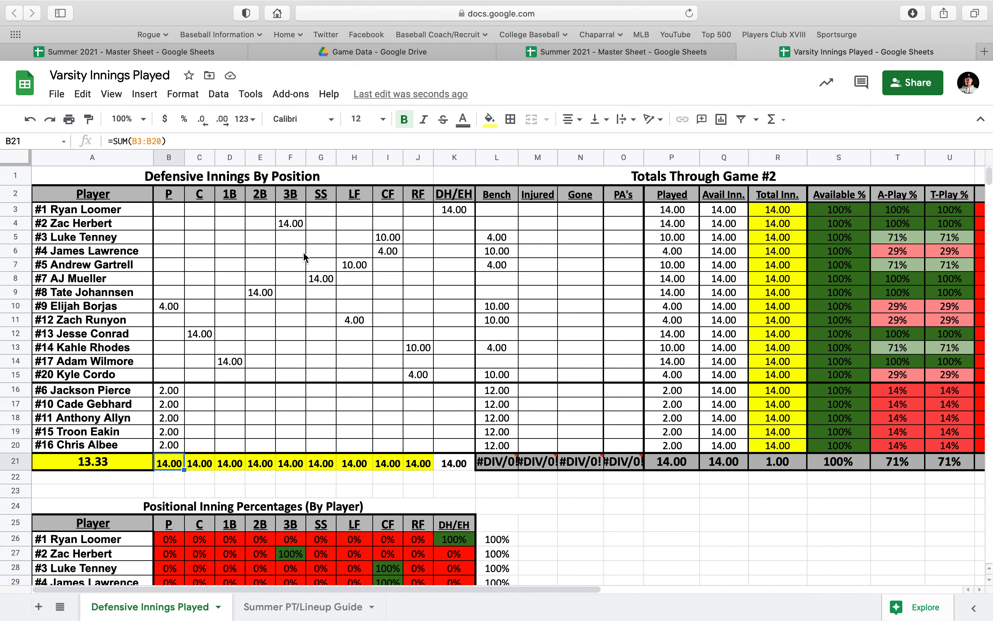
pyautogui.write('13.33')
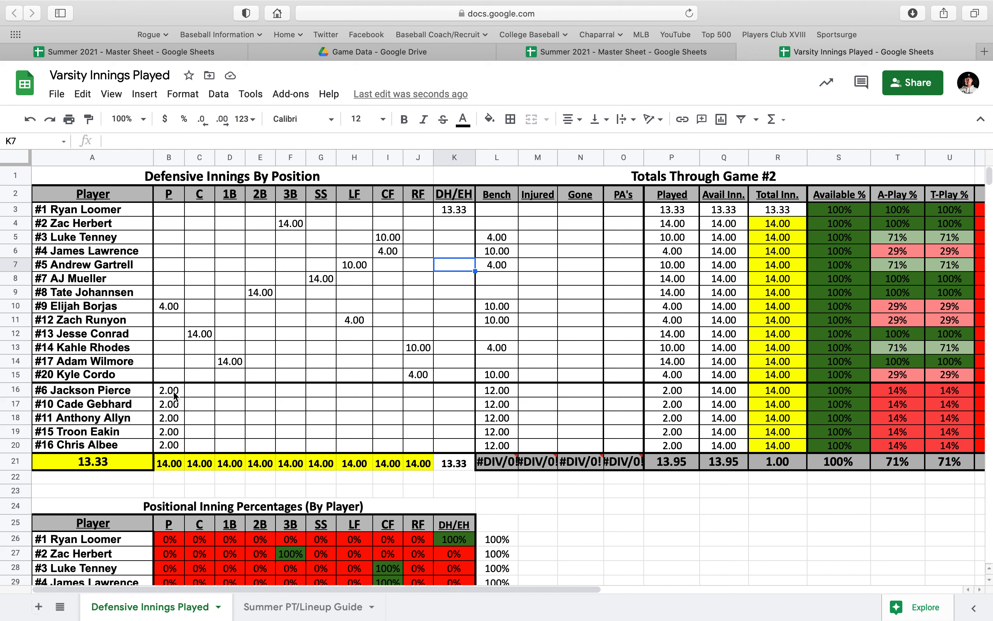
pyautogui.moveTo(102, 121)
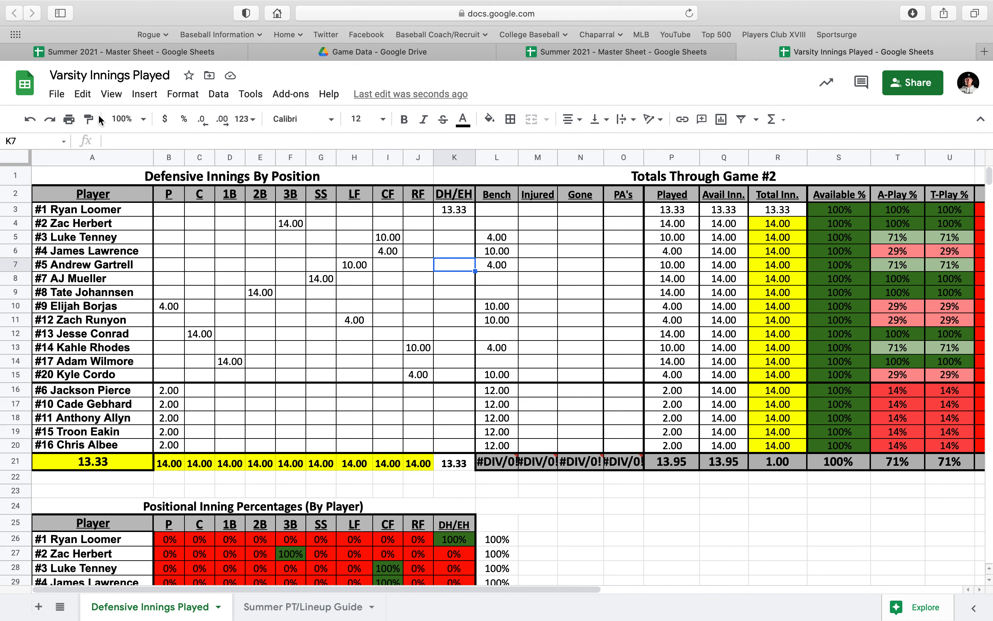
pyautogui.moveTo(30, 120)
pyautogui.write('14')
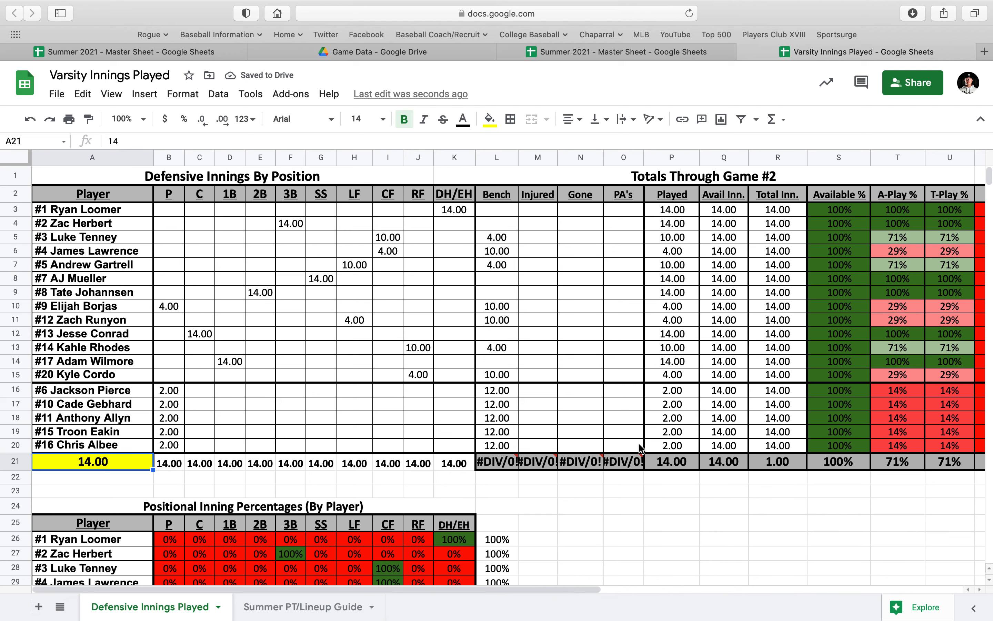
pyautogui.hscroll(3)
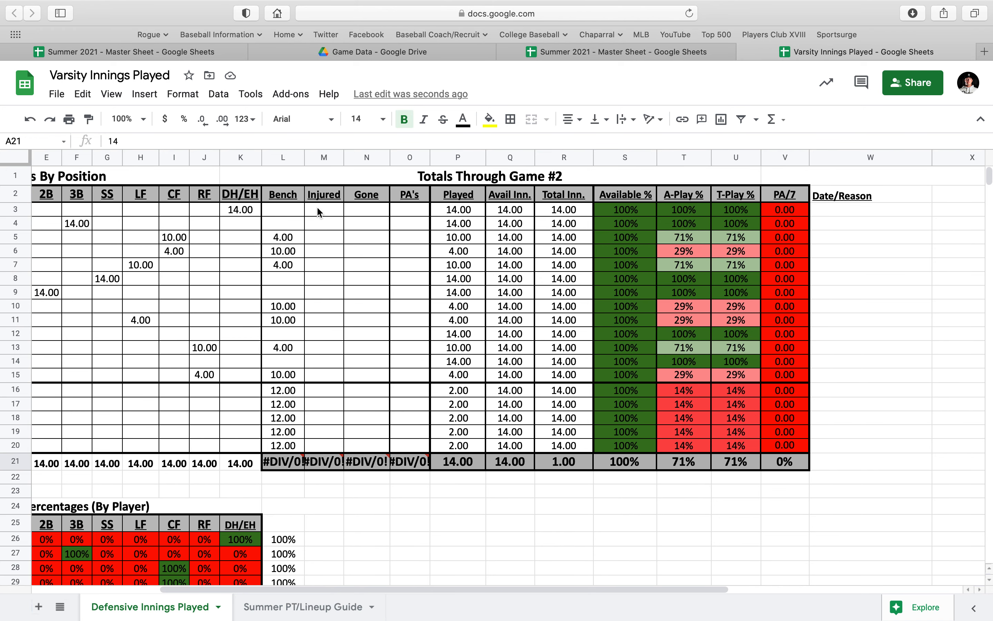
pyautogui.moveTo(286, 387)
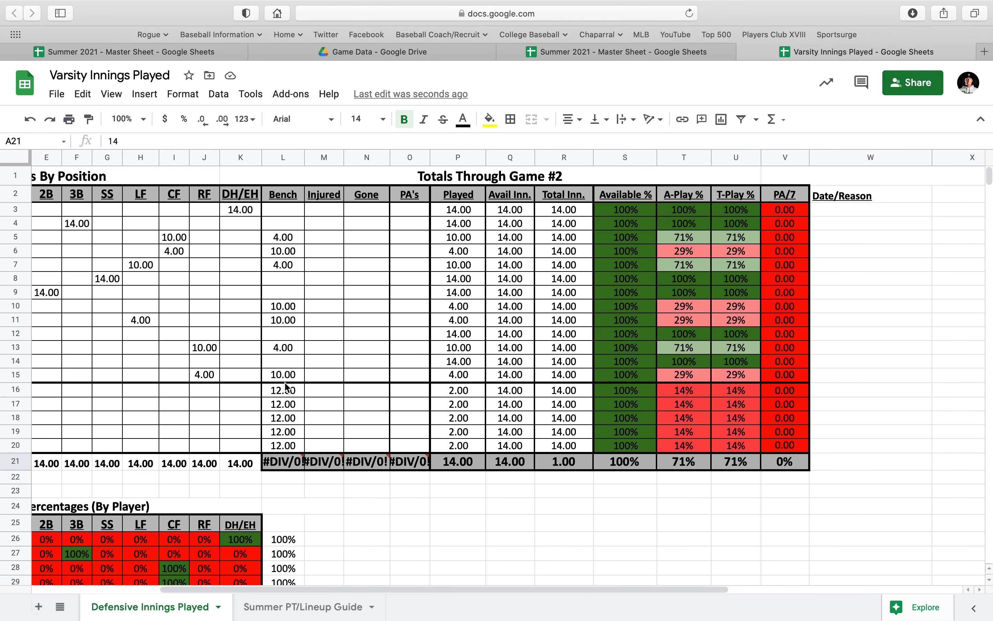
pyautogui.moveTo(283, 237); pyautogui.dragTo(283, 390)
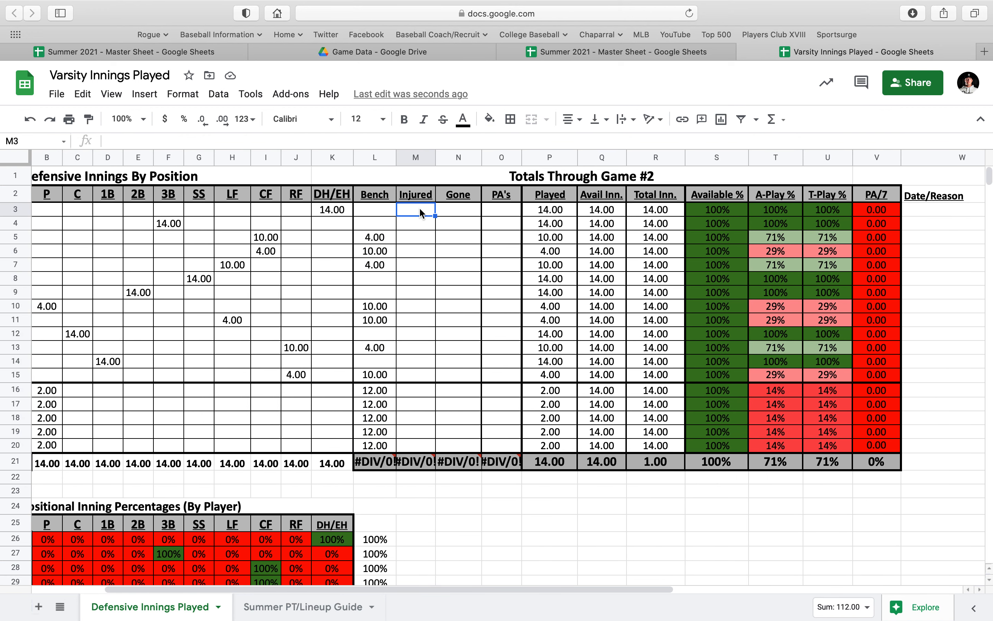
pyautogui.click(415, 250)
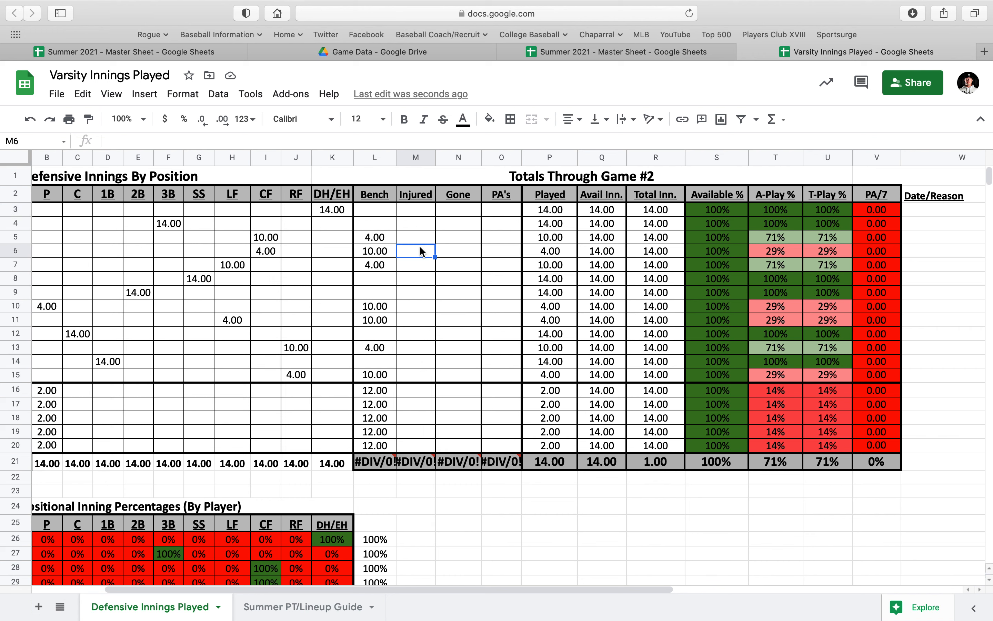
pyautogui.moveTo(418, 257)
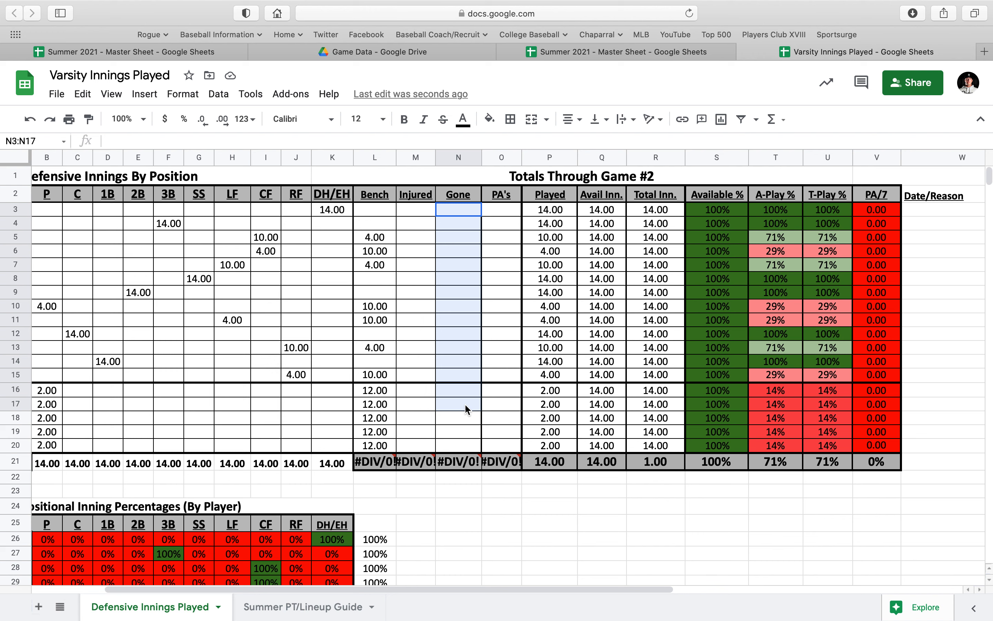
pyautogui.click(457, 251)
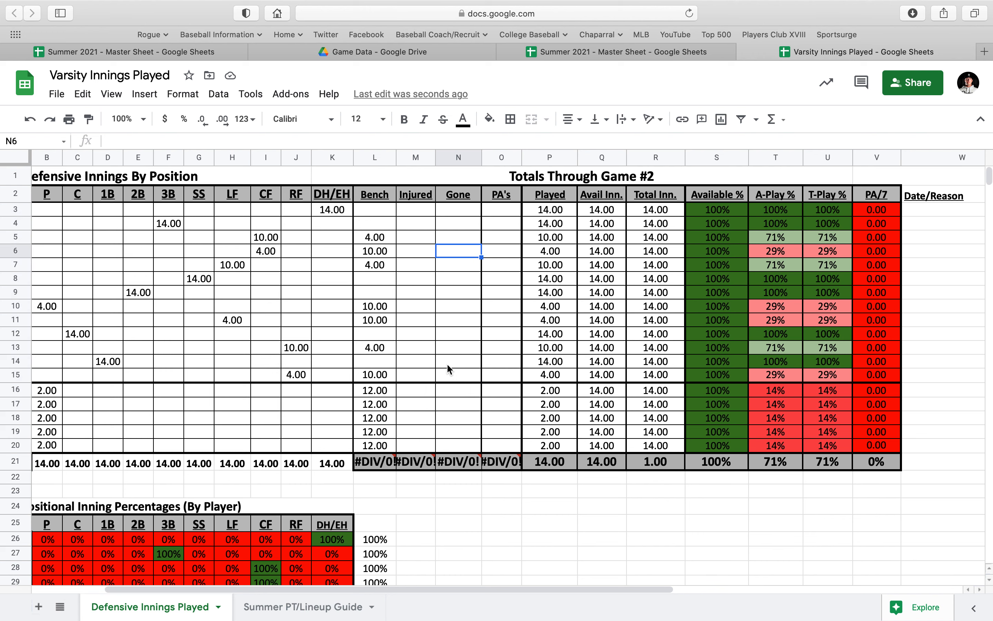
pyautogui.moveTo(529, 257)
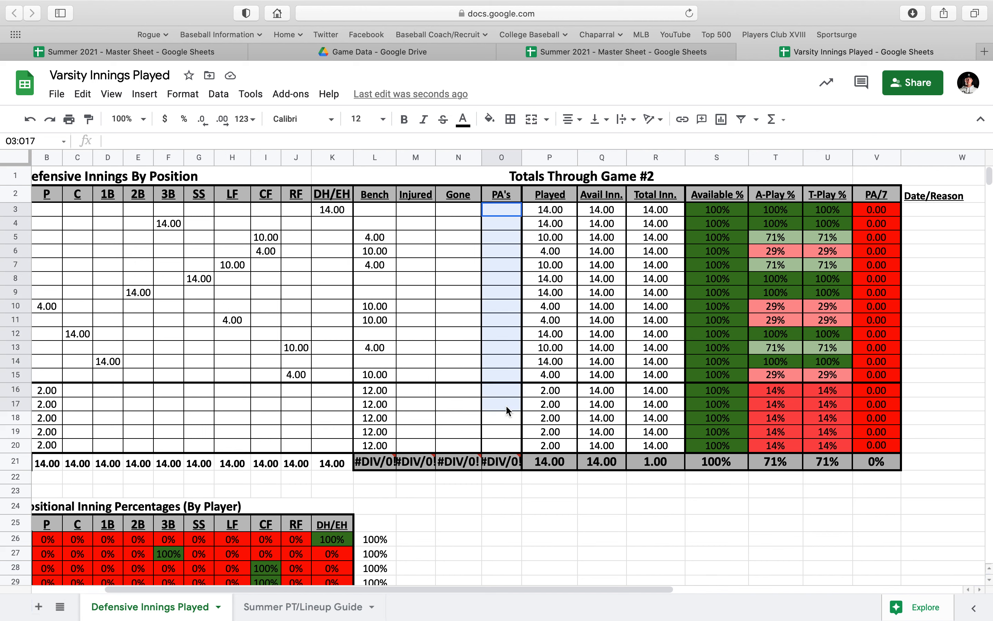
pyautogui.moveTo(501, 210); pyautogui.dragTo(500, 444)
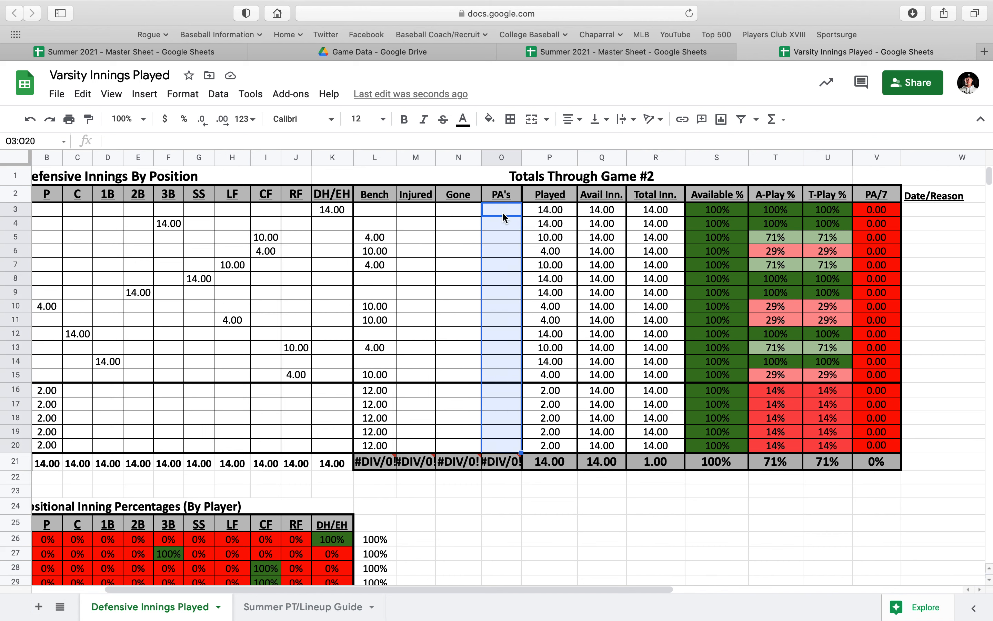
pyautogui.moveTo(507, 215)
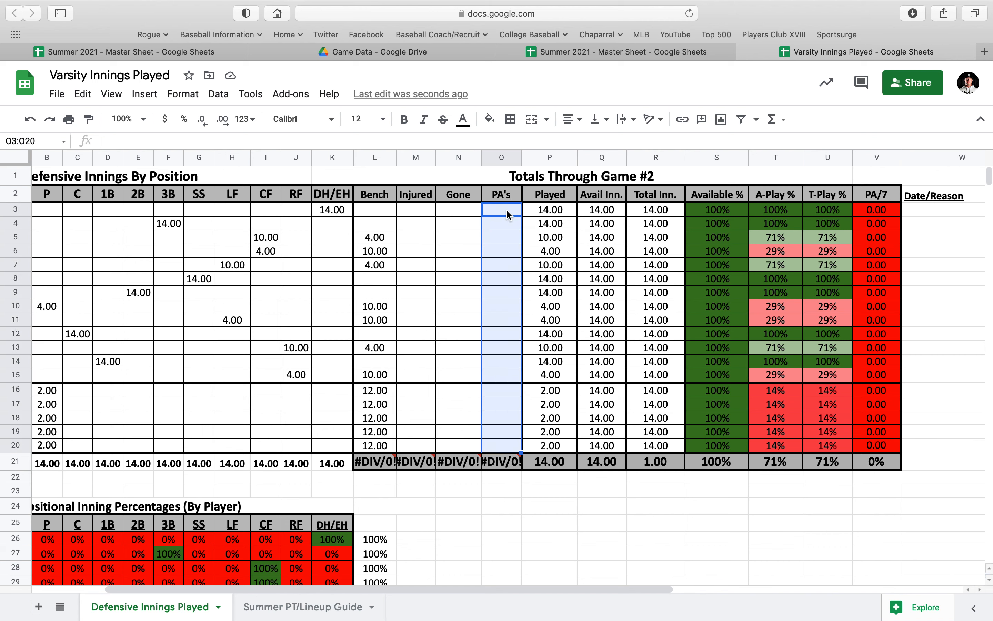
pyautogui.moveTo(865, 227)
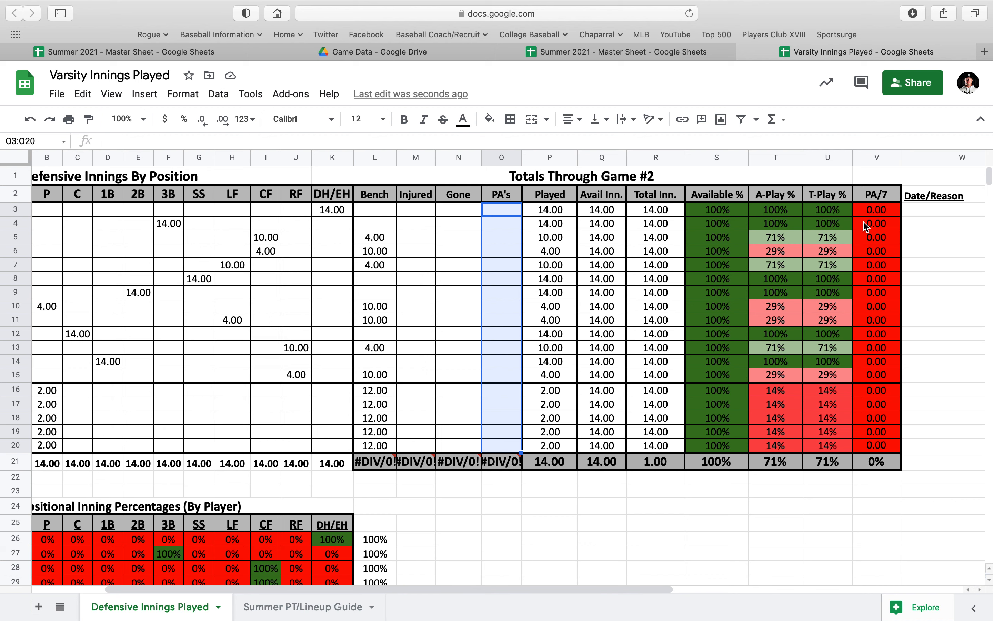
pyautogui.moveTo(528, 245)
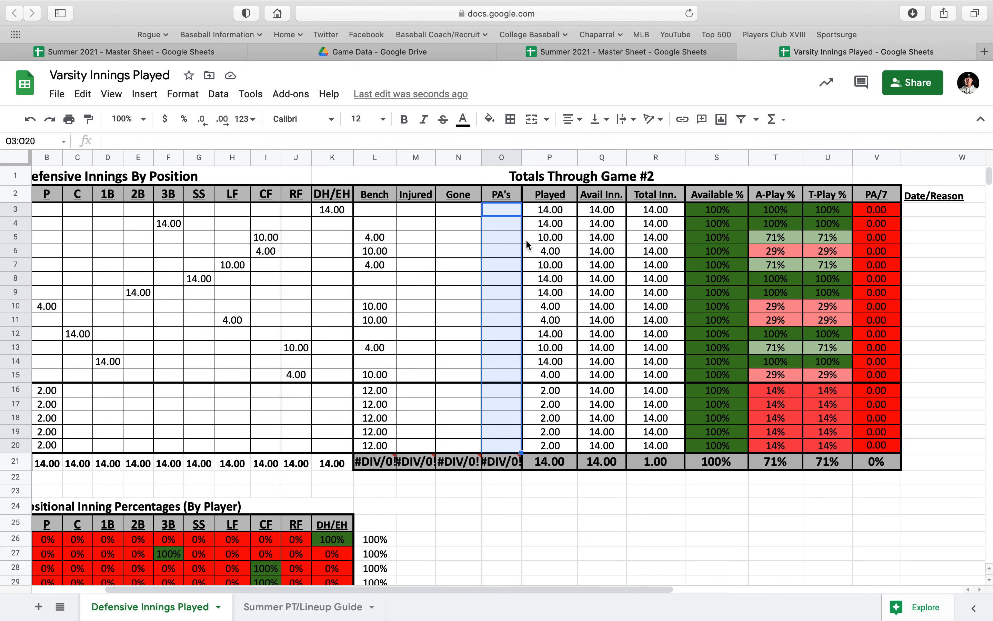
pyautogui.moveTo(588, 284)
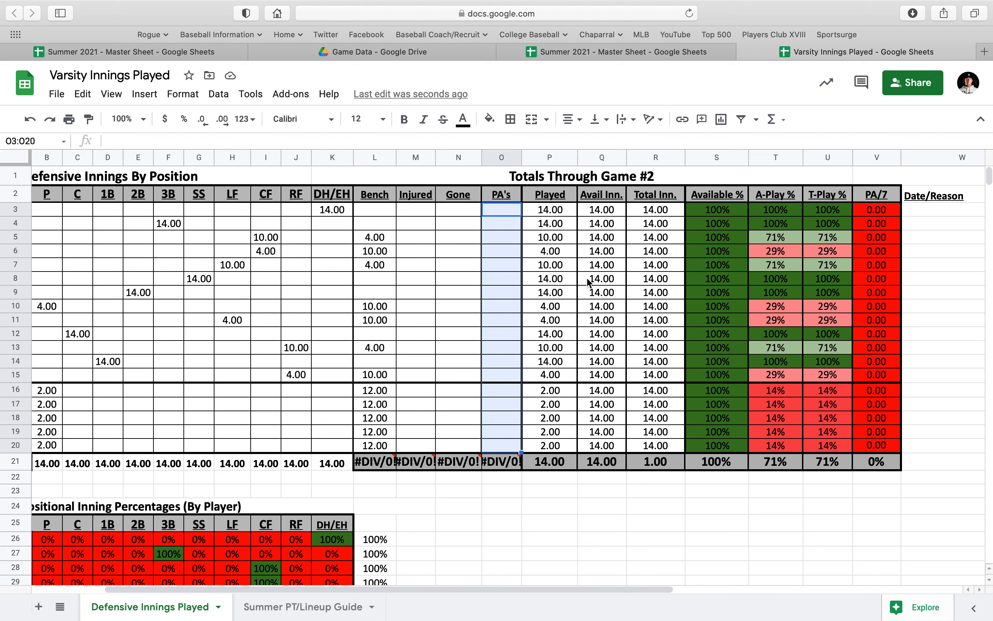
pyautogui.click(548, 210)
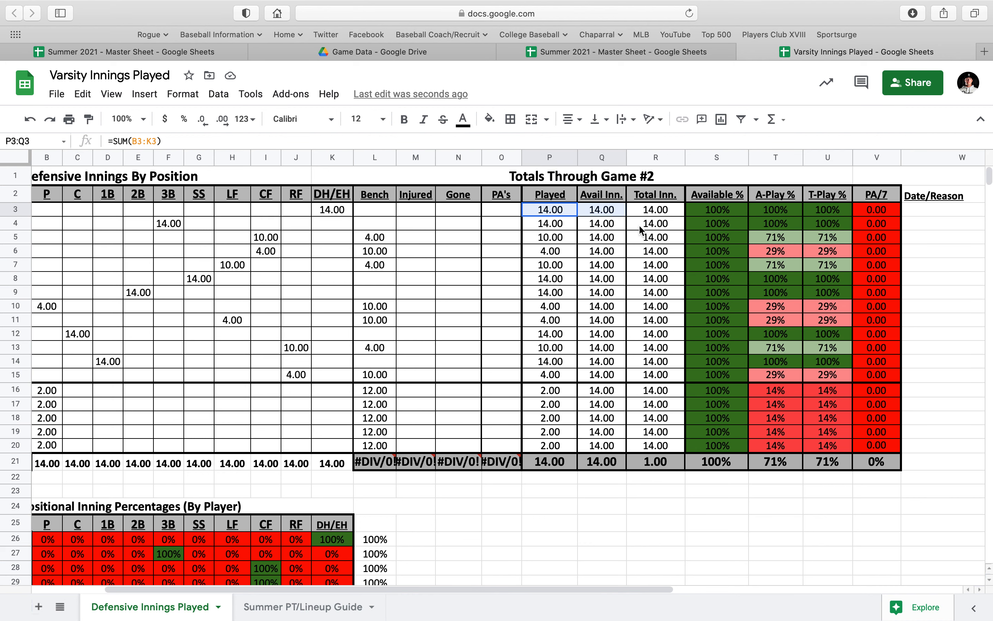
pyautogui.moveTo(549, 210); pyautogui.dragTo(656, 445)
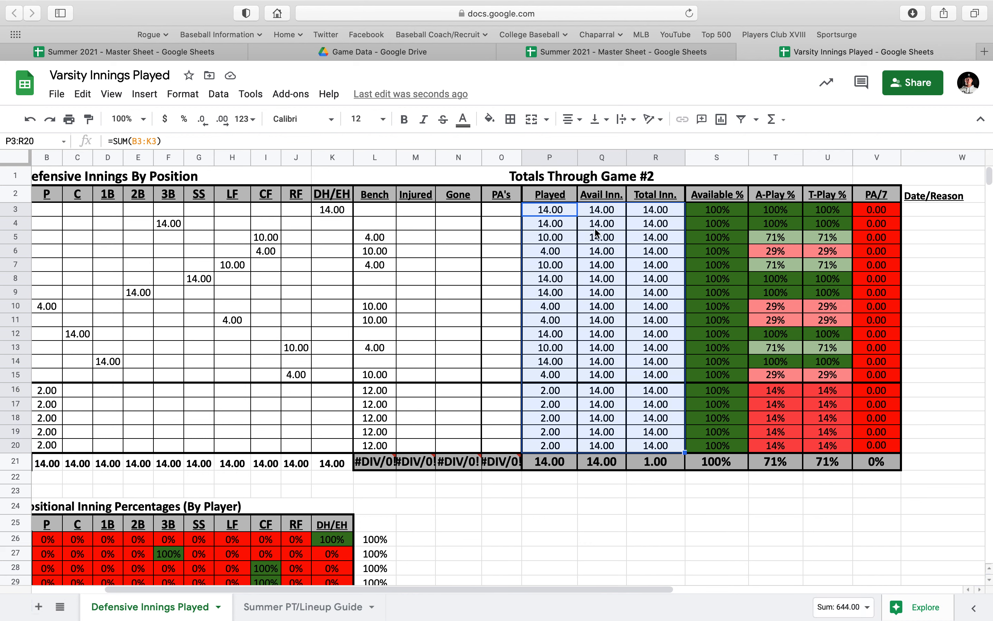
pyautogui.moveTo(549, 432)
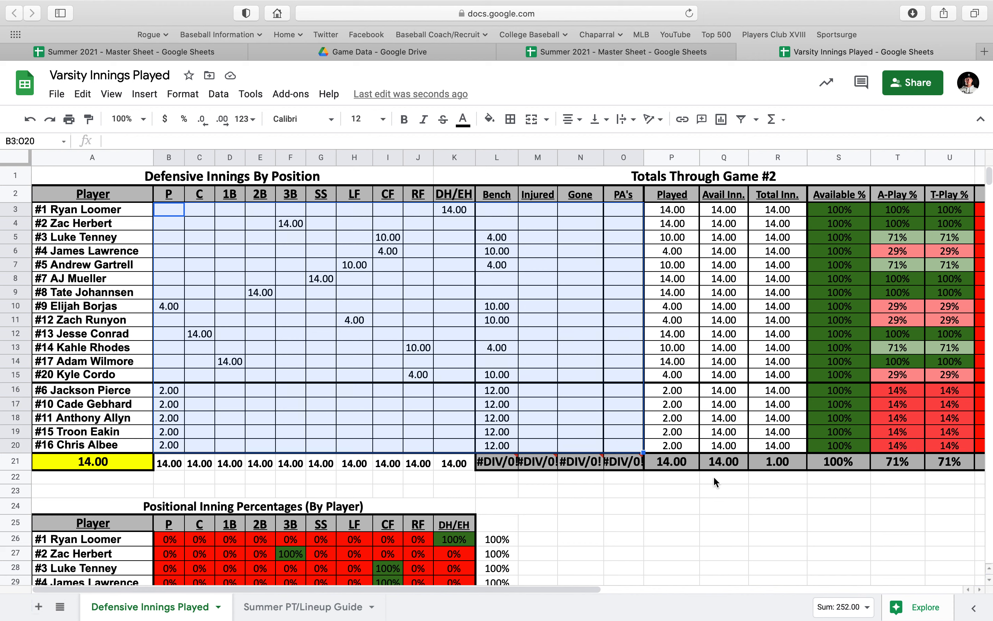
pyautogui.moveTo(614, 452)
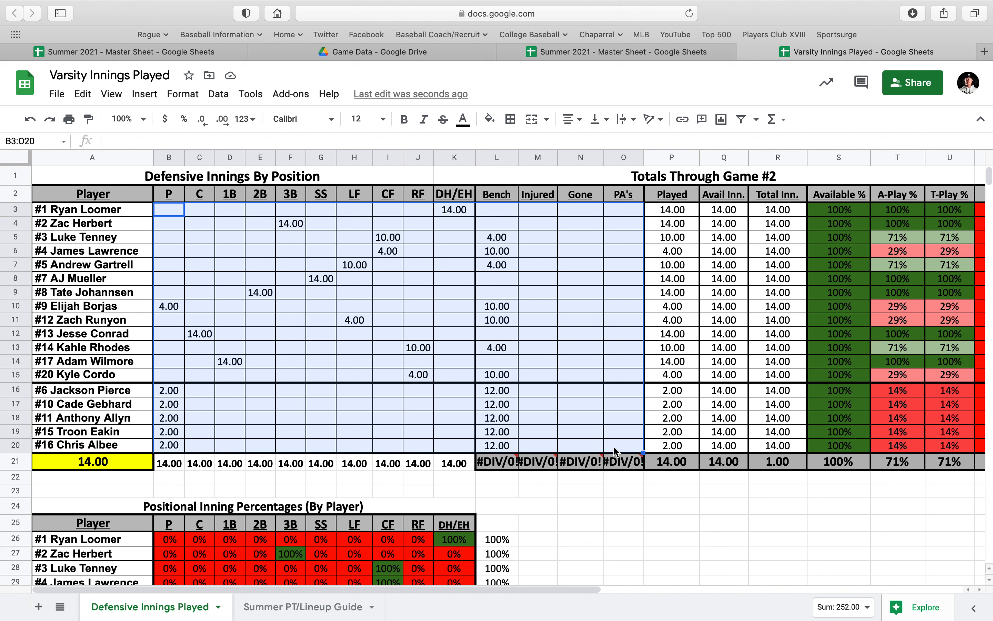
pyautogui.moveTo(684, 412)
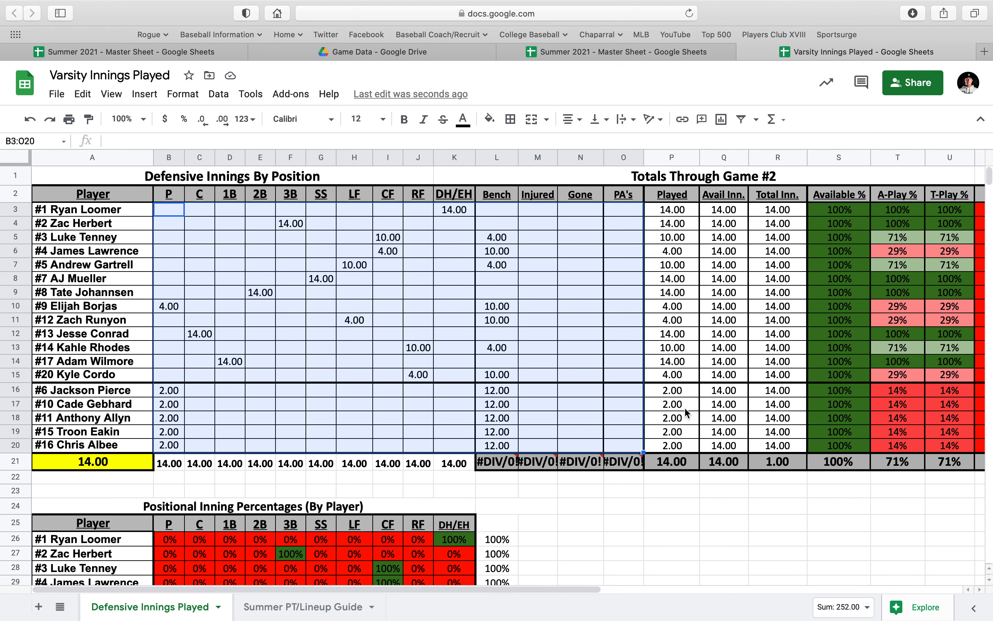
pyautogui.hscroll(3)
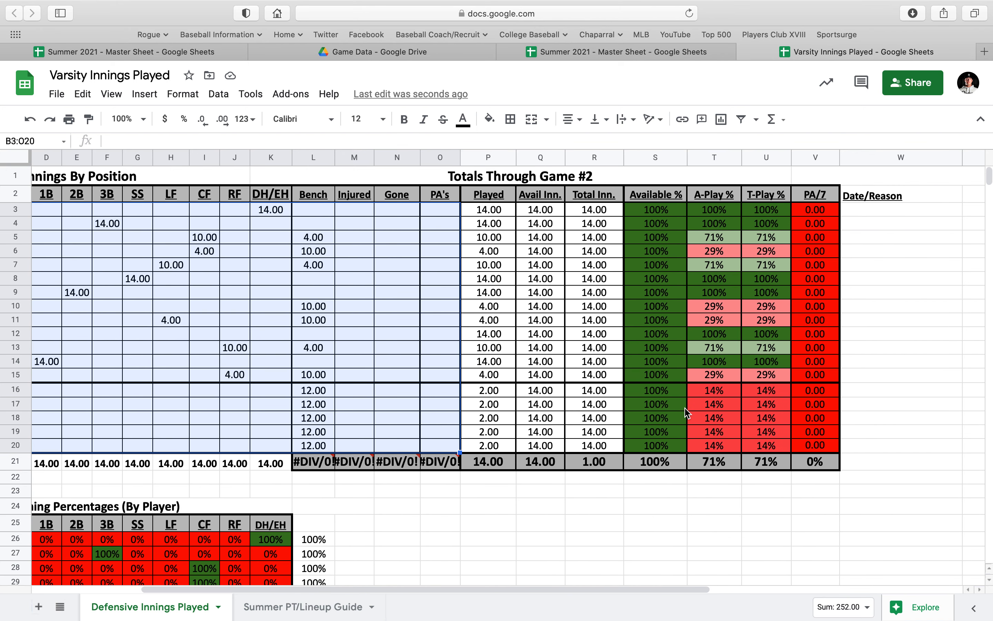
pyautogui.click(655, 523)
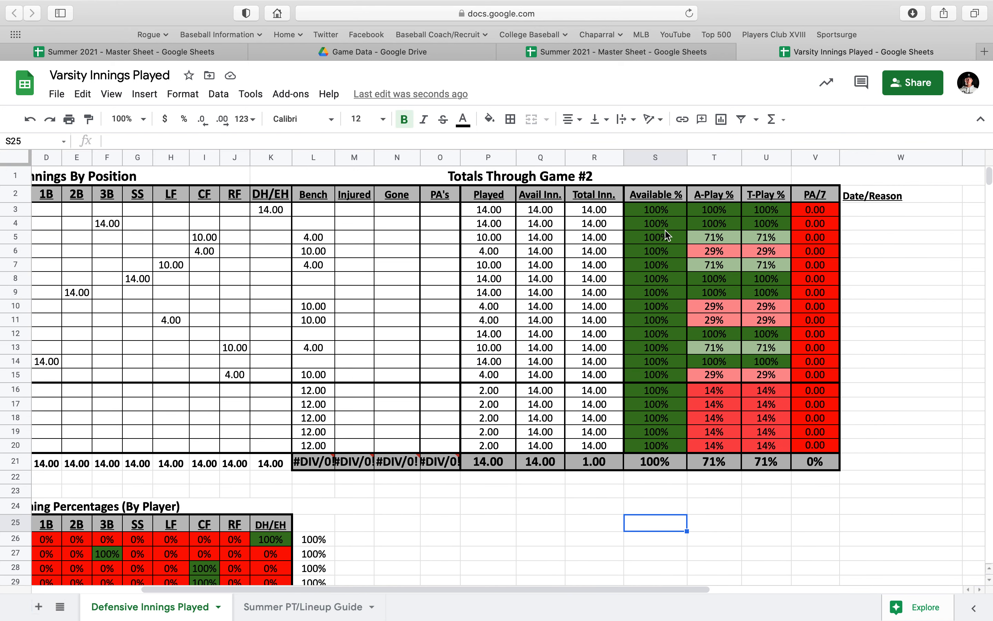
pyautogui.moveTo(655, 209); pyautogui.dragTo(655, 446)
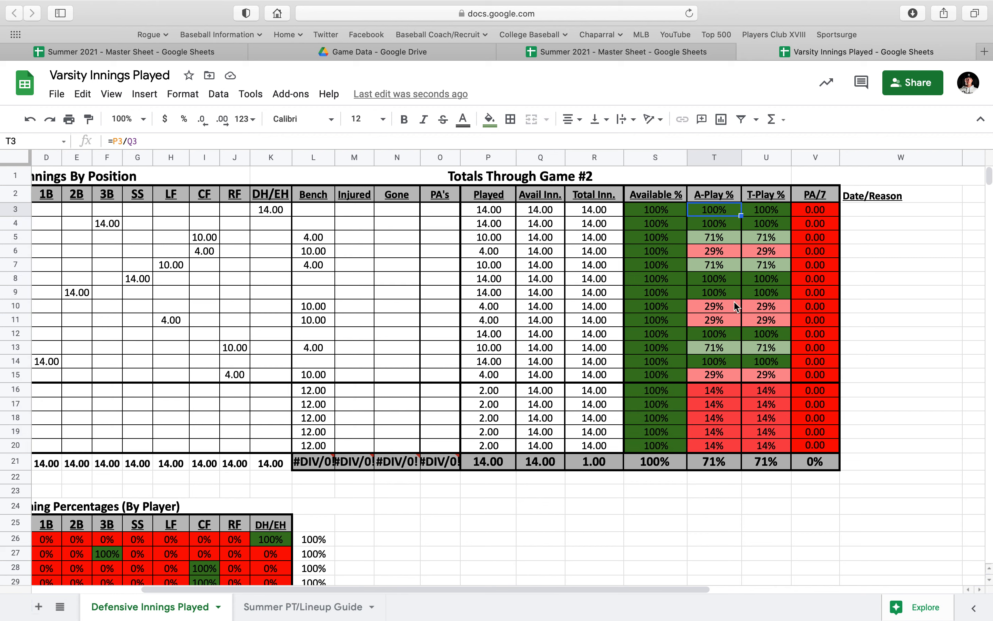
pyautogui.moveTo(687, 249)
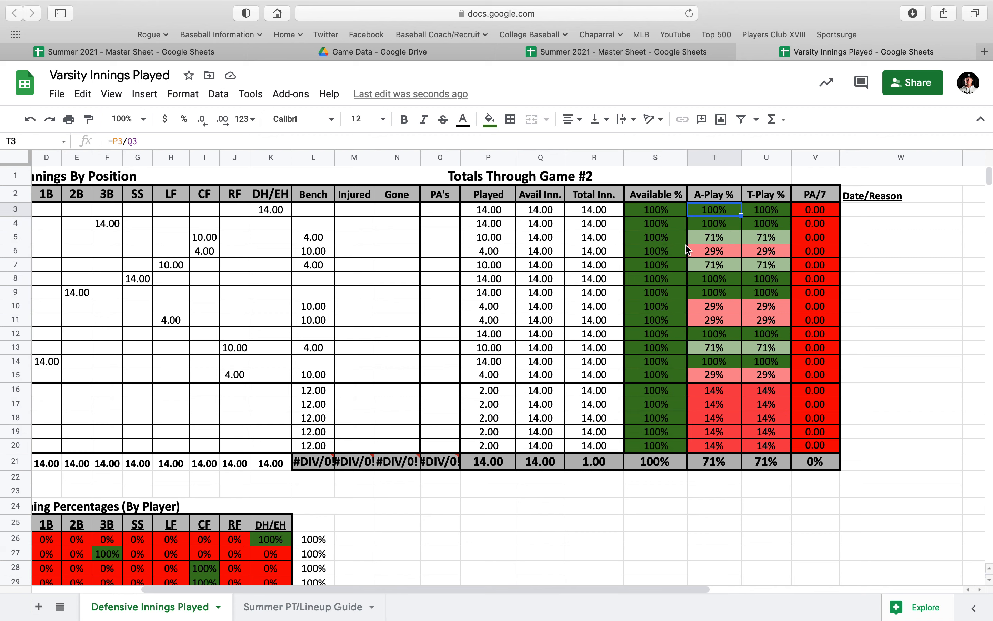
pyautogui.moveTo(714, 194); pyautogui.dragTo(714, 445)
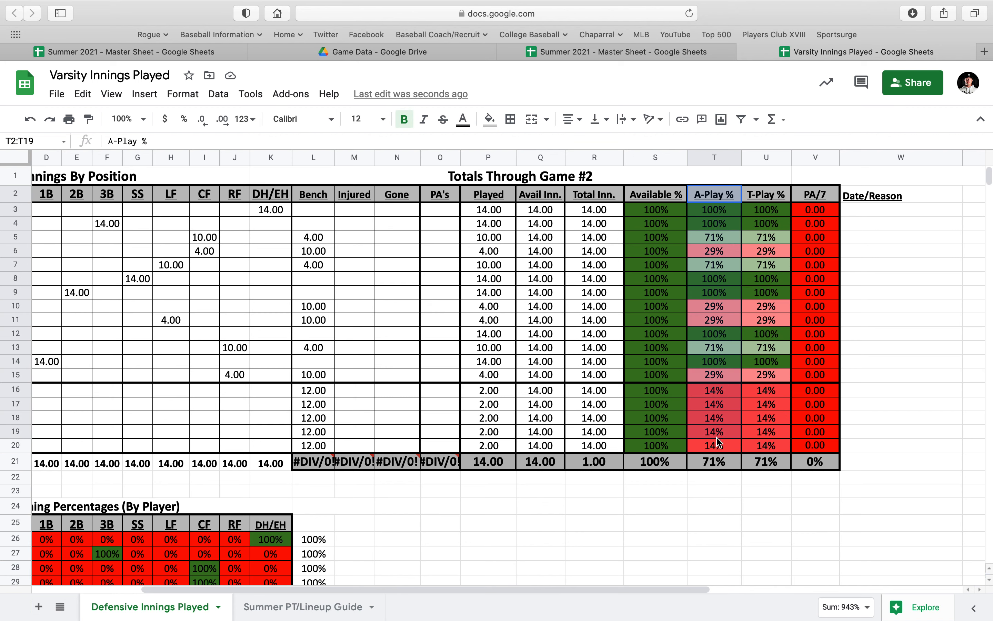
pyautogui.click(509, 119)
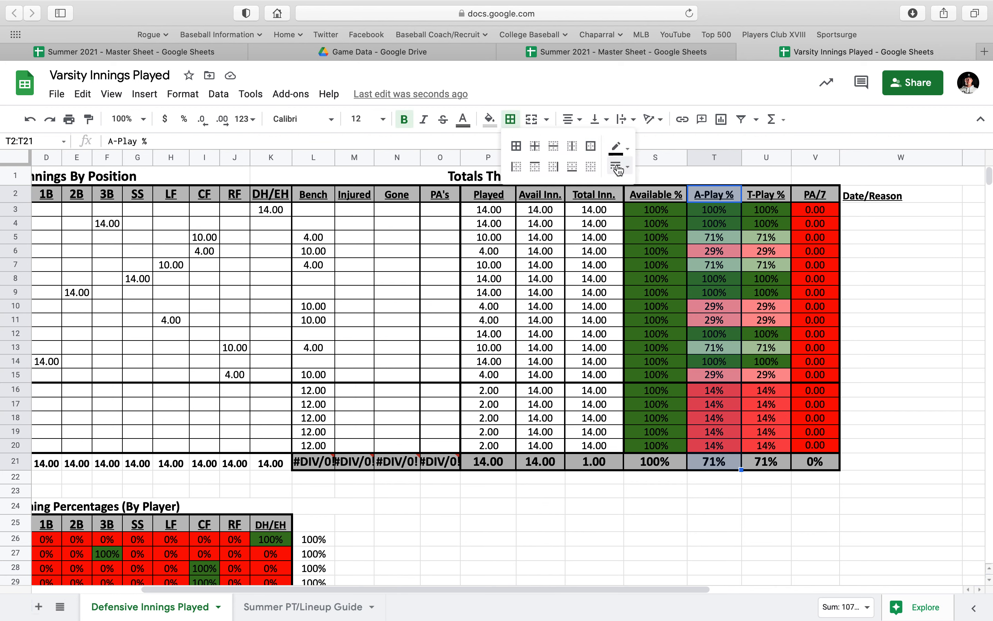
pyautogui.click(590, 147)
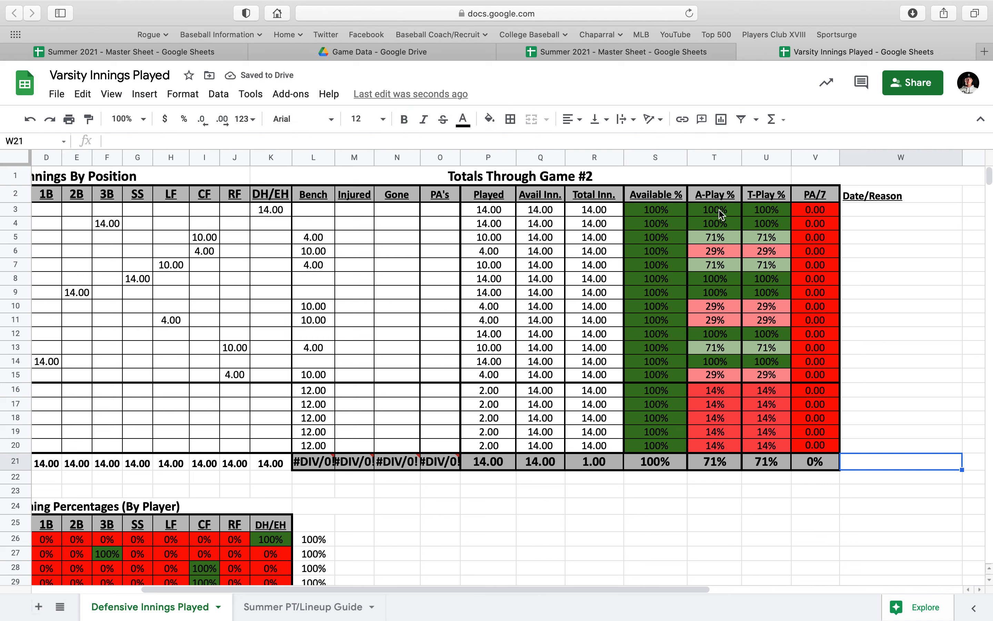
# - Review the Played total, available innings and A-Play % formulas for a player
pyautogui.click(487, 210)
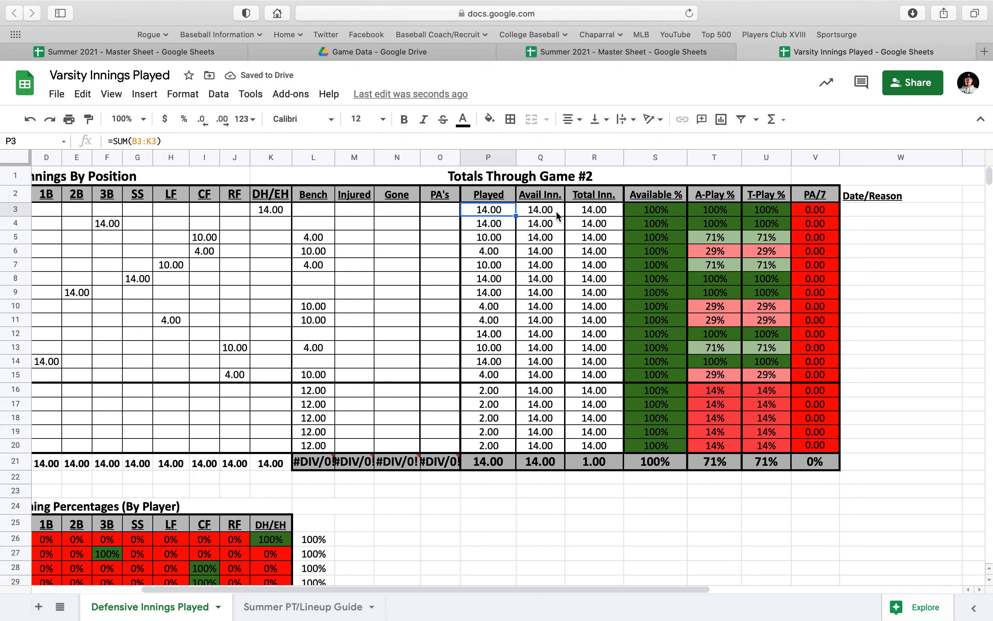
pyautogui.click(540, 209)
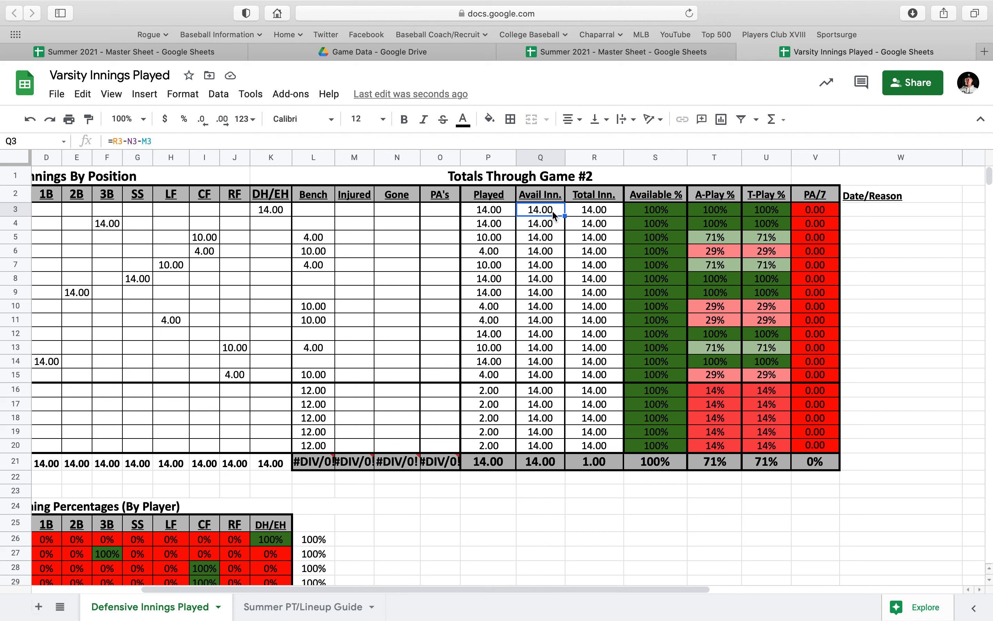
pyautogui.moveTo(718, 223)
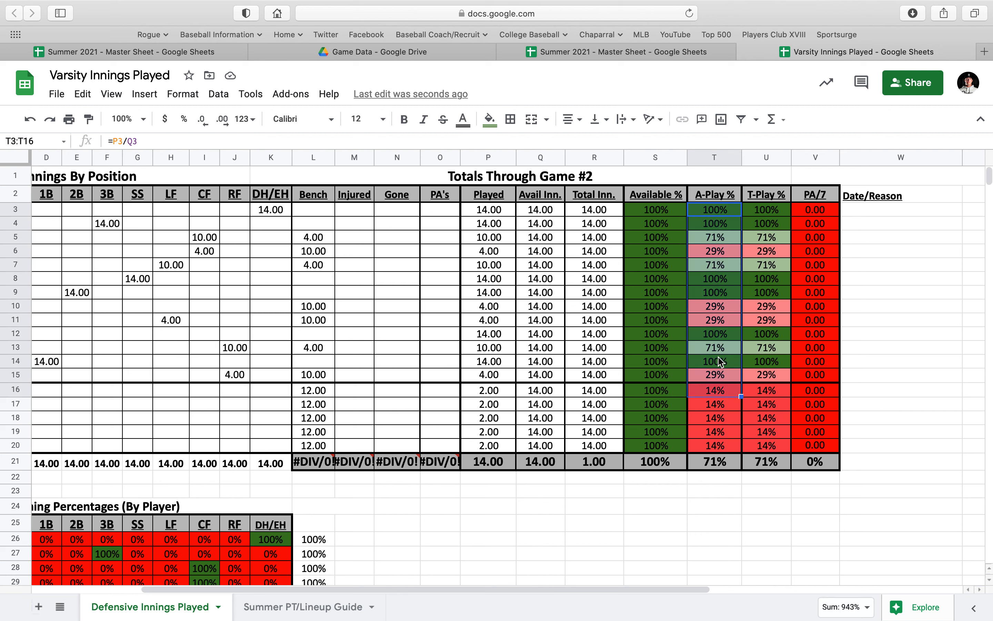
pyautogui.click(714, 251)
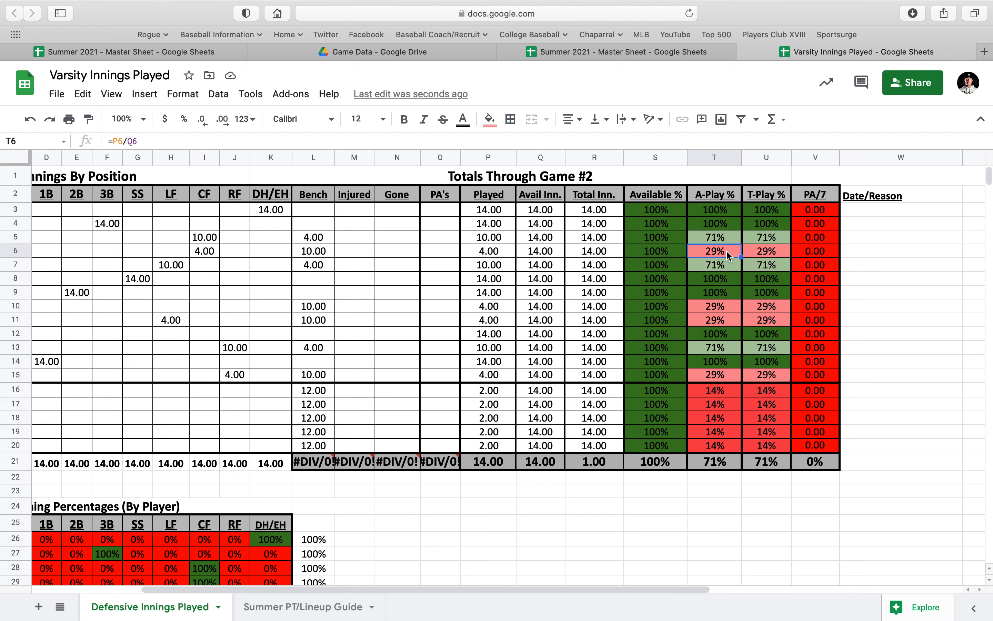
pyautogui.moveTo(752, 252)
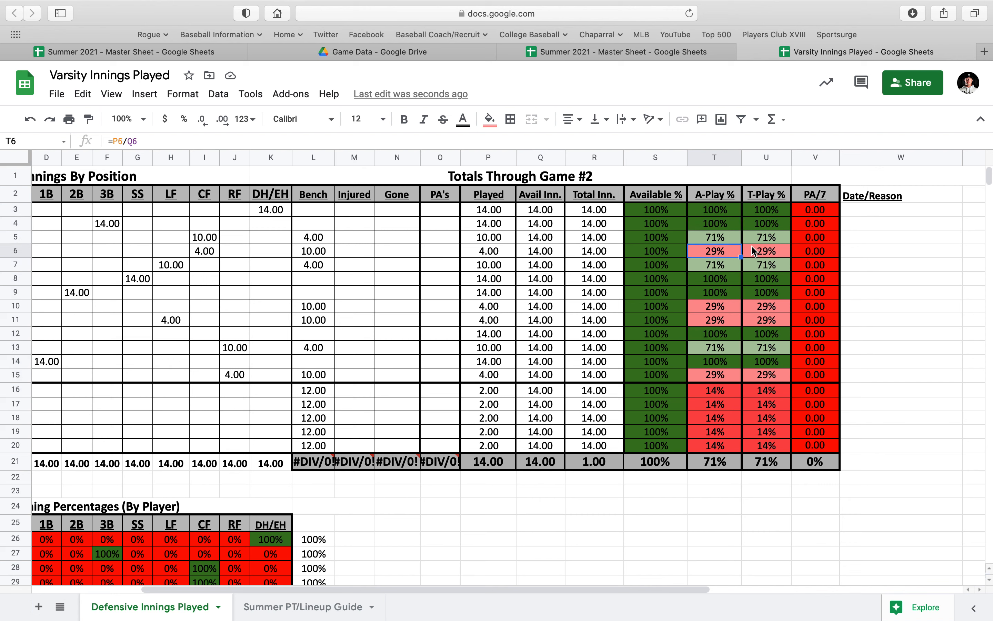
pyautogui.moveTo(700, 274)
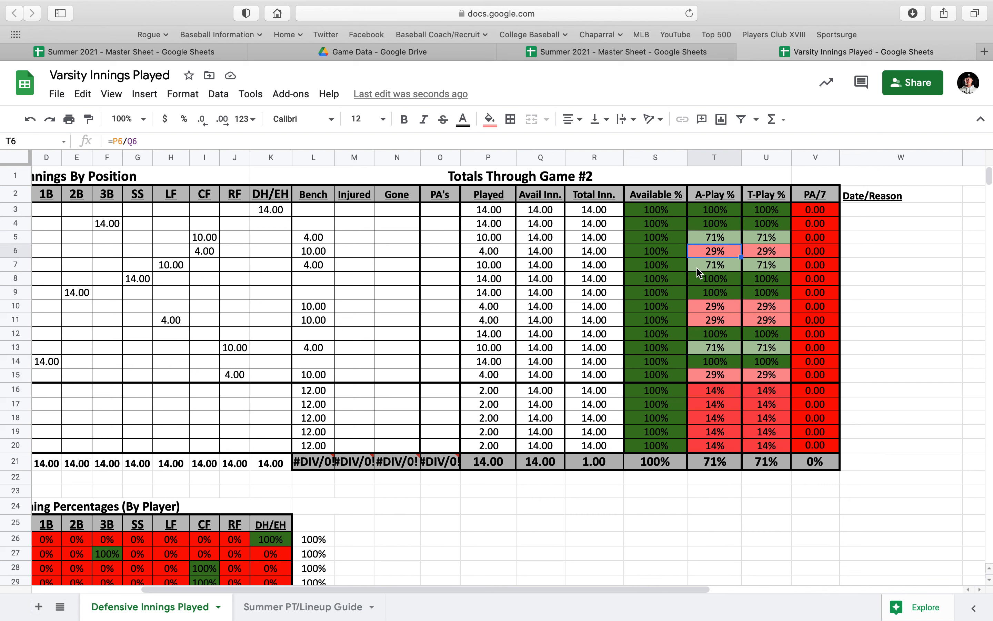
pyautogui.moveTo(855, 315)
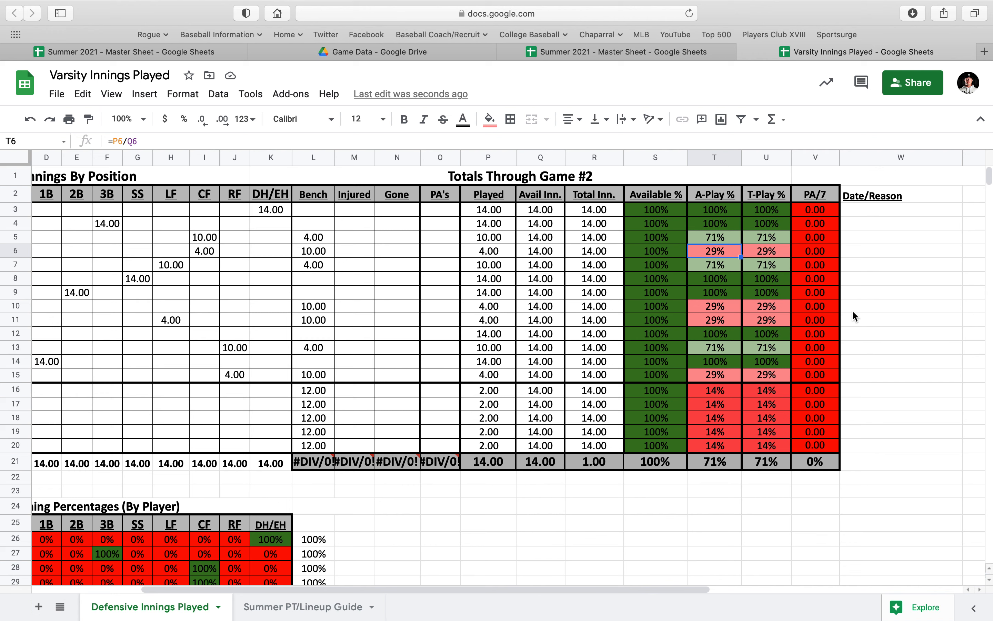
pyautogui.moveTo(724, 499)
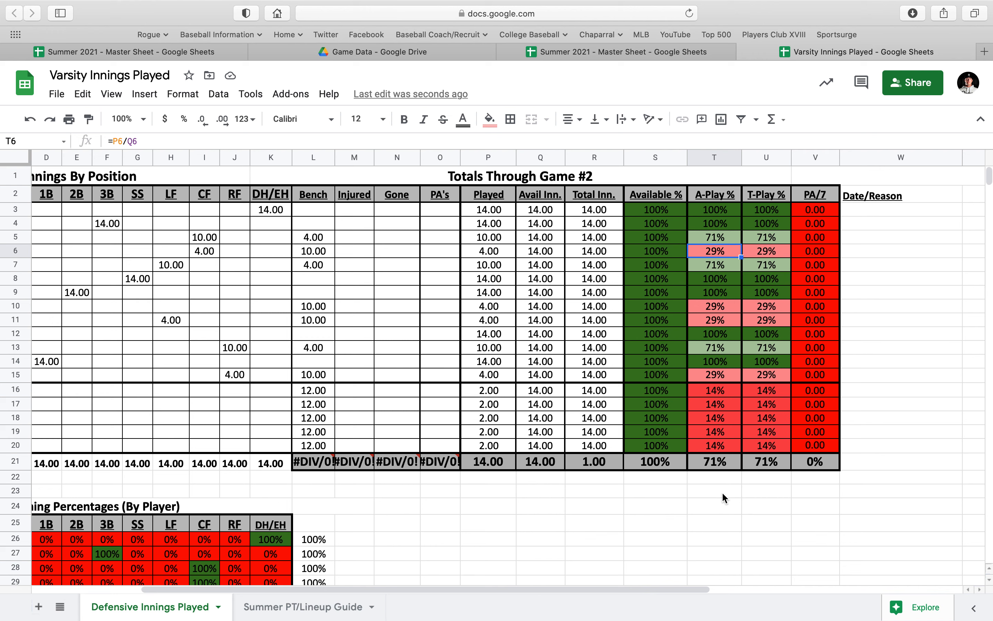
# - Add a 'Goal is 70%' note below the A-Play % average in the totals table
pyautogui.write('Goal is 70%')
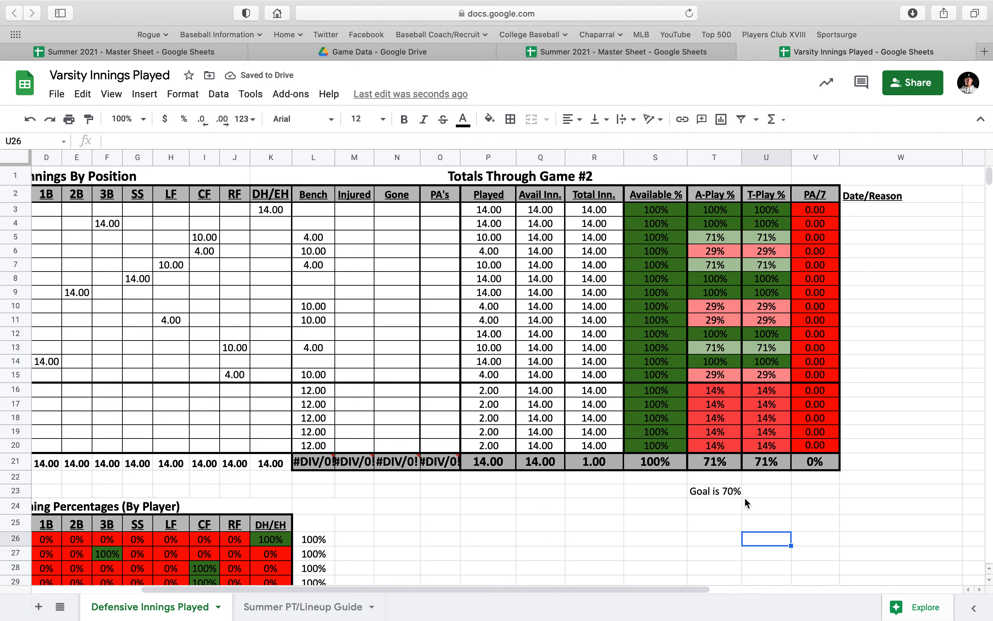
pyautogui.moveTo(732, 258)
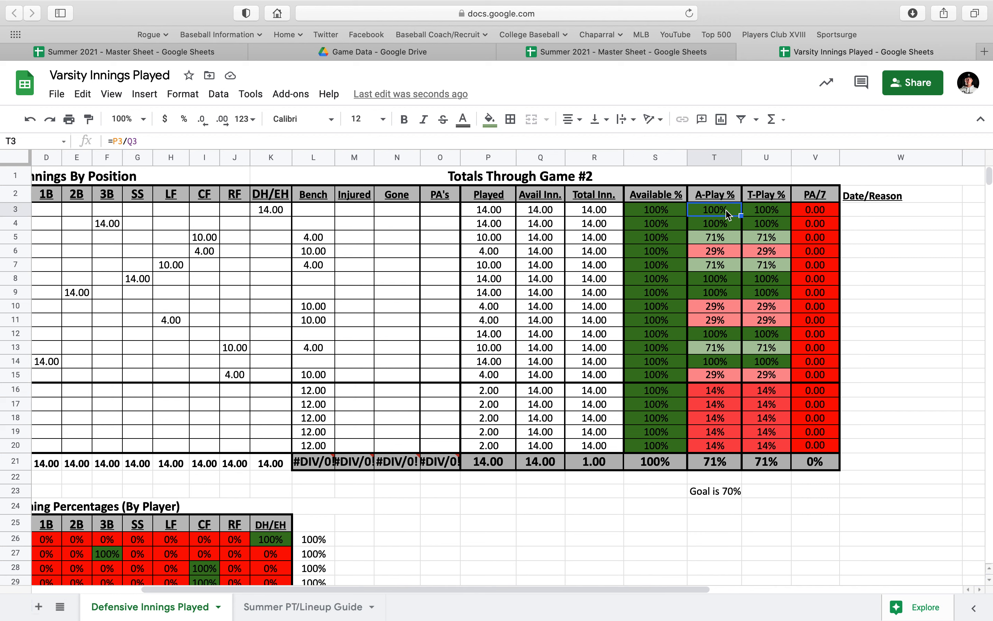
pyautogui.moveTo(725, 489)
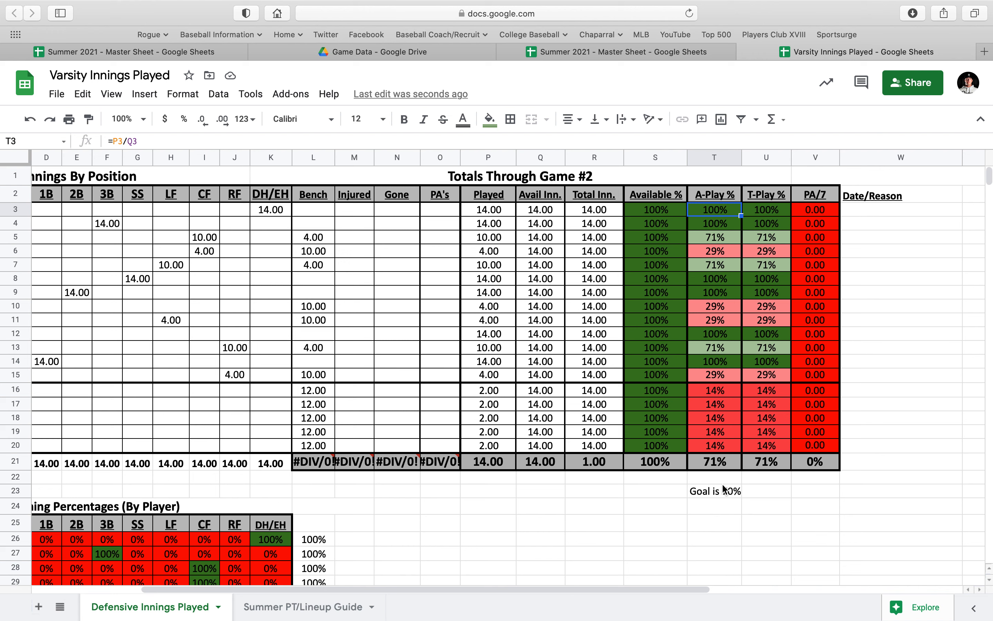
pyautogui.click(714, 491)
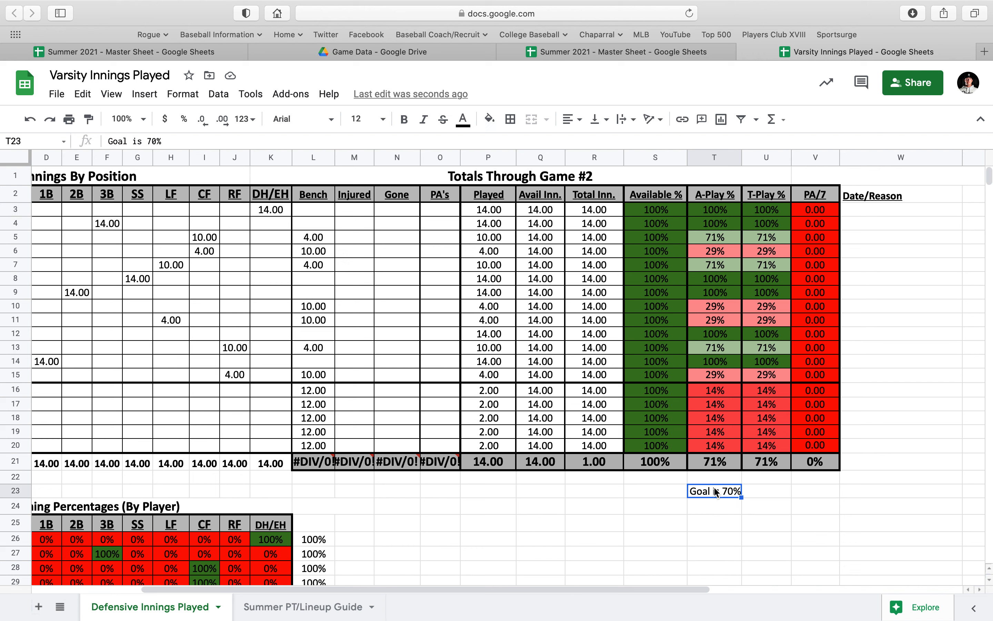
pyautogui.moveTo(733, 282)
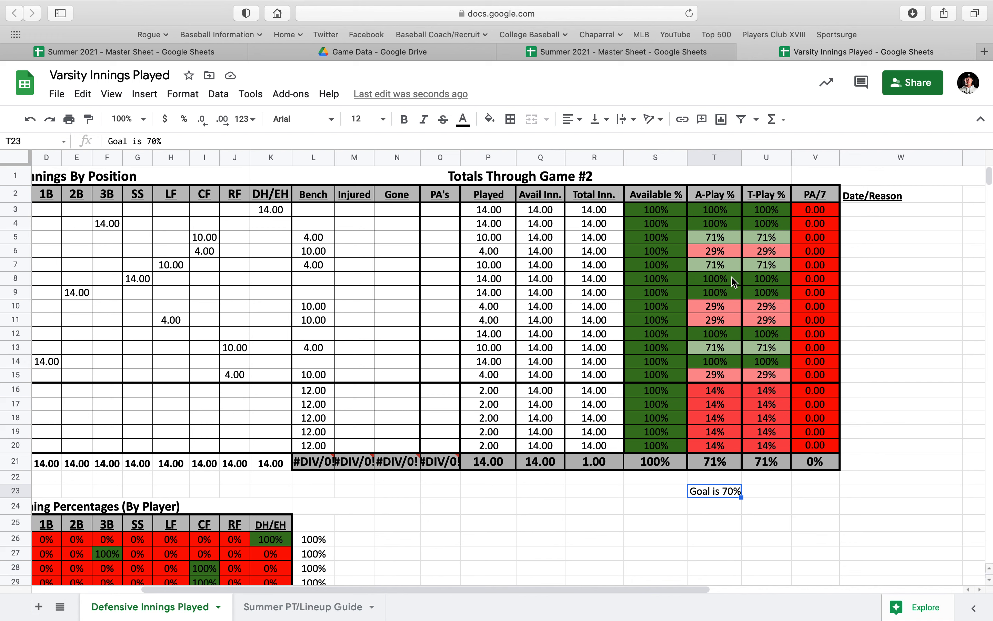
pyautogui.click(766, 209)
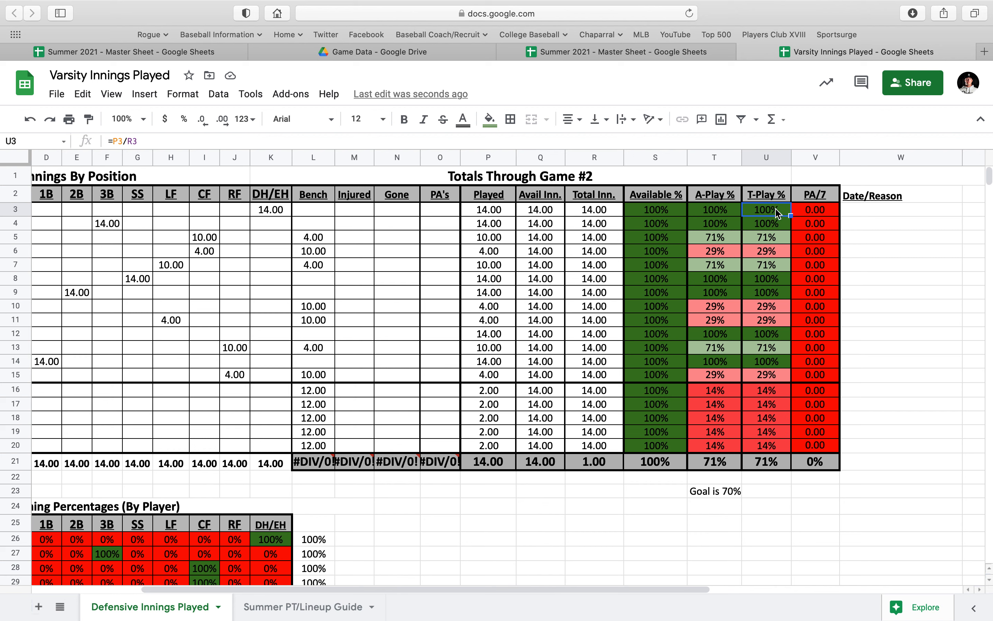
pyautogui.moveTo(501, 213)
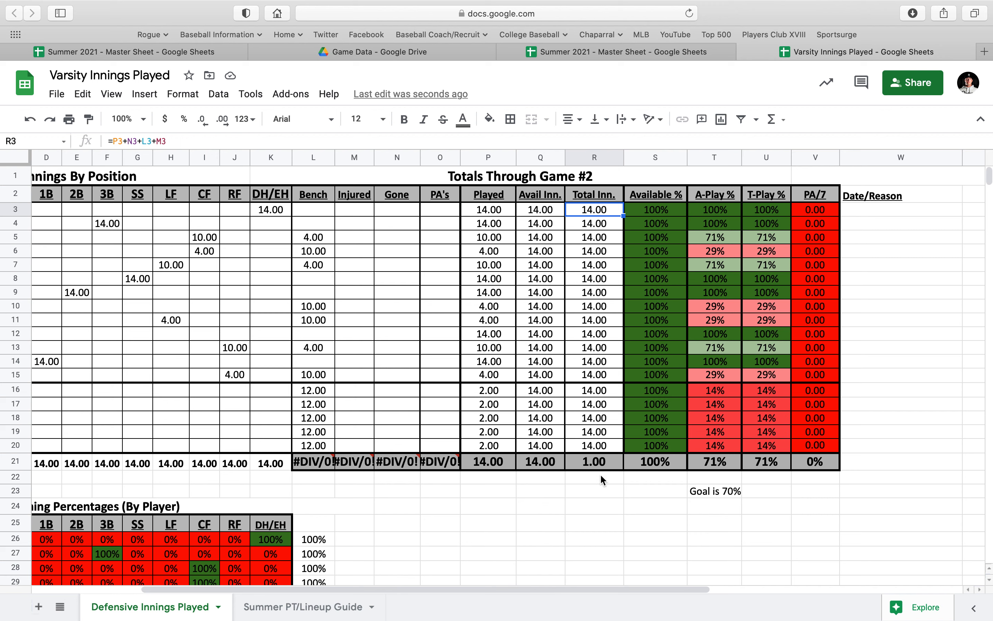
pyautogui.moveTo(589, 468)
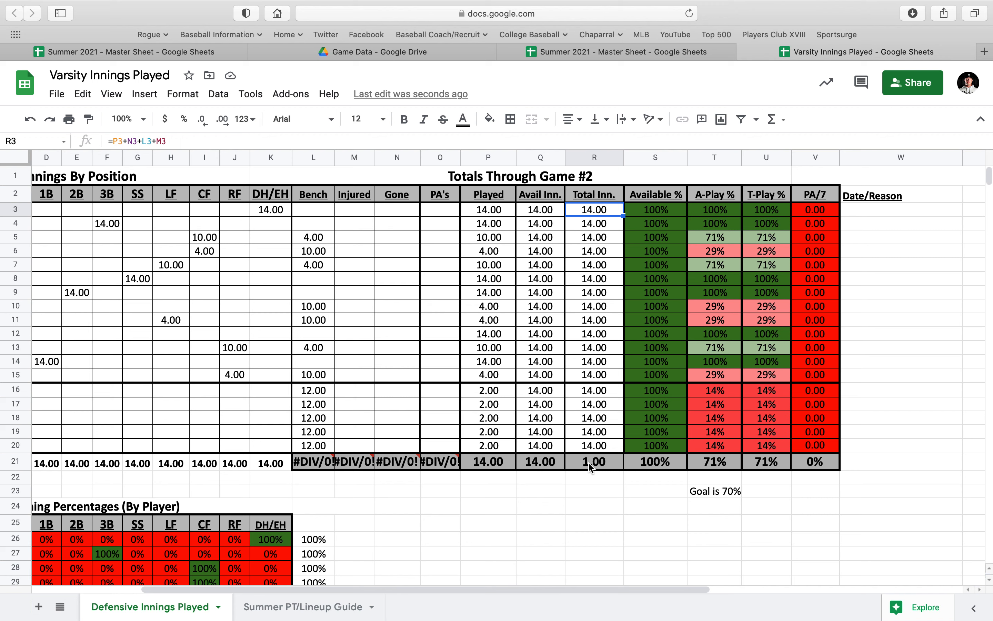
pyautogui.moveTo(817, 211)
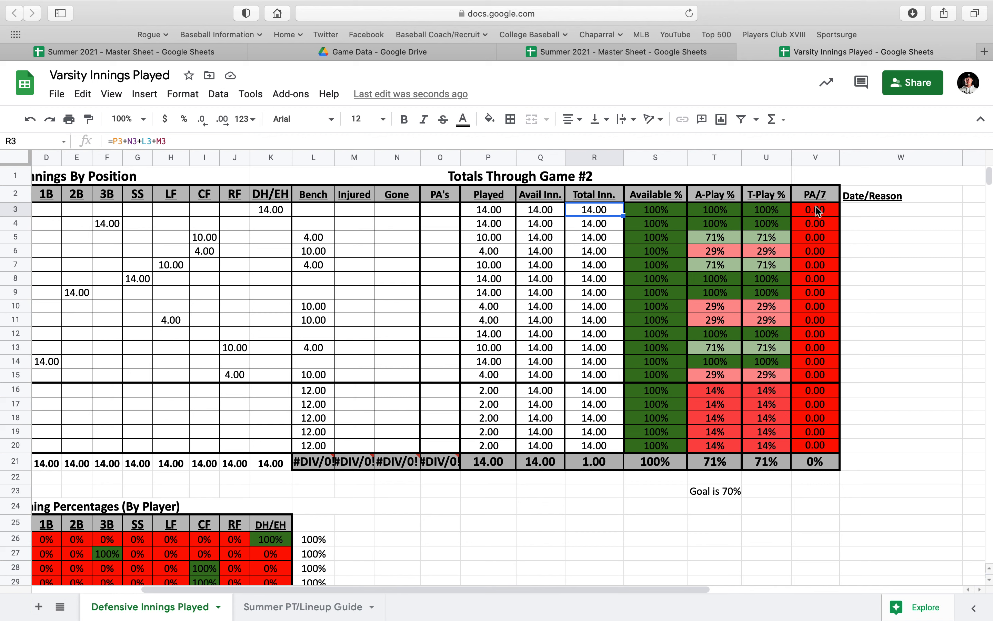
pyautogui.moveTo(547, 499)
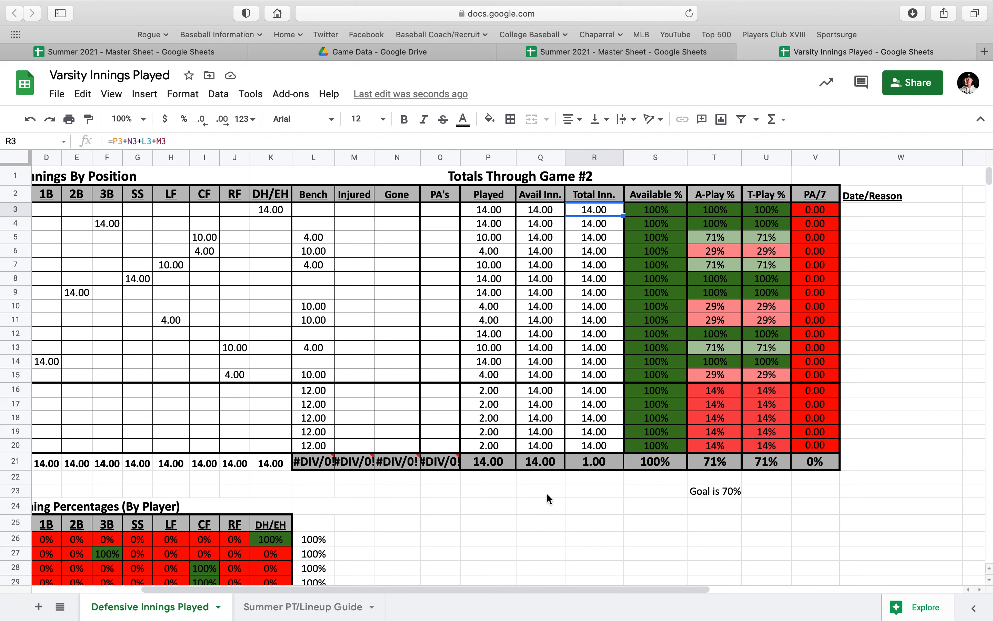
pyautogui.click(594, 461)
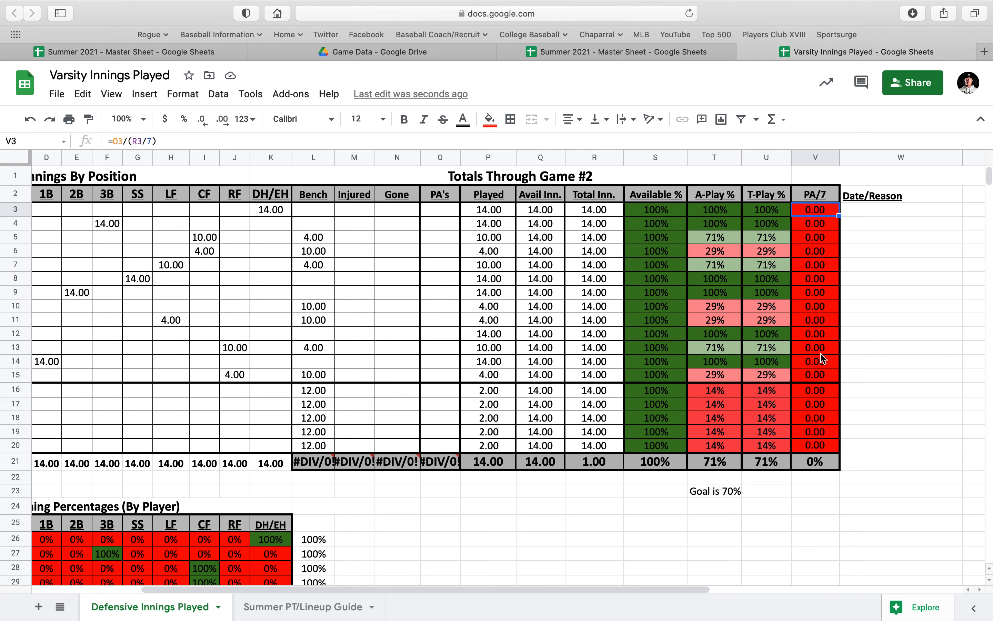
pyautogui.moveTo(845, 223)
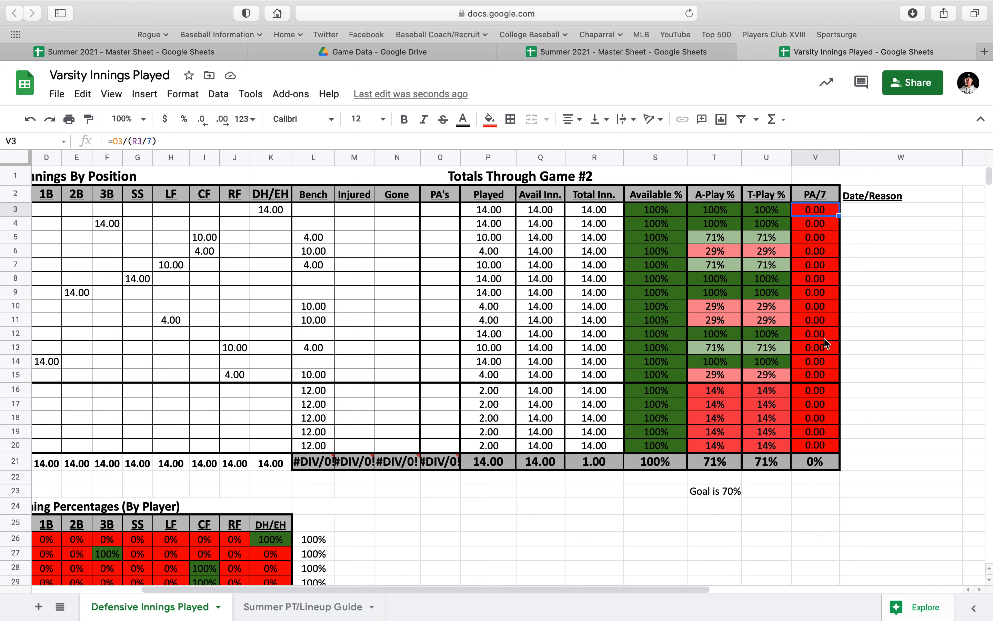
pyautogui.moveTo(811, 362)
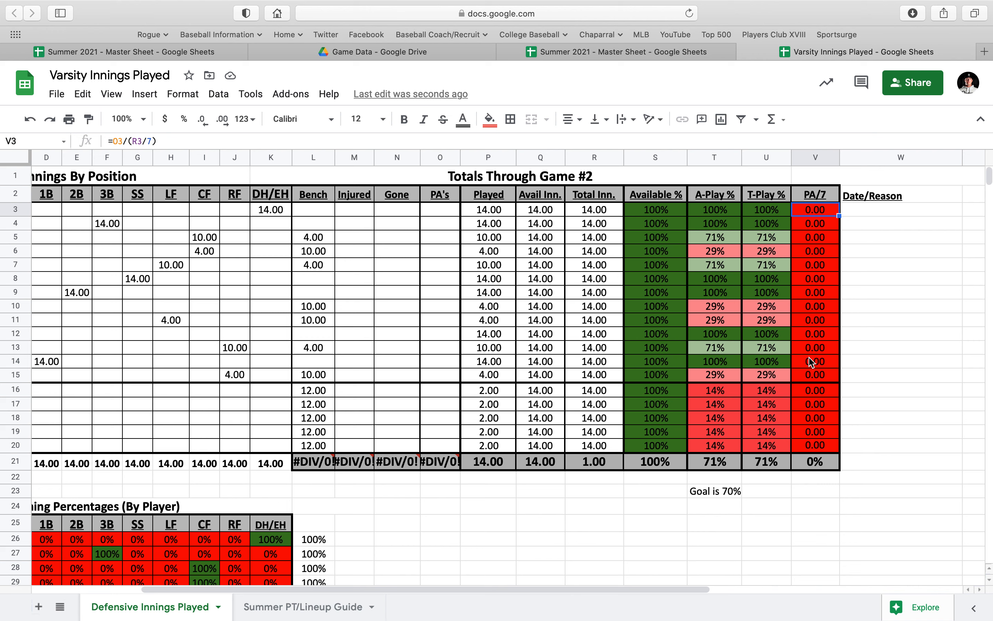
pyautogui.moveTo(737, 248)
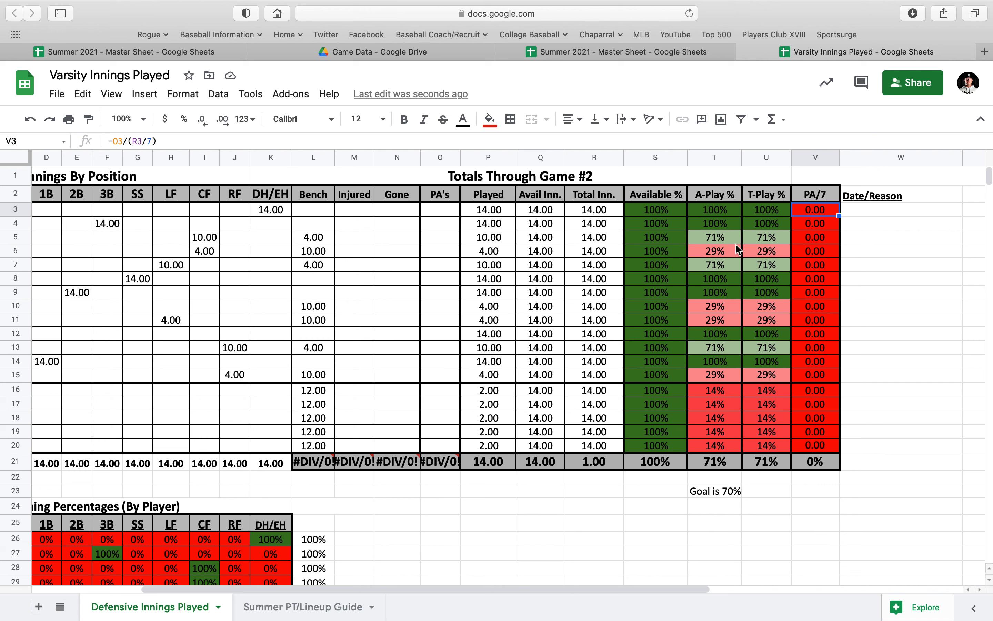
pyautogui.moveTo(714, 209); pyautogui.dragTo(714, 374)
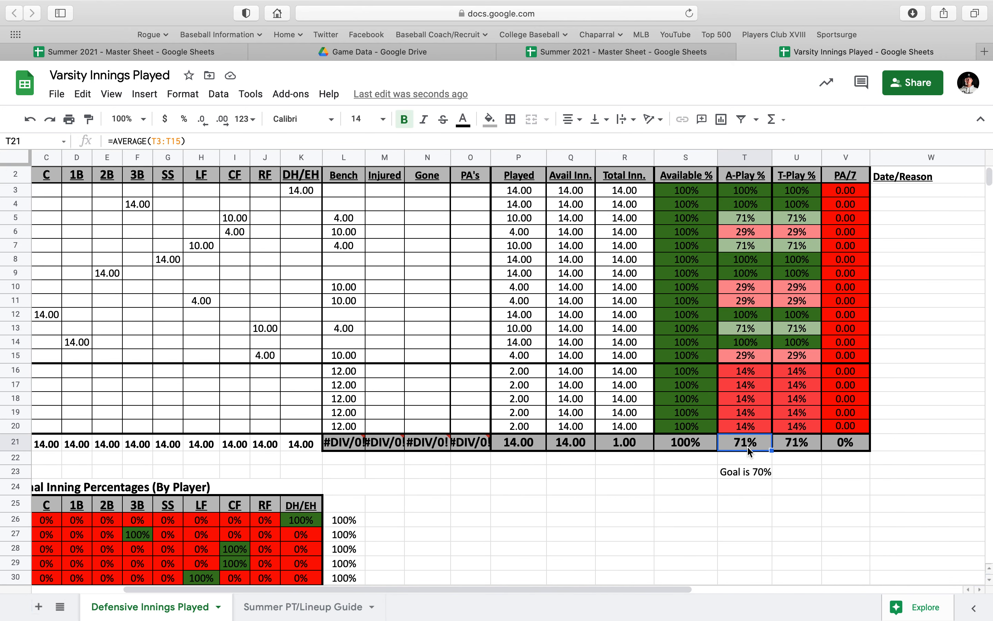
pyautogui.moveTo(738, 240)
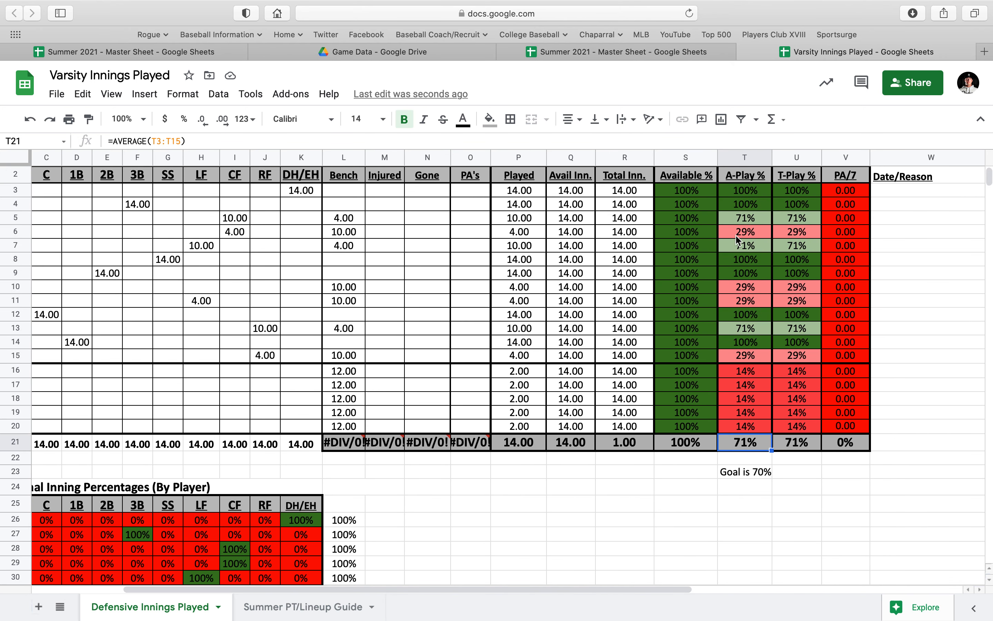
pyautogui.click(745, 471)
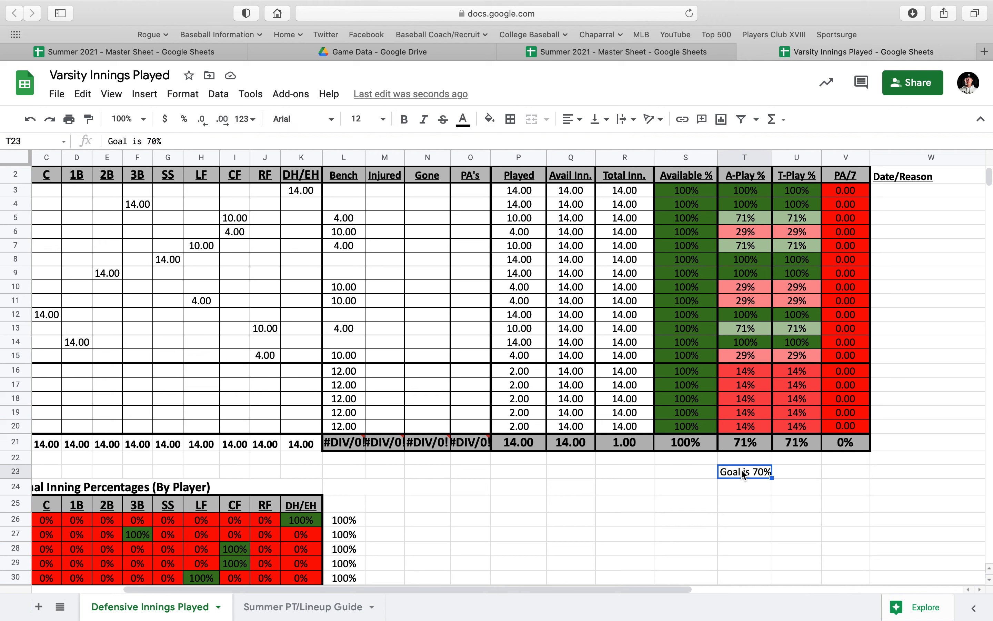
pyautogui.moveTo(724, 299)
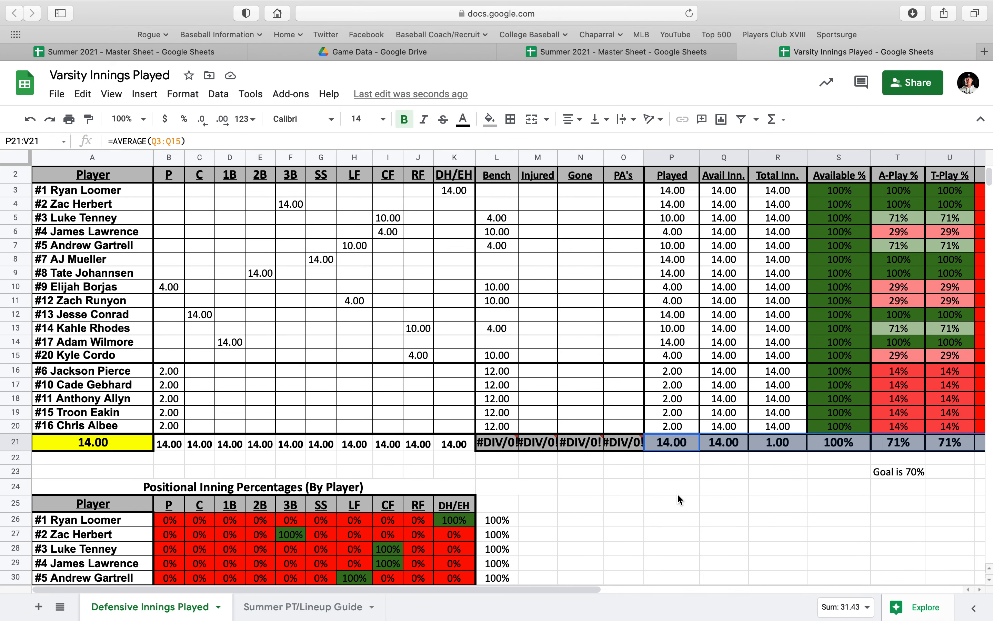
pyautogui.moveTo(133, 374)
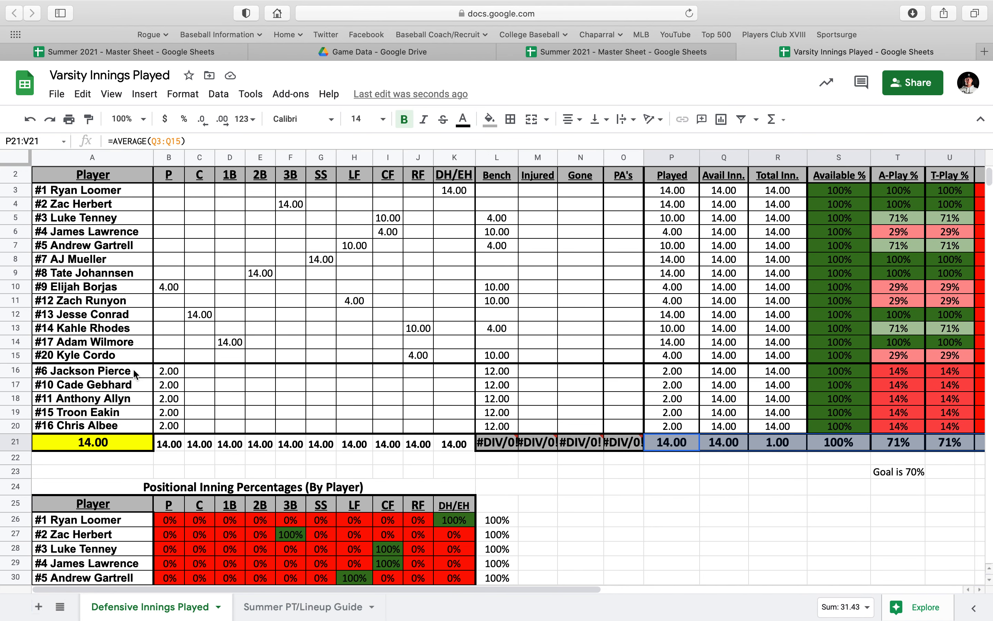
pyautogui.moveTo(682, 369)
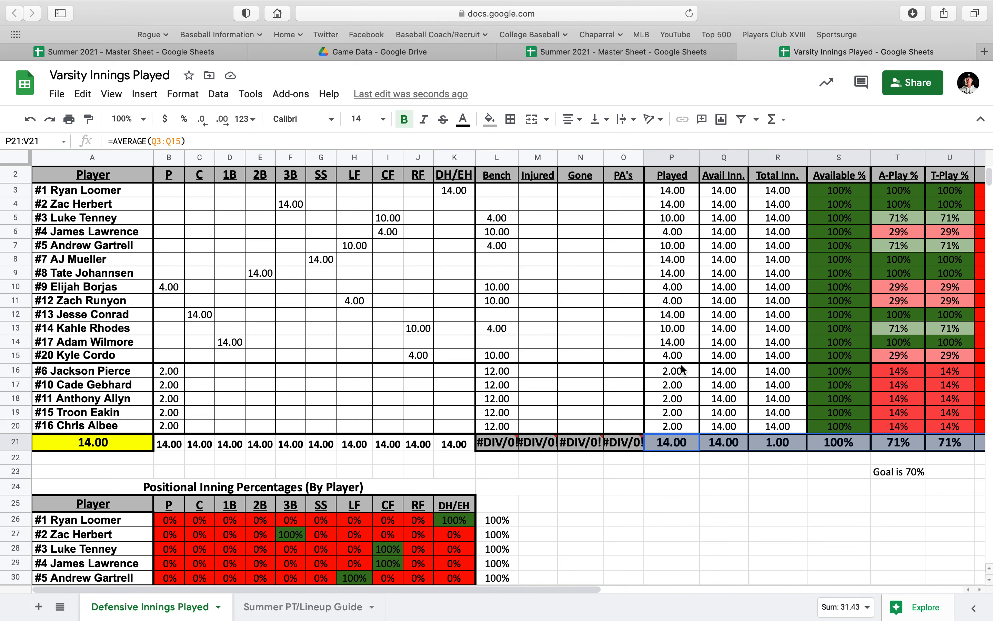
pyautogui.hscroll(3)
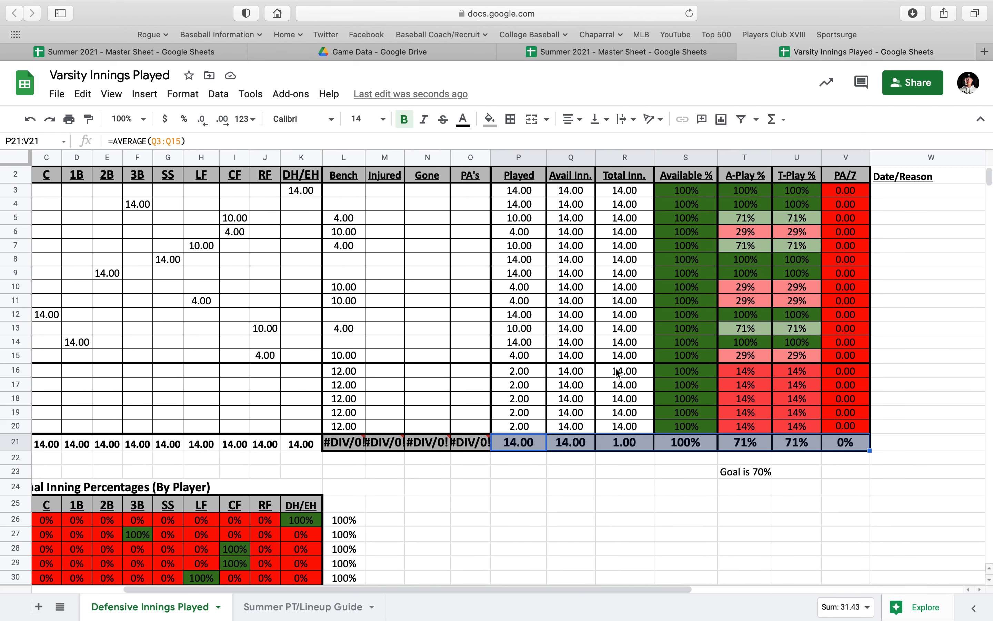
pyautogui.moveTo(571, 399)
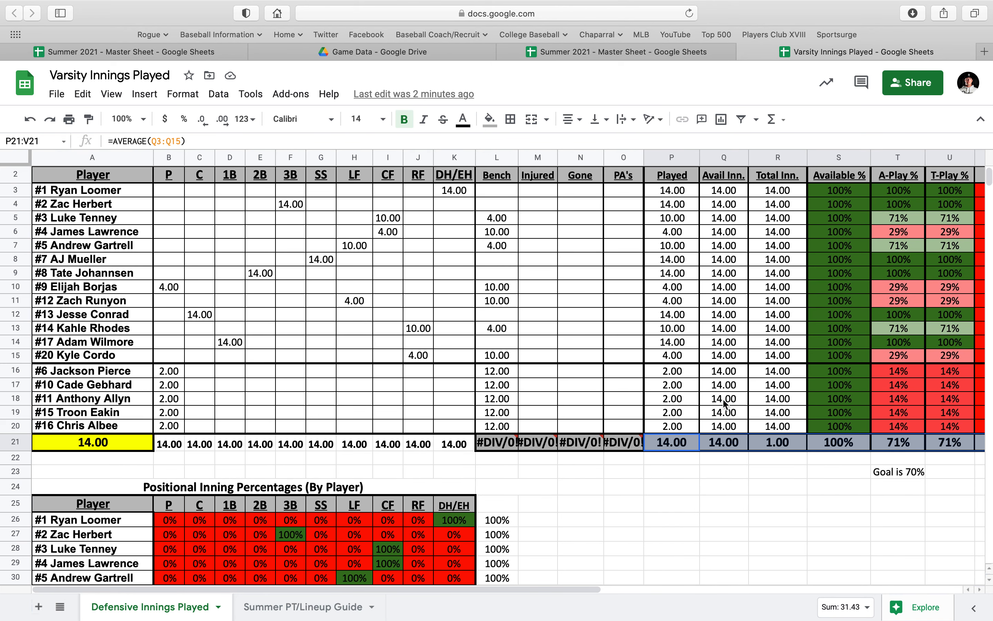
pyautogui.hscroll(3)
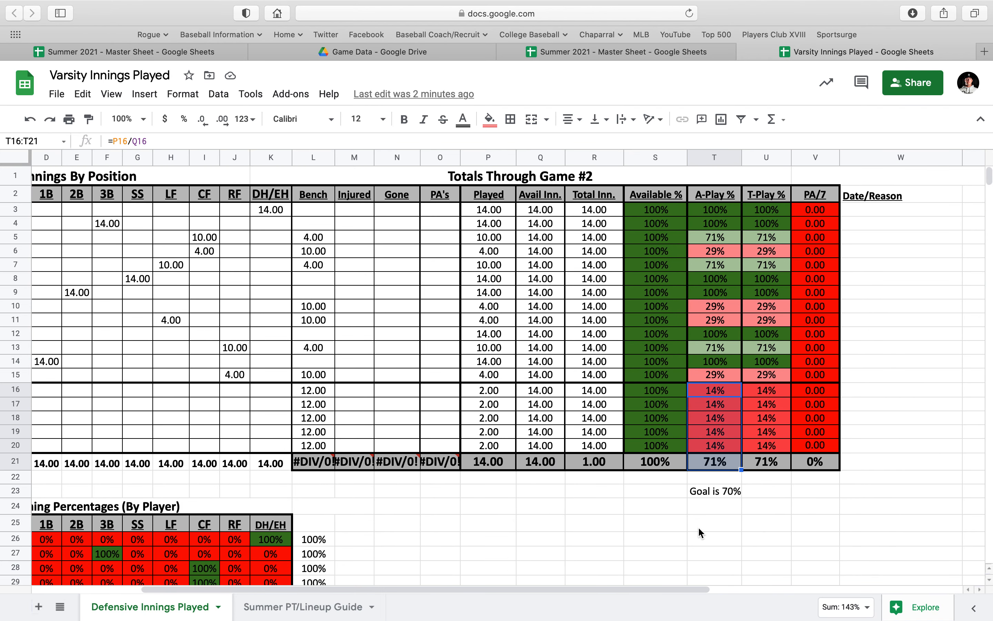
pyautogui.scroll(-3)
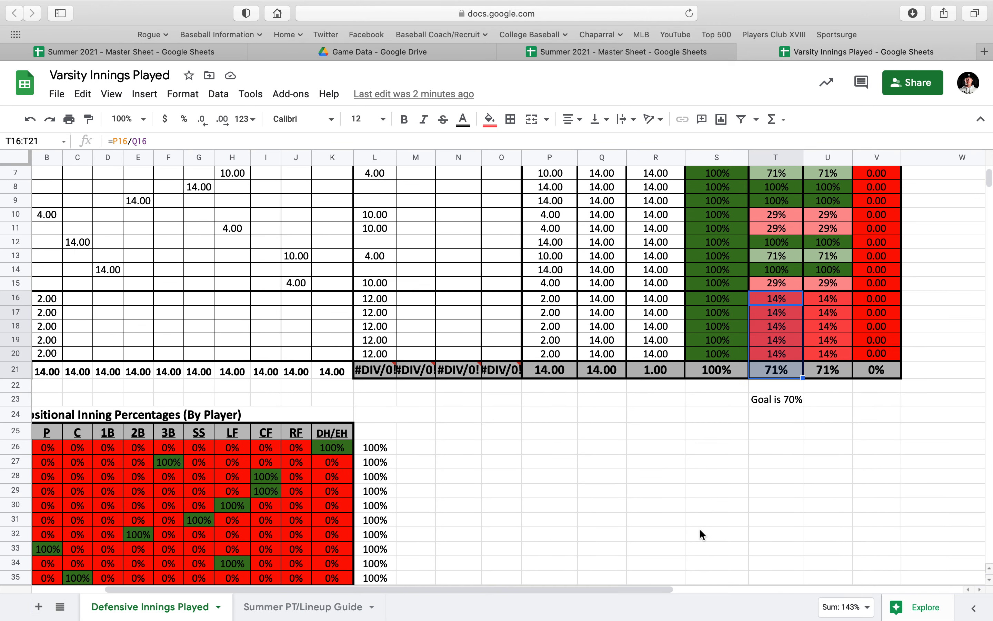
pyautogui.scroll(-3)
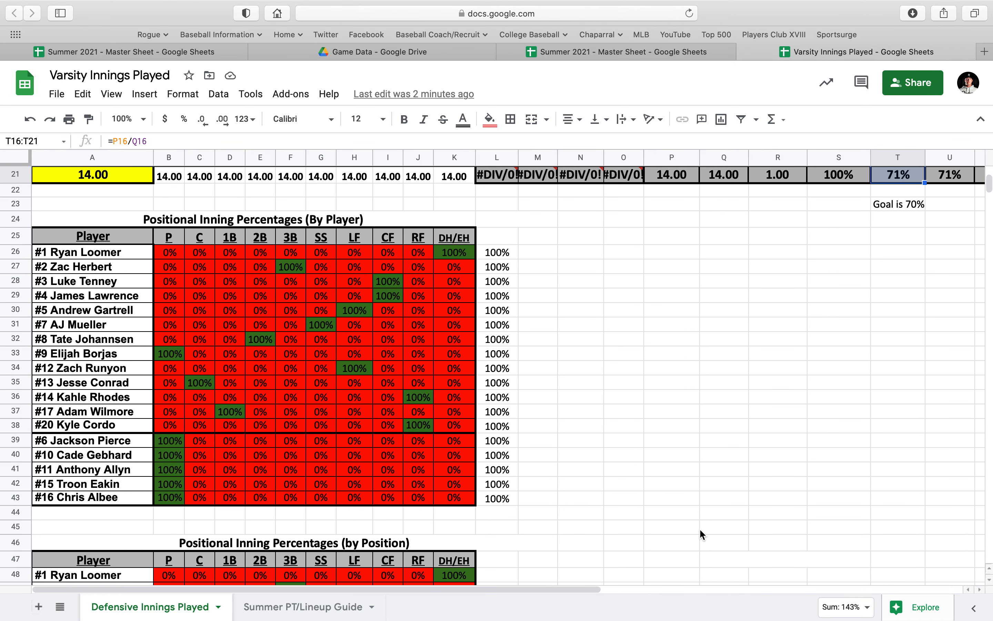
pyautogui.moveTo(217, 224)
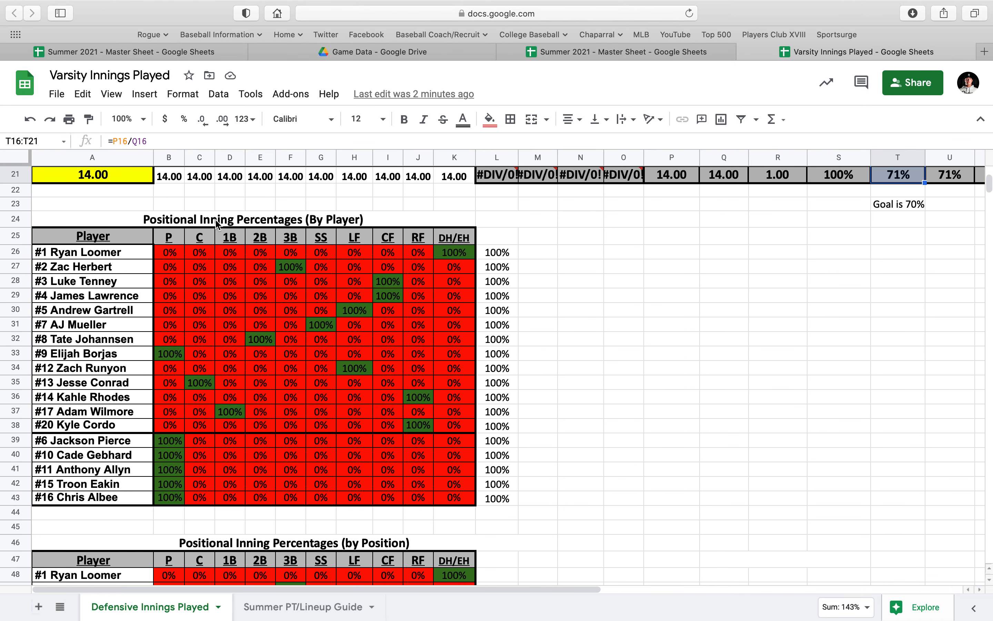
pyautogui.moveTo(304, 322)
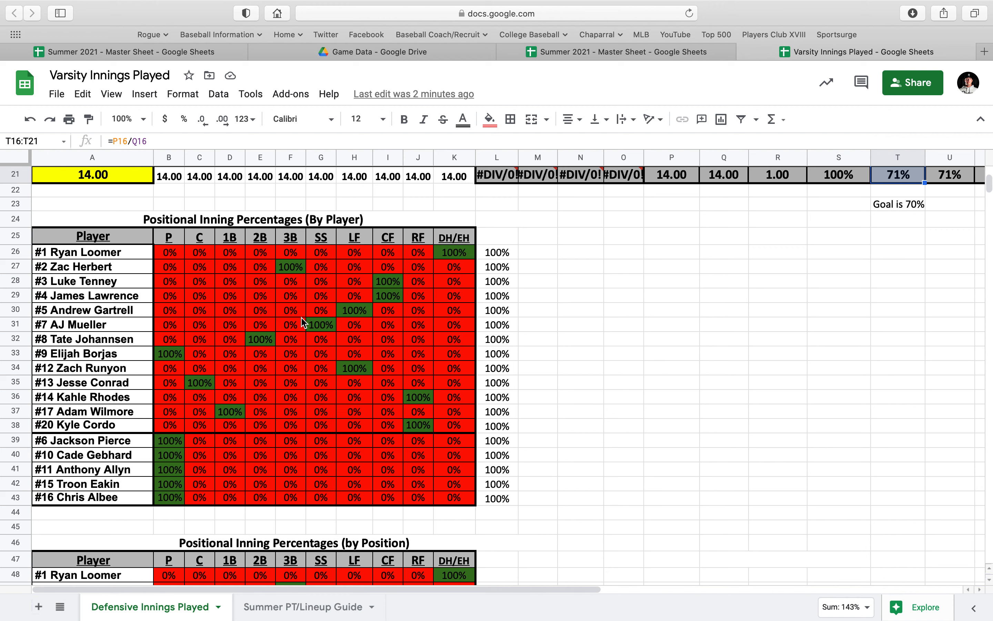
pyautogui.moveTo(182, 326)
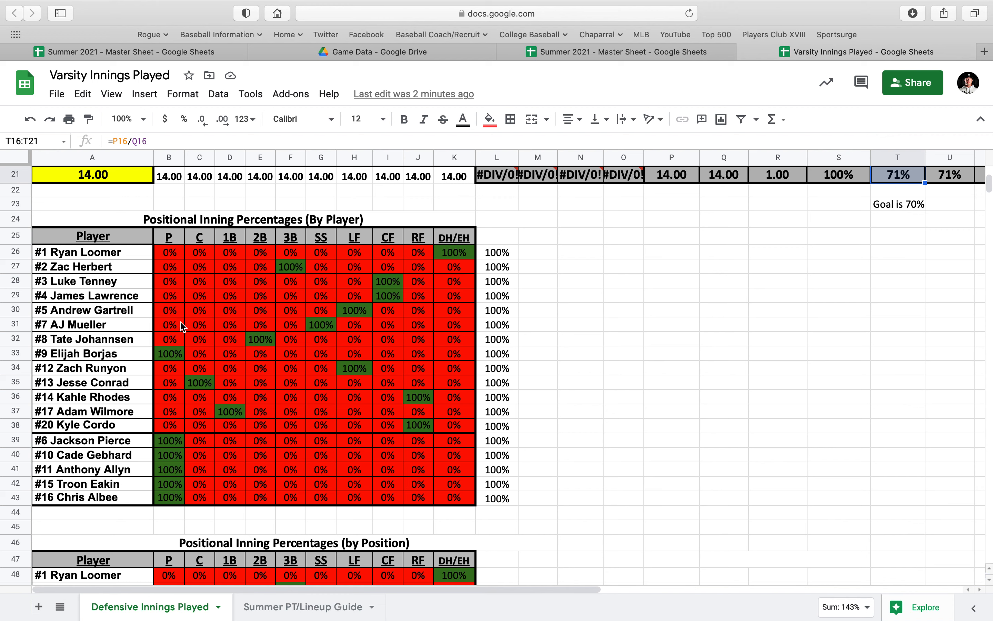
pyautogui.moveTo(270, 264)
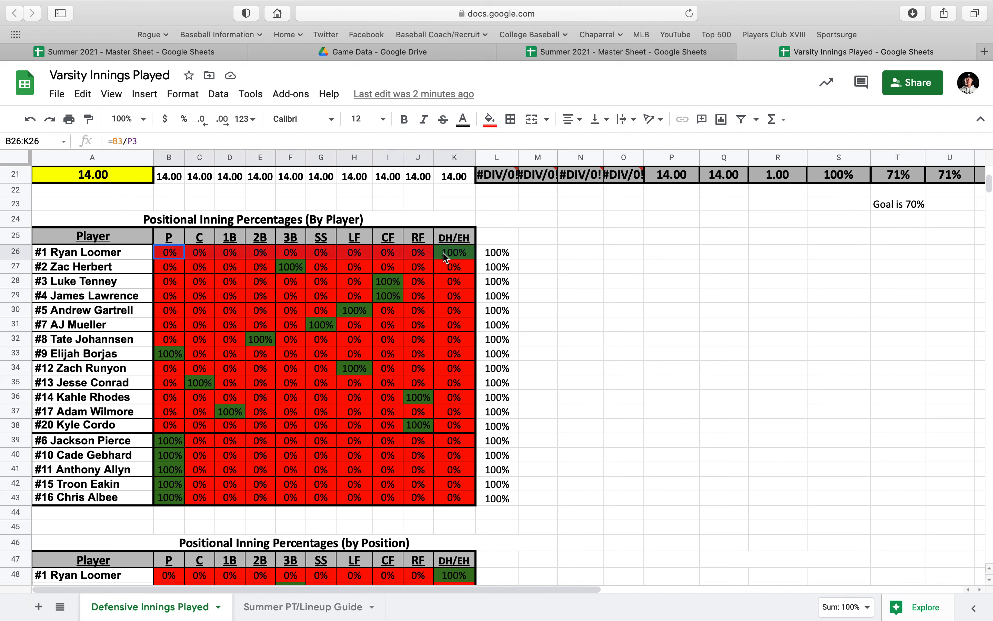
pyautogui.click(454, 252)
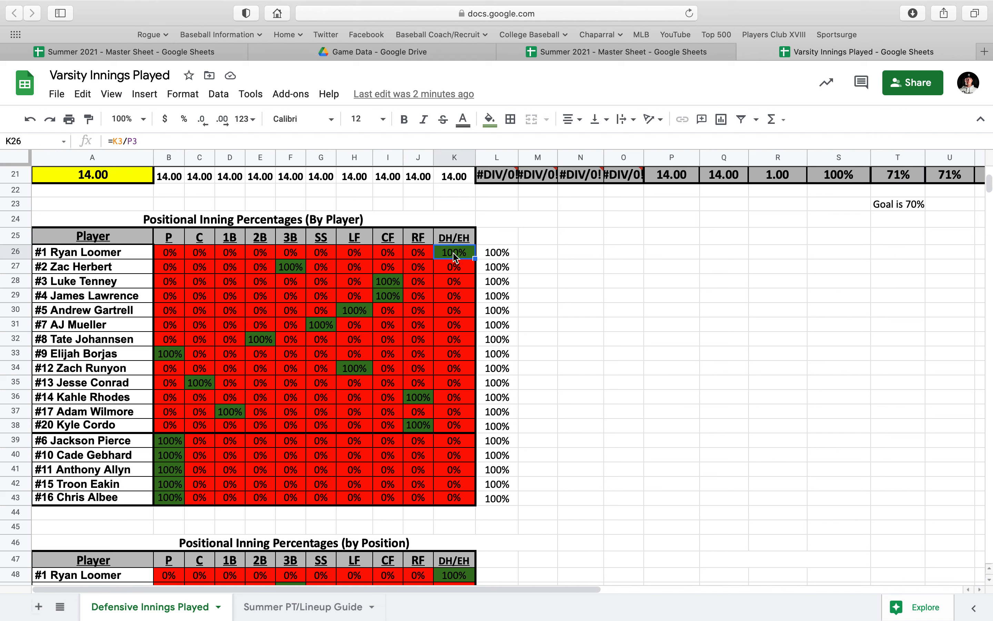
pyautogui.moveTo(356, 288)
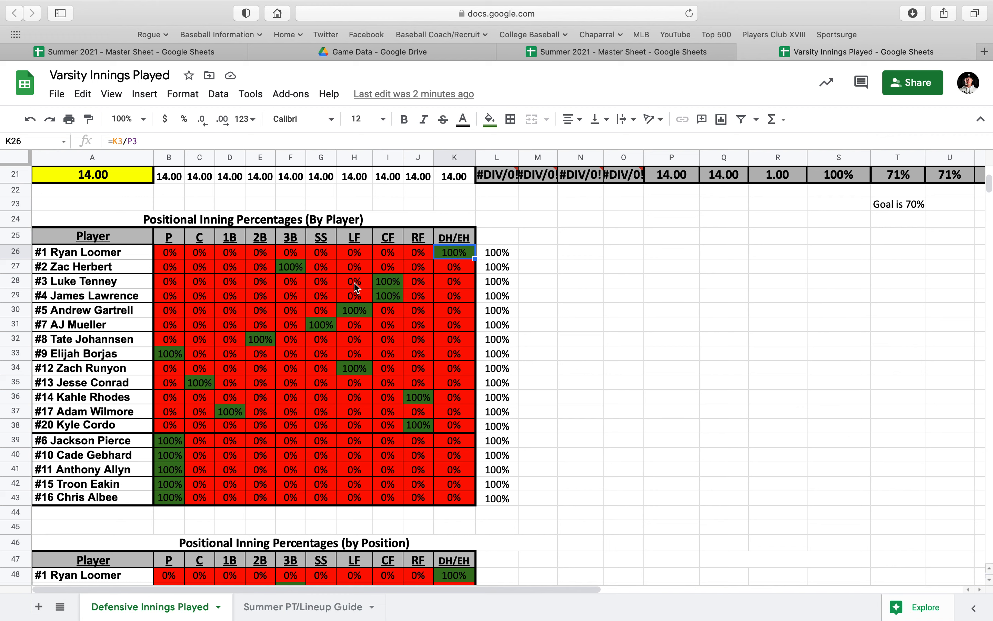
pyautogui.moveTo(288, 255)
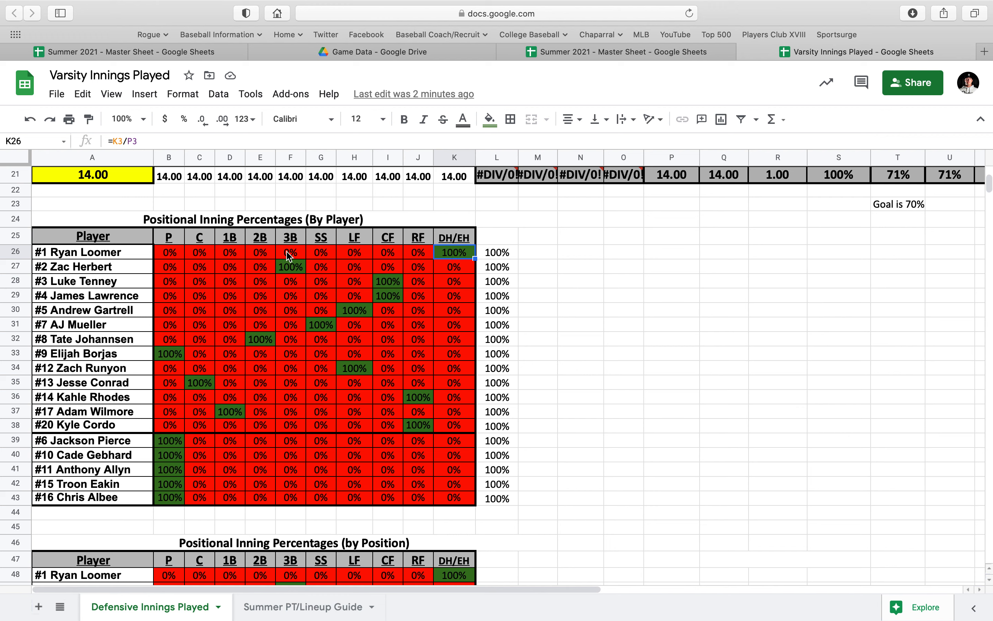
pyautogui.click(260, 251)
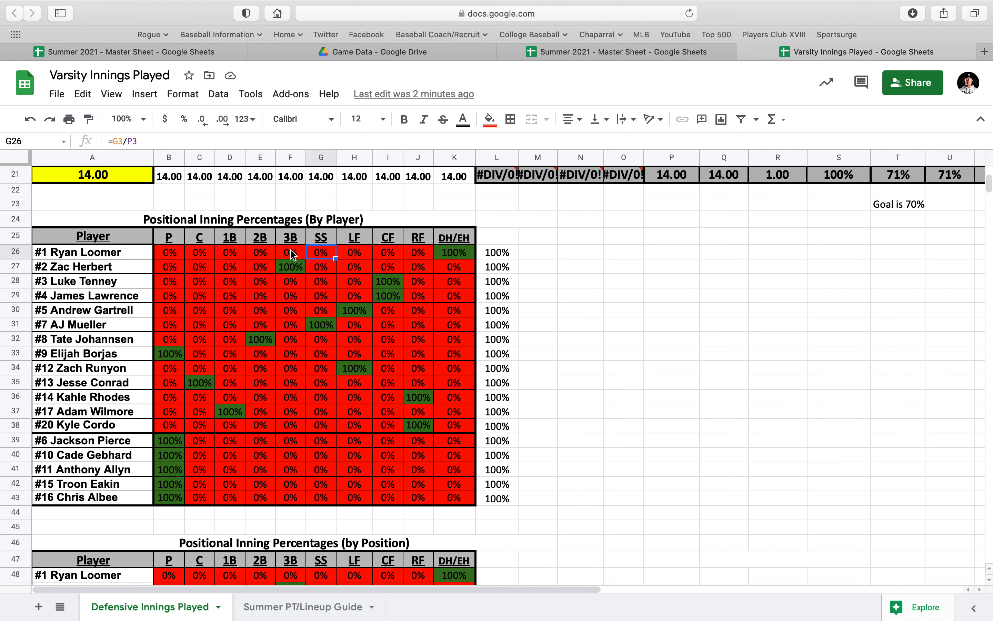
pyautogui.click(260, 252)
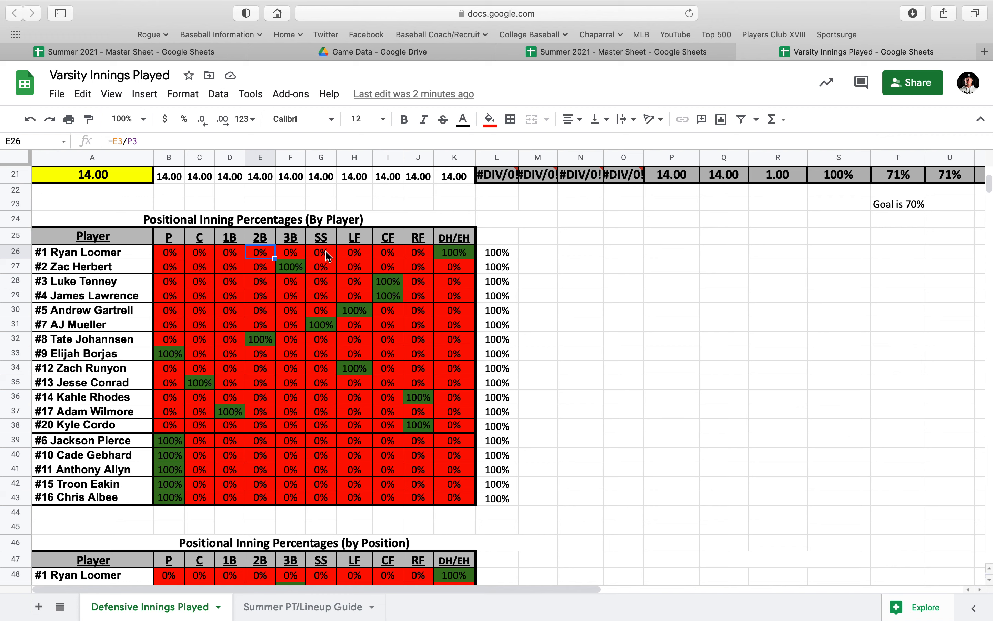
pyautogui.moveTo(265, 261)
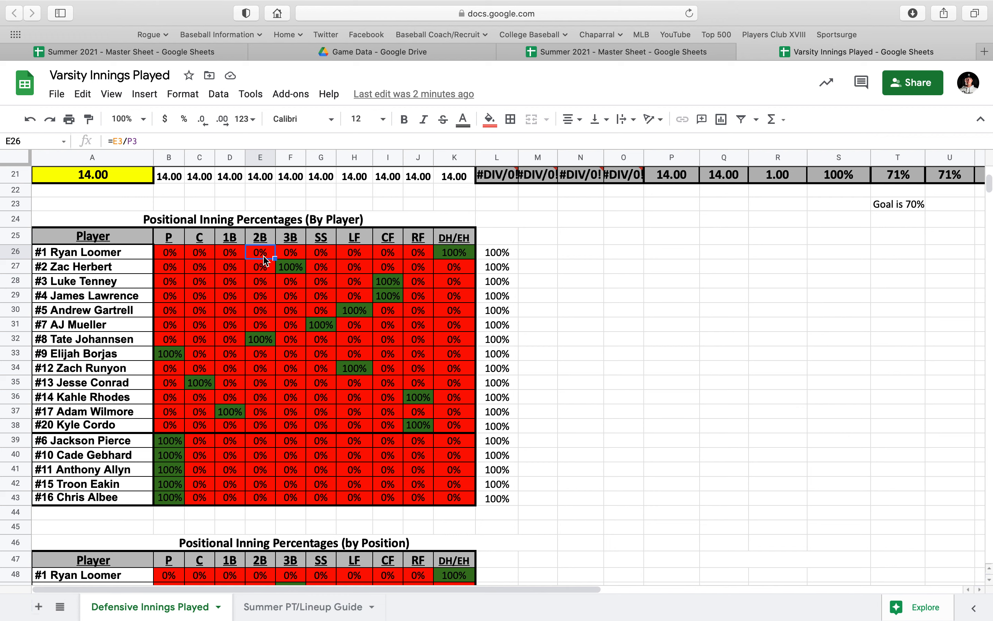
pyautogui.moveTo(263, 260)
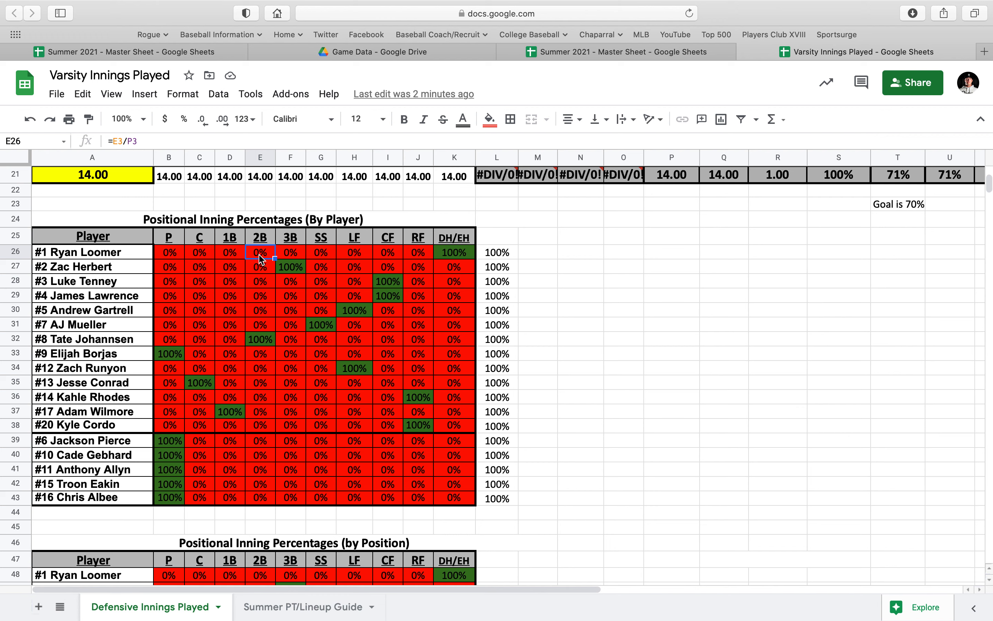
pyautogui.moveTo(311, 325)
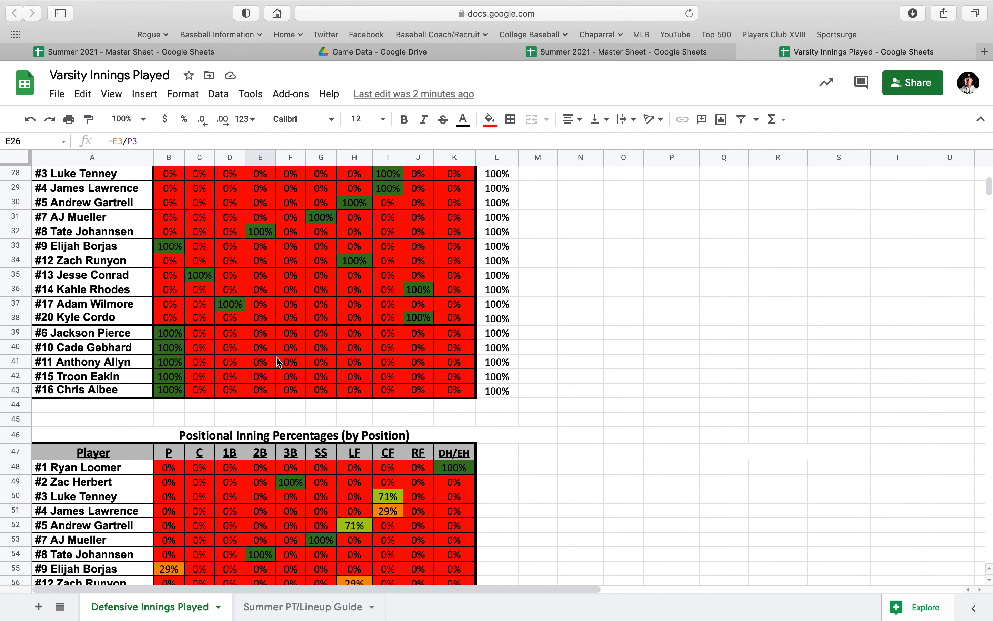
# - Scroll to the by-position percentages table and inspect the formula behind the 71% LF figure
pyautogui.scroll(-3)
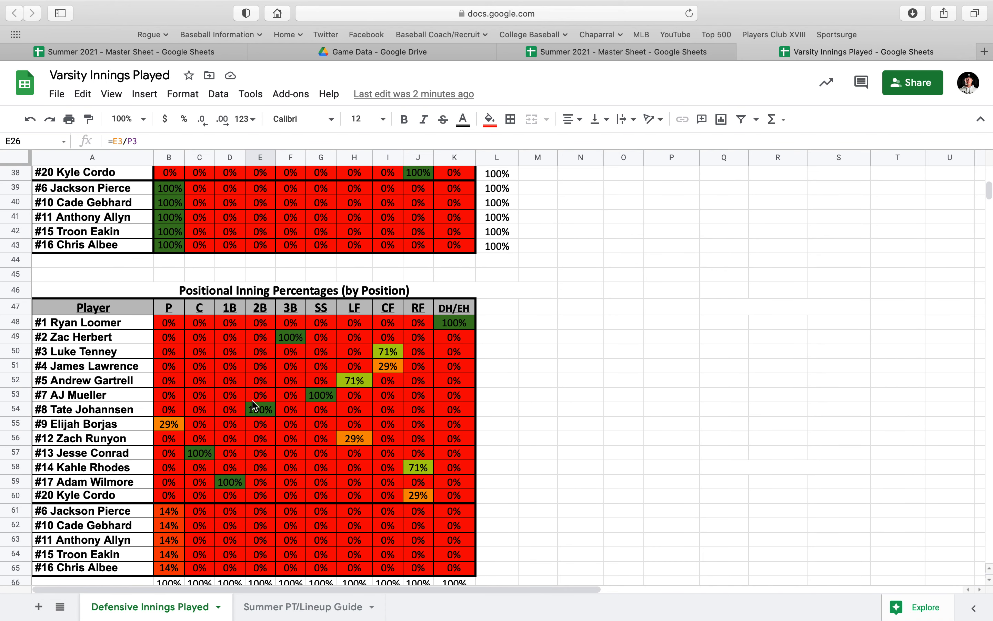
pyautogui.scroll(-3)
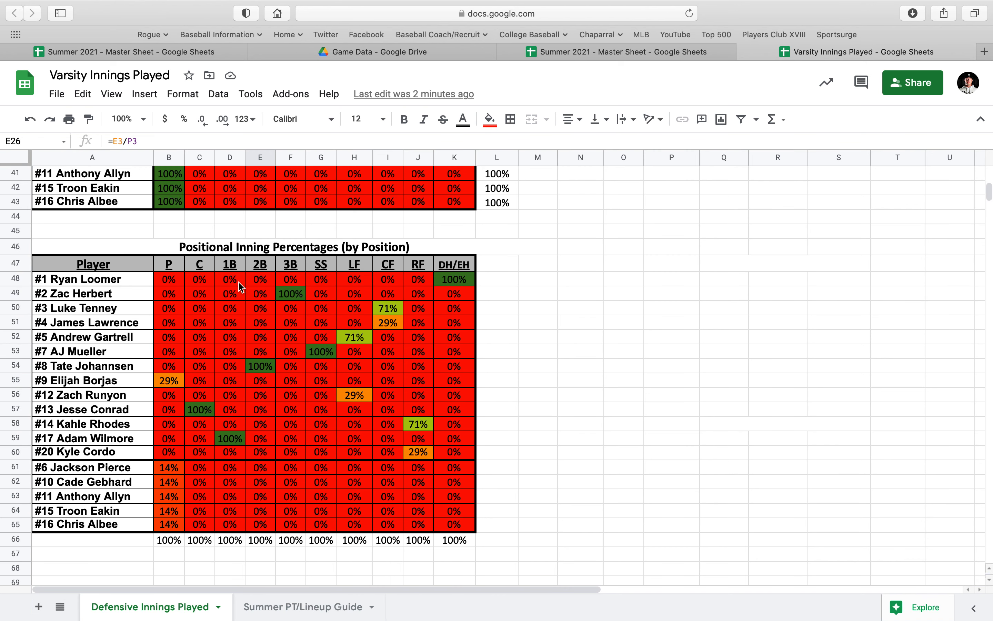
pyautogui.moveTo(329, 267)
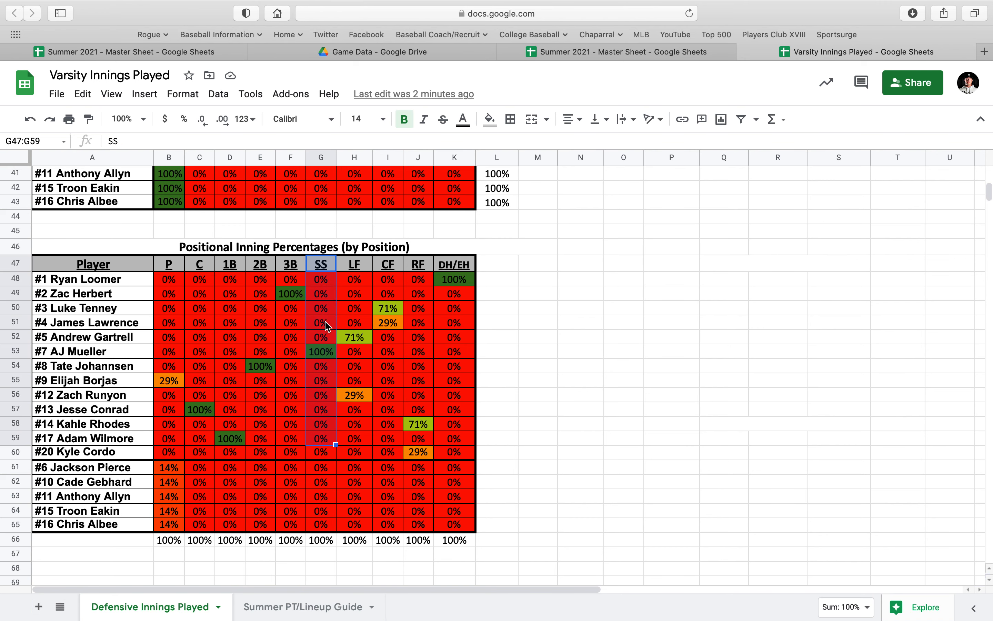
pyautogui.scroll(-3)
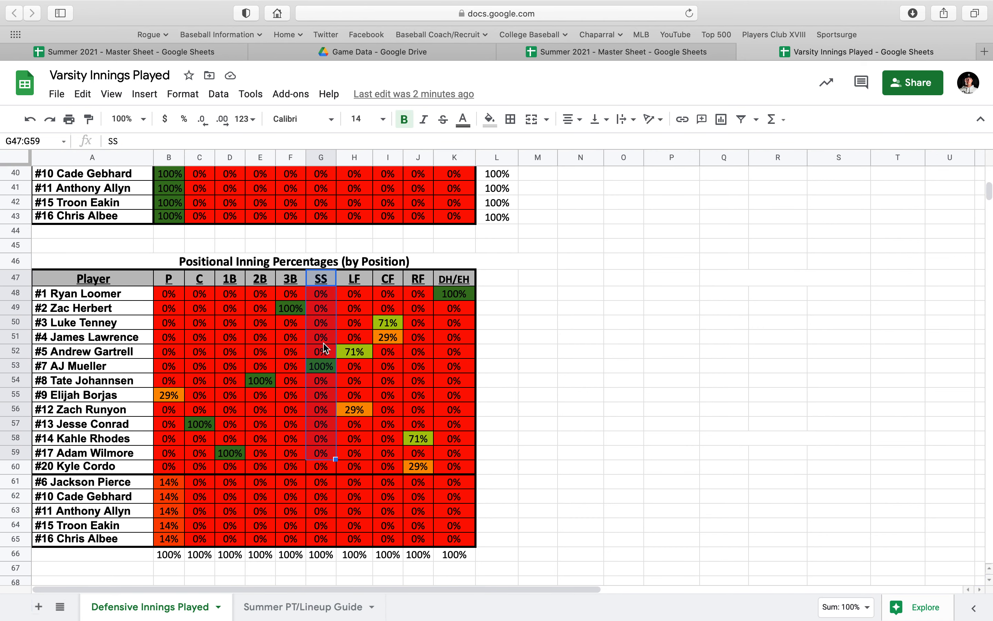
pyautogui.click(321, 366)
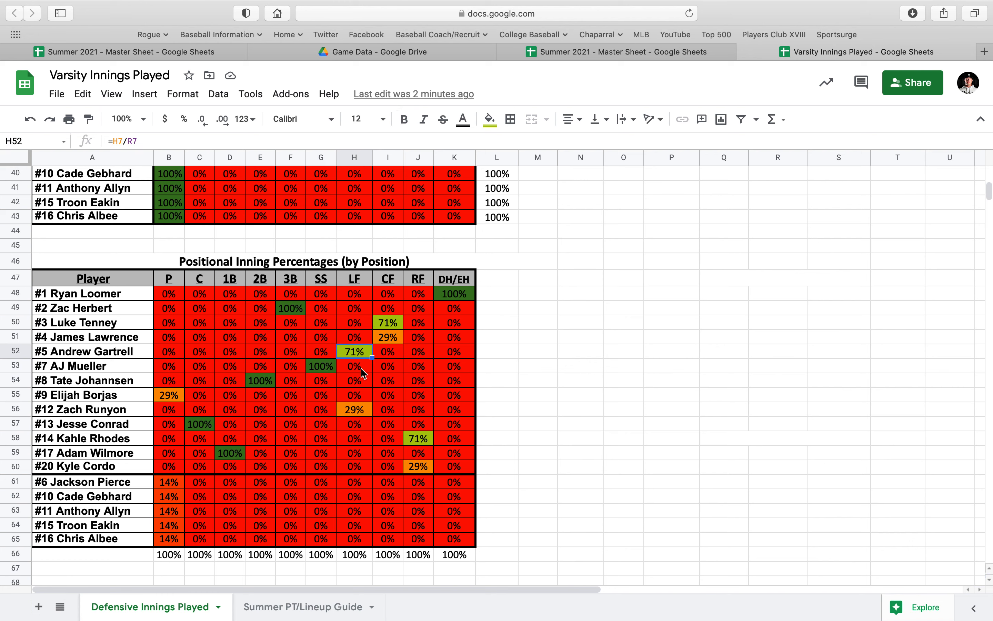
pyautogui.moveTo(359, 419)
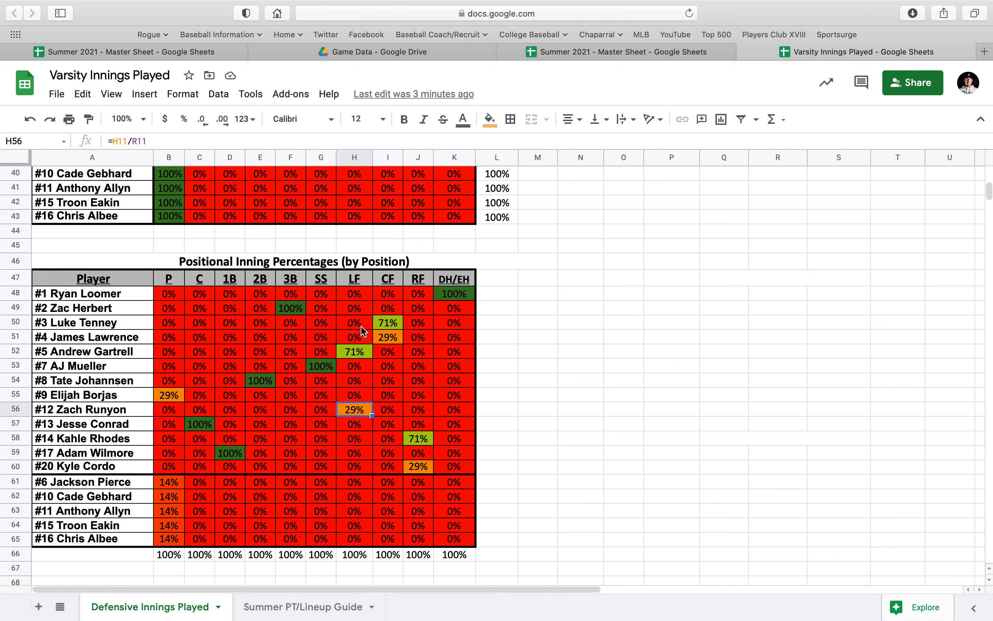
pyautogui.moveTo(370, 404)
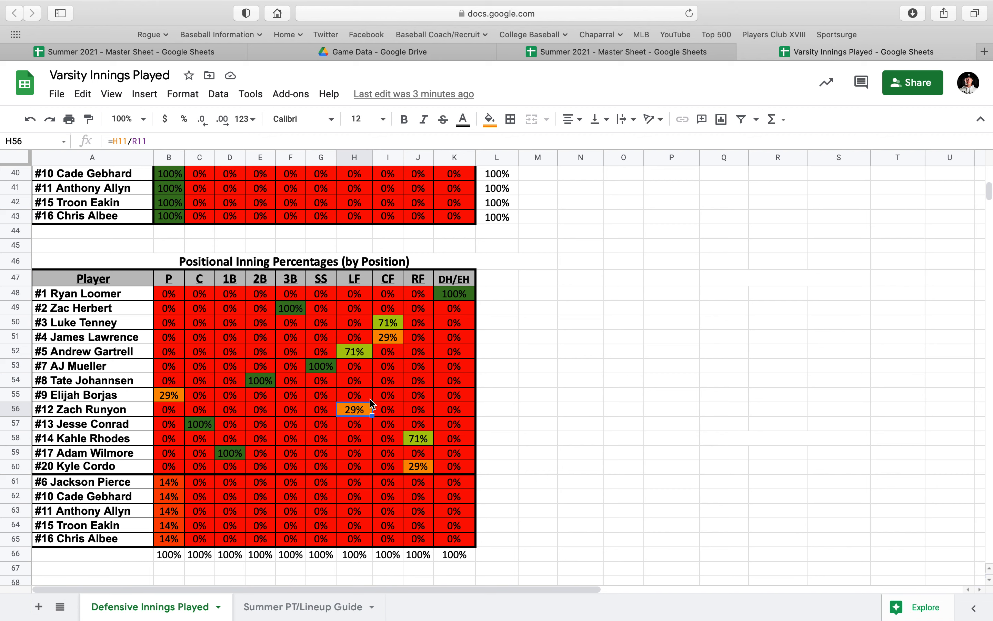
pyautogui.moveTo(428, 343)
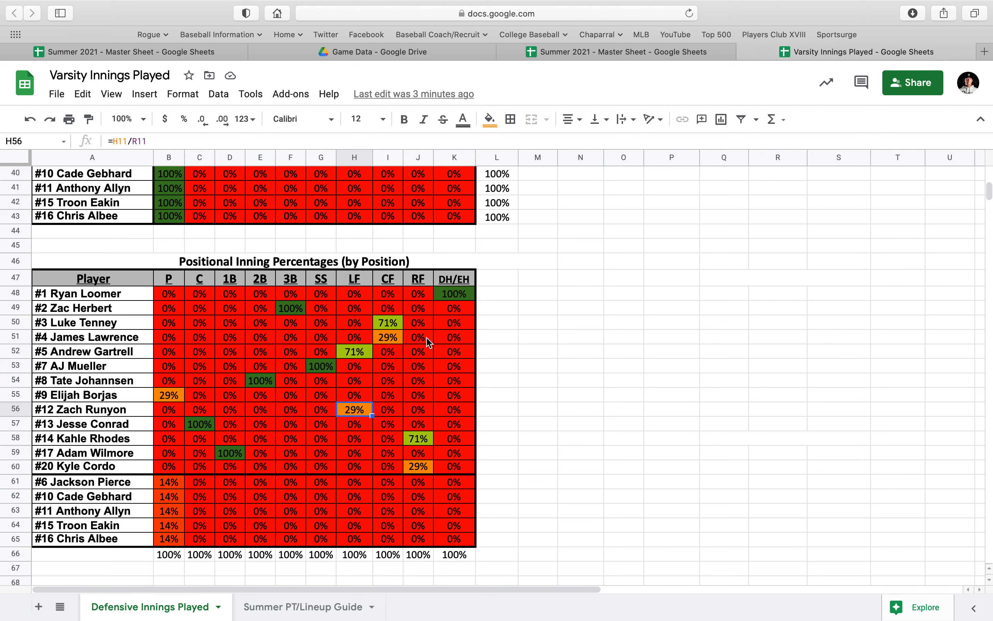
pyautogui.moveTo(310, 338)
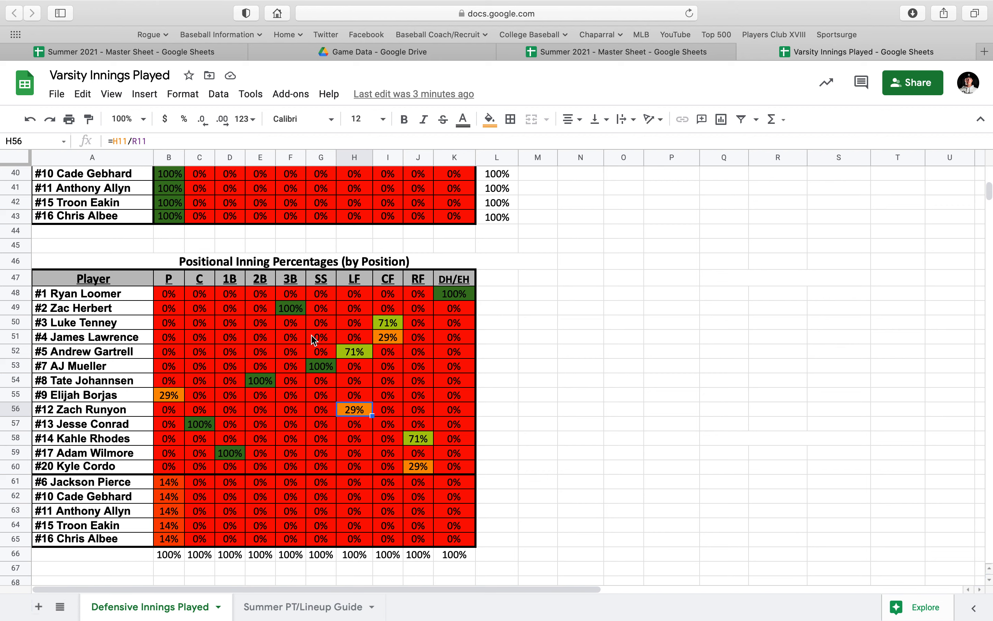
pyautogui.moveTo(492, 390)
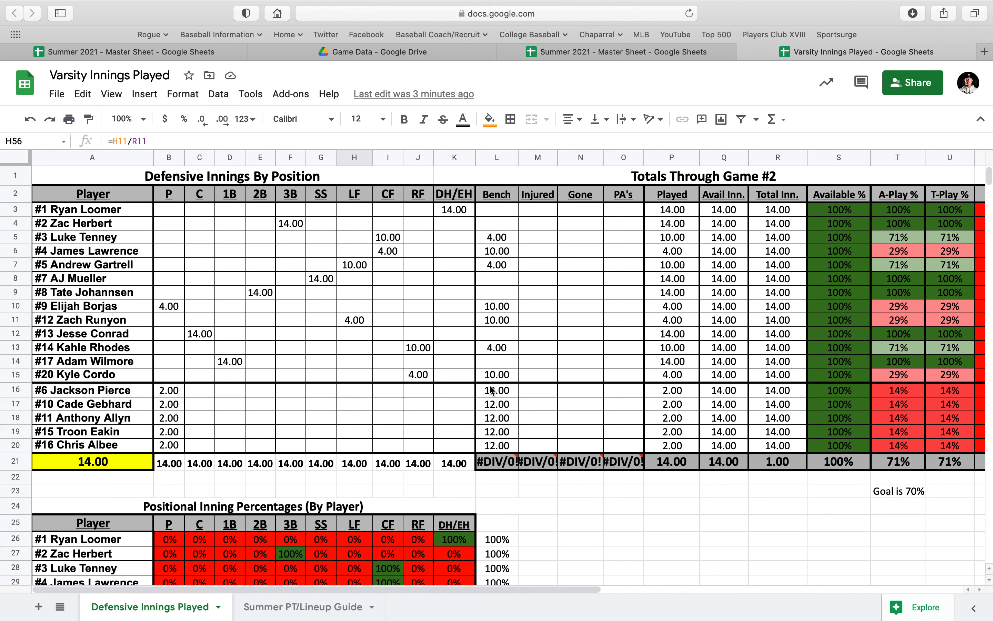
pyautogui.moveTo(563, 337)
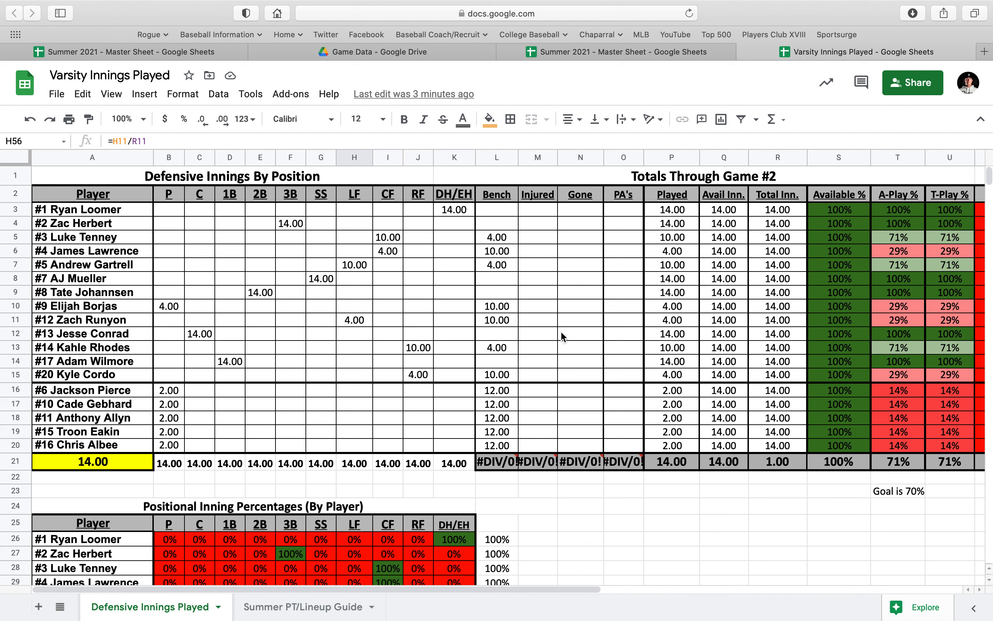
# - Select the B3:O20 innings grid to check its sum, then view the percentage columns through PA/7
pyautogui.click(168, 209)
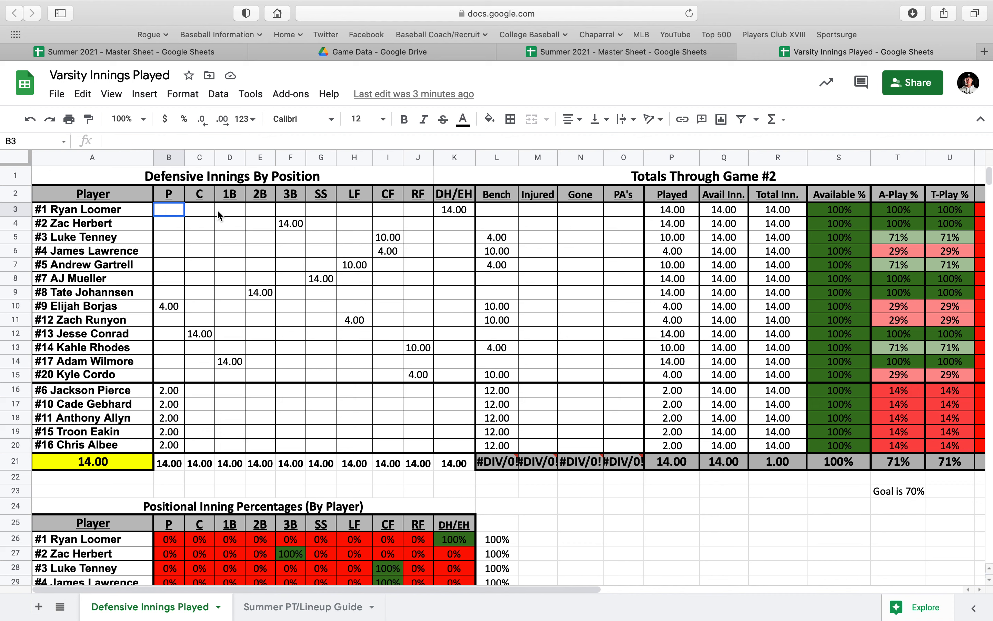
pyautogui.moveTo(168, 209); pyautogui.dragTo(624, 446)
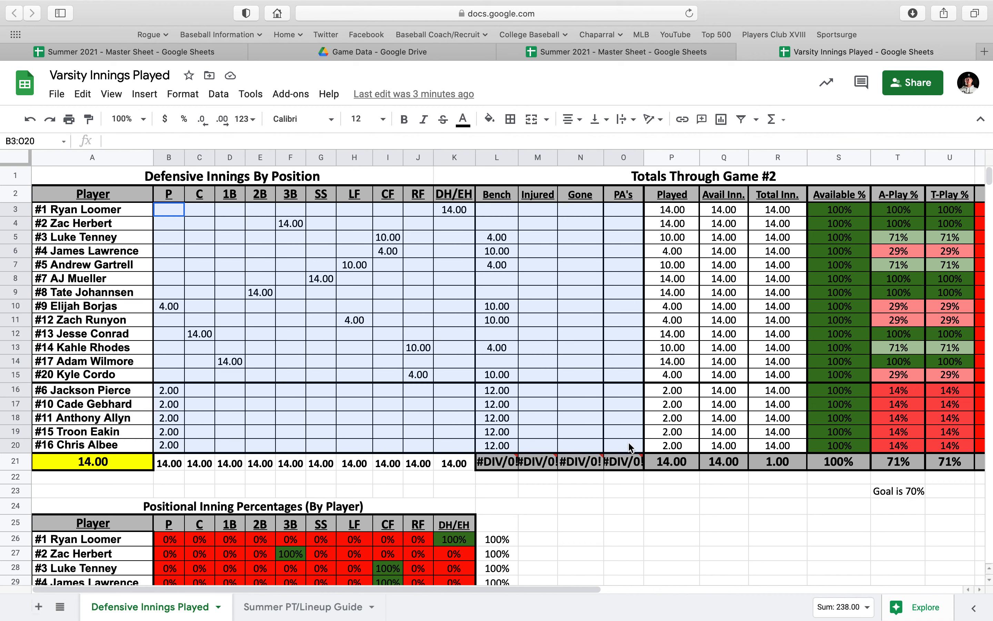
pyautogui.click(623, 445)
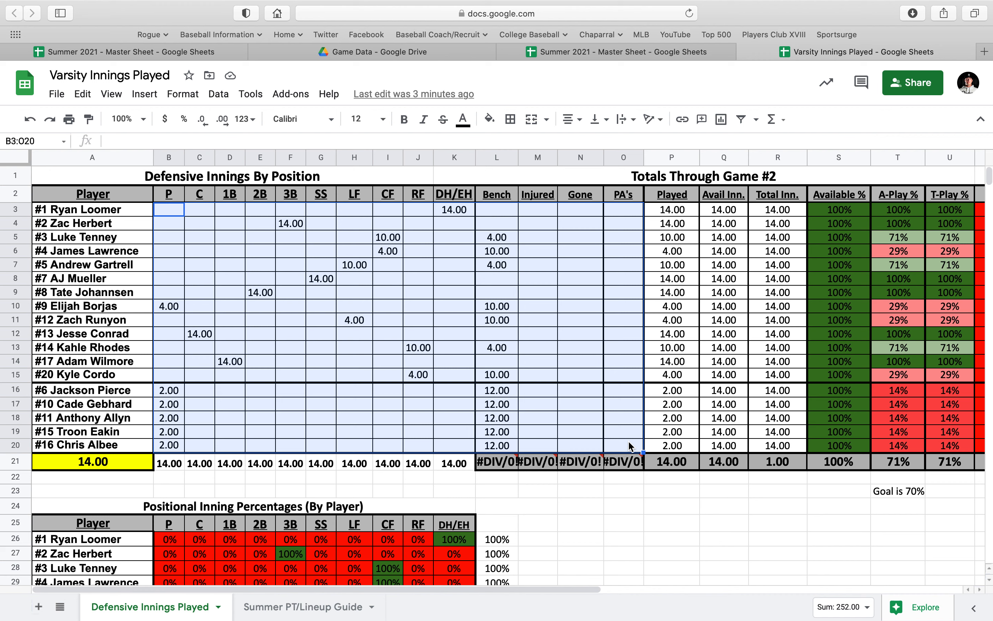
pyautogui.moveTo(467, 476)
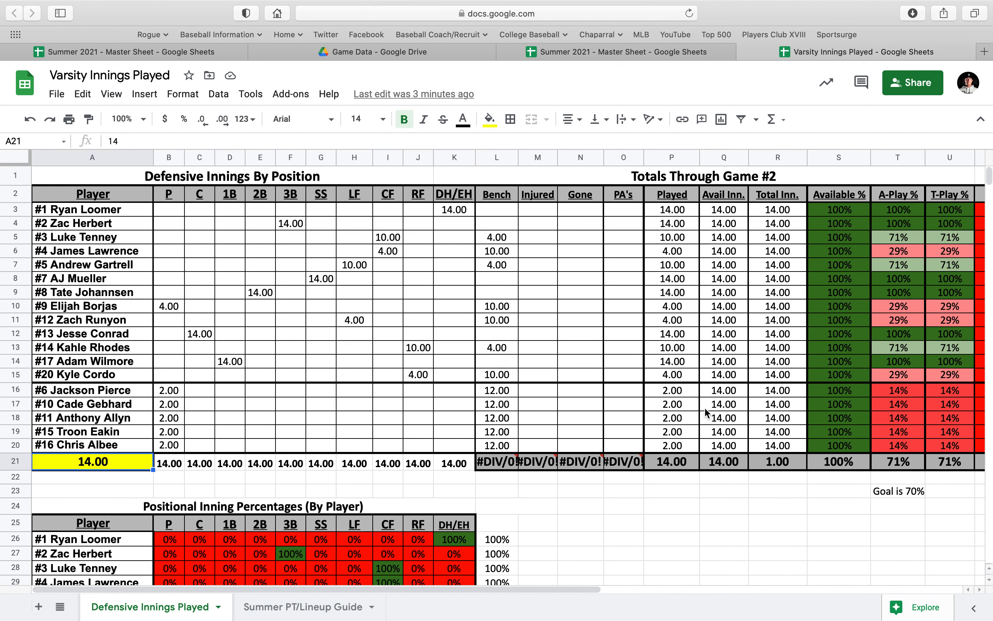
pyautogui.hscroll(3)
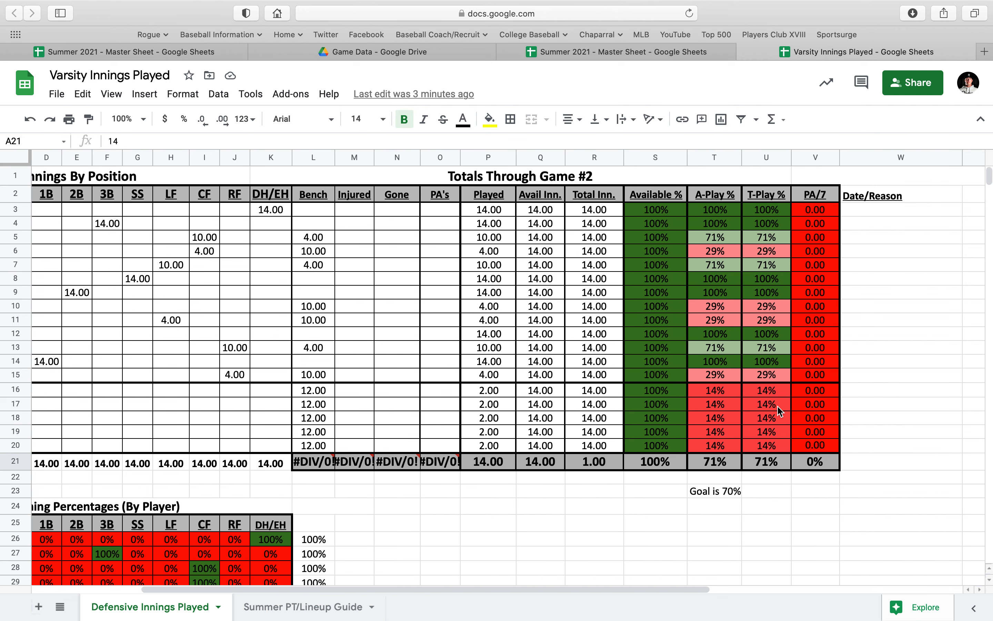